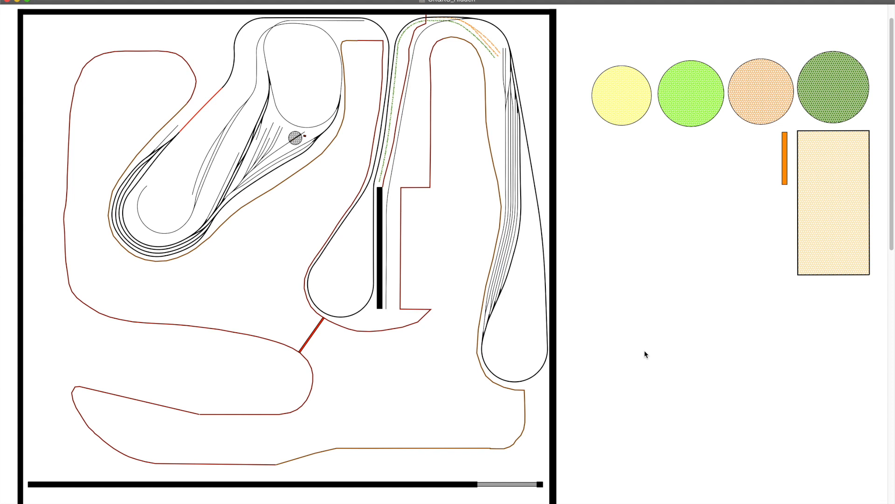
pyautogui.moveTo(514, 31)
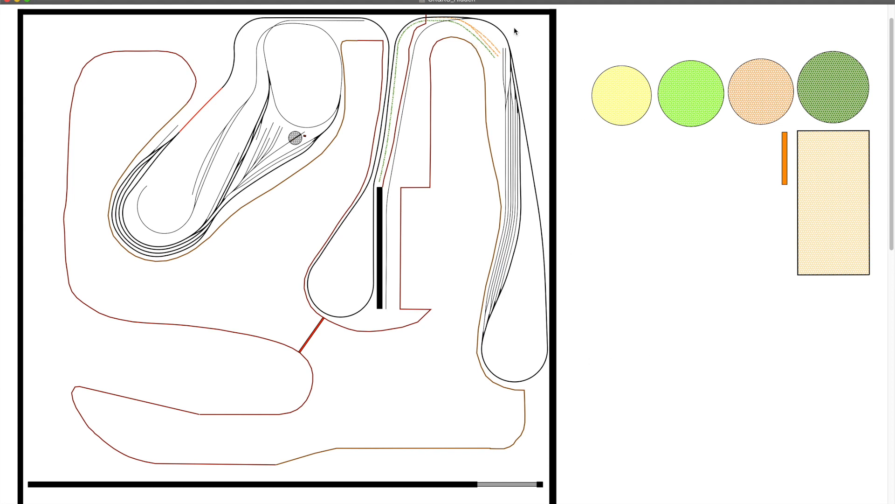
pyautogui.moveTo(526, 315)
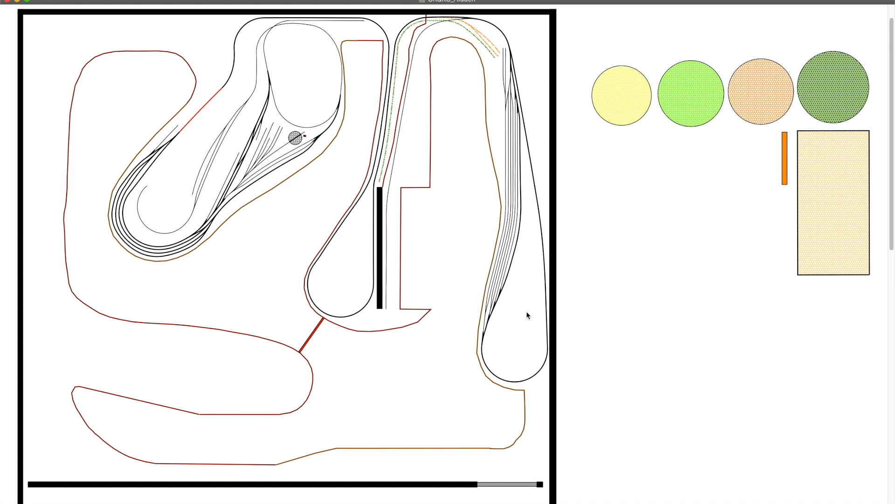
pyautogui.moveTo(530, 318)
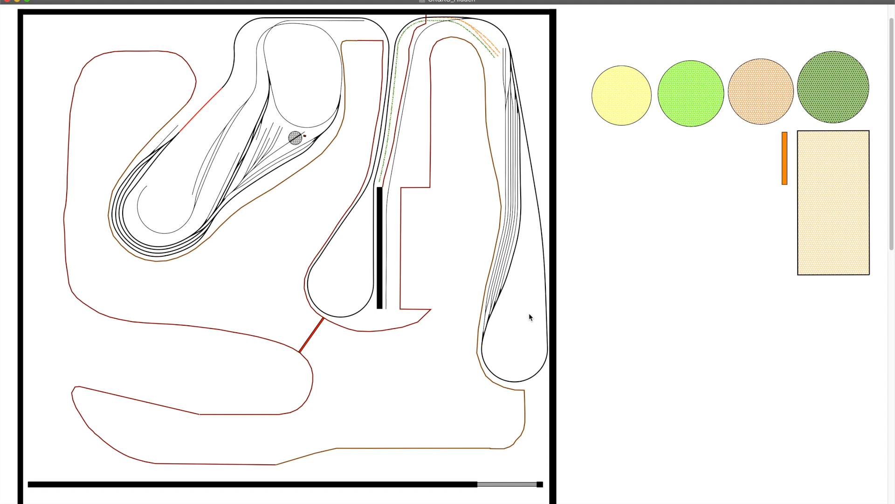
pyautogui.moveTo(523, 108)
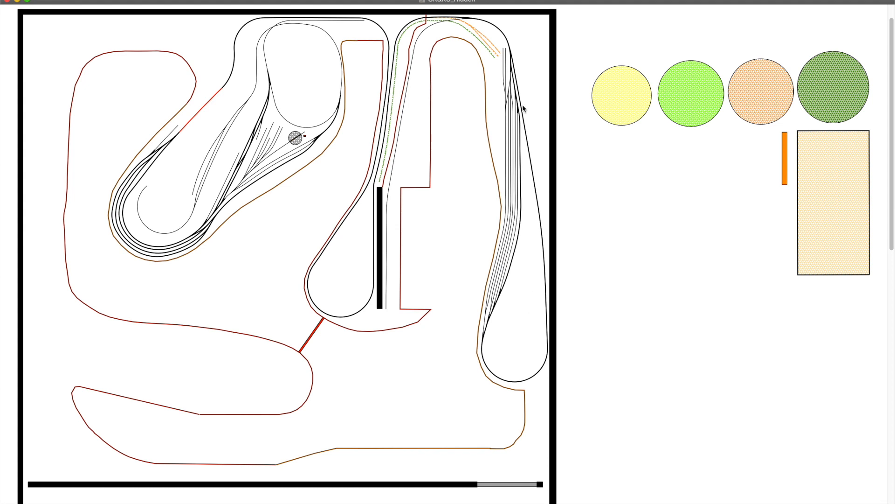
pyautogui.moveTo(530, 176)
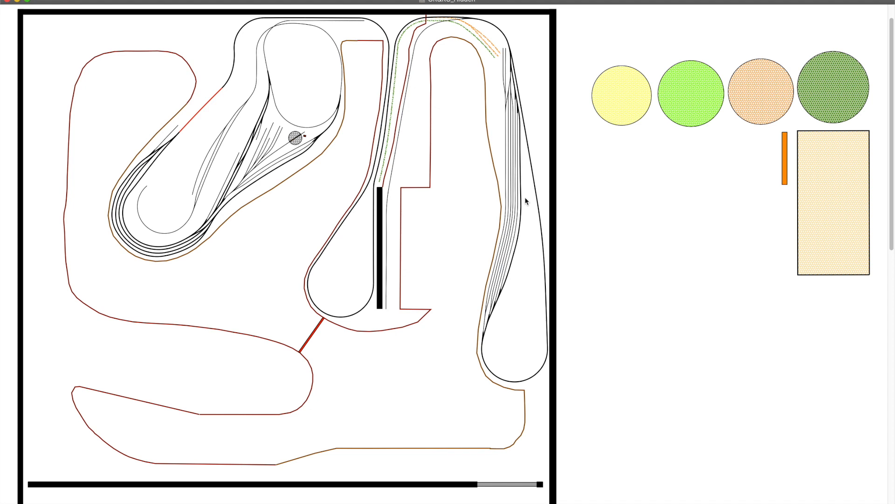
pyautogui.moveTo(503, 188)
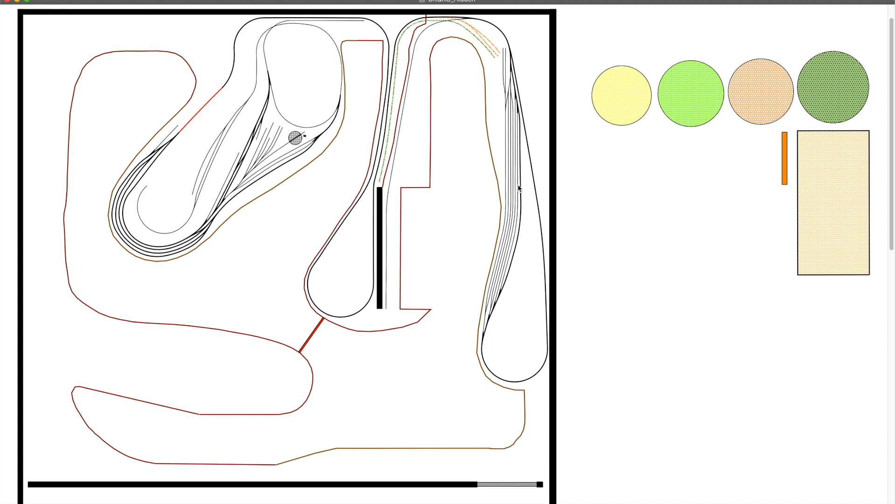
pyautogui.moveTo(522, 86)
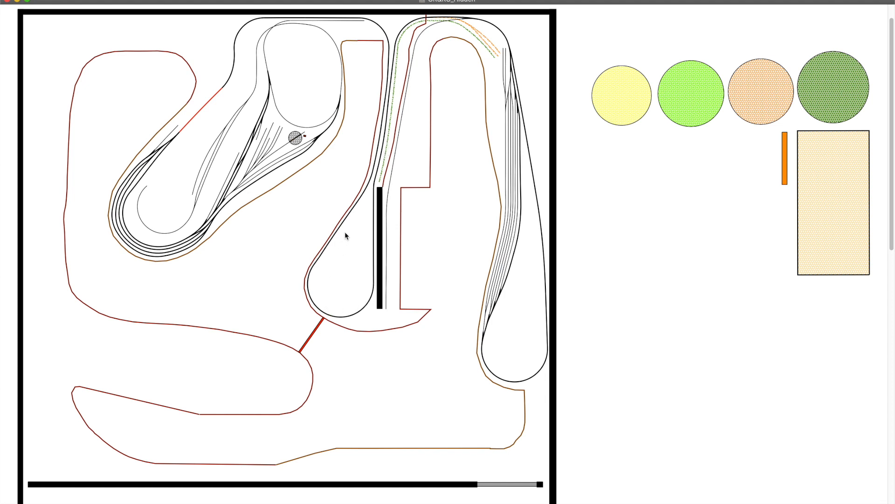
pyautogui.moveTo(307, 22)
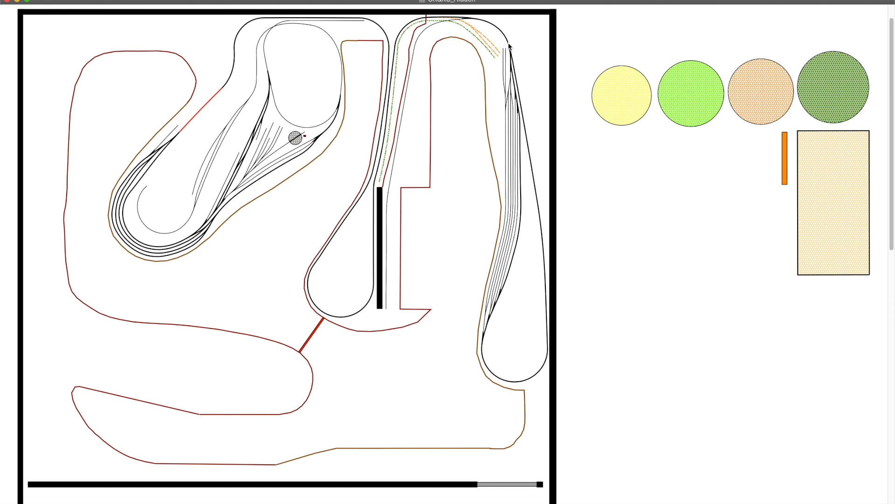
pyautogui.moveTo(500, 84)
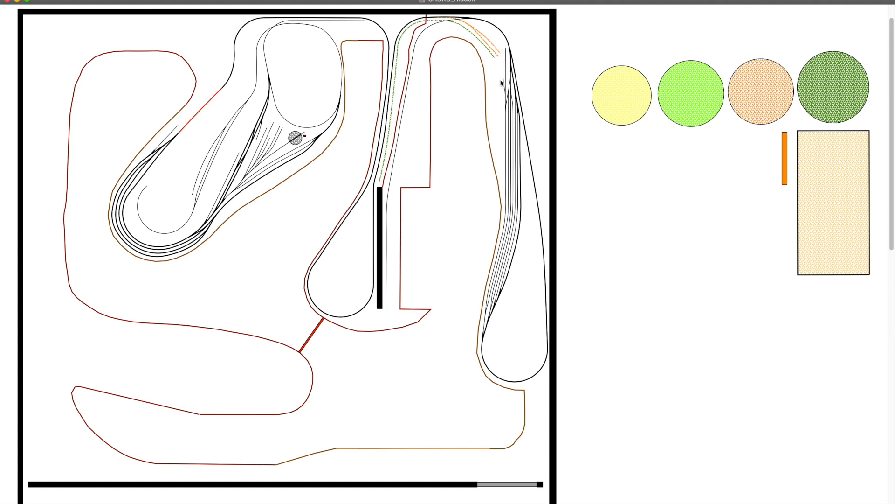
pyautogui.moveTo(526, 51)
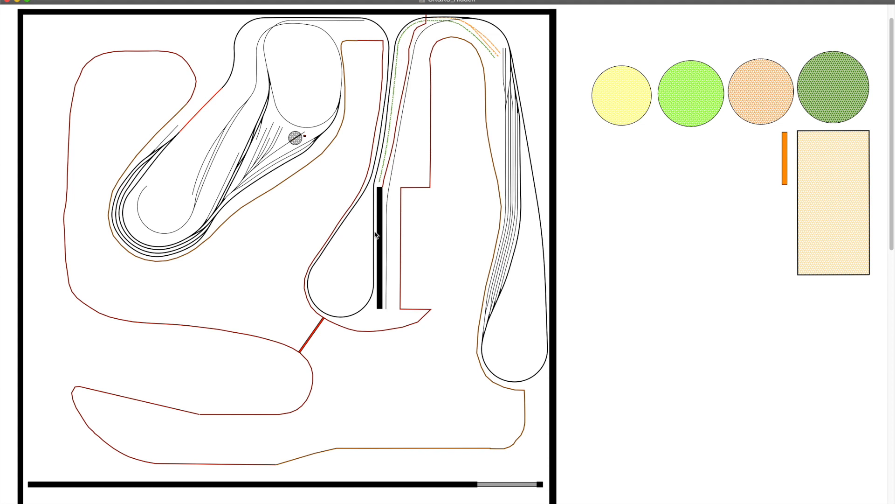
pyautogui.moveTo(368, 320)
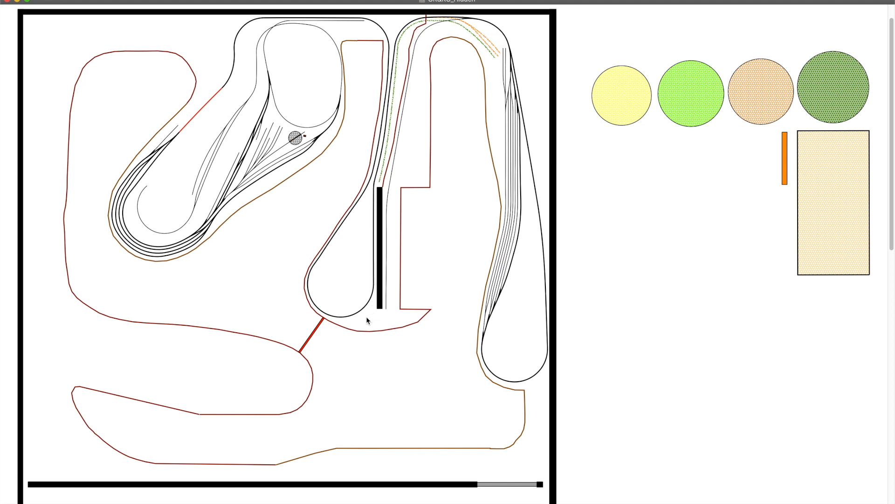
pyautogui.moveTo(360, 312)
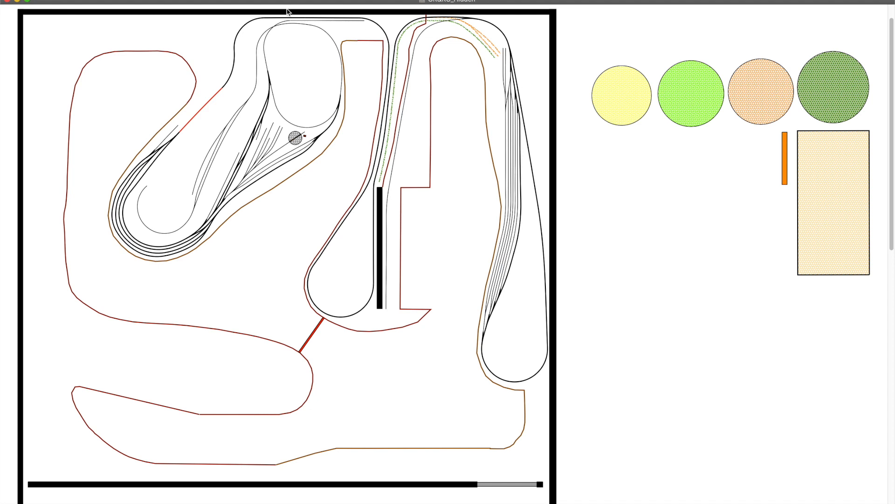
pyautogui.moveTo(178, 150)
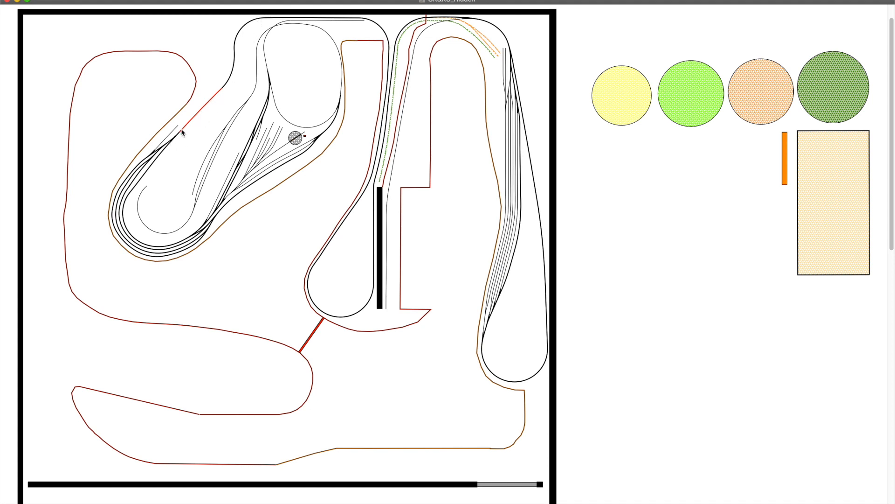
pyautogui.moveTo(224, 89)
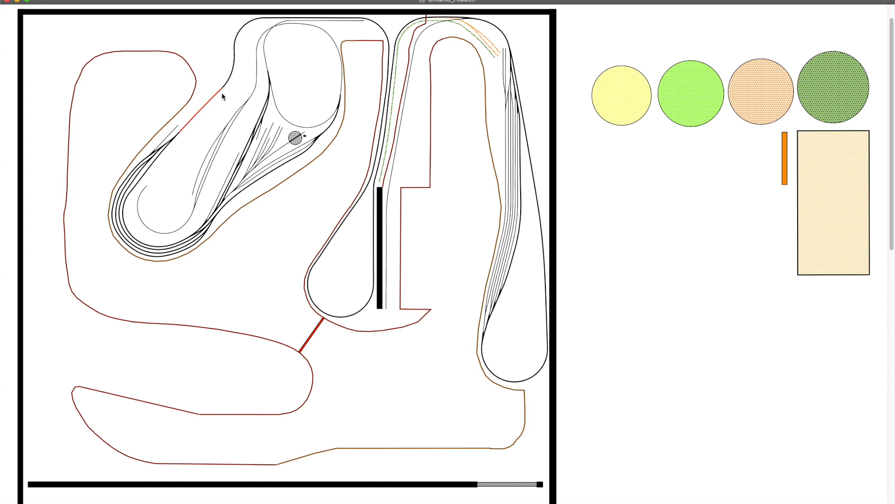
pyautogui.moveTo(461, 271)
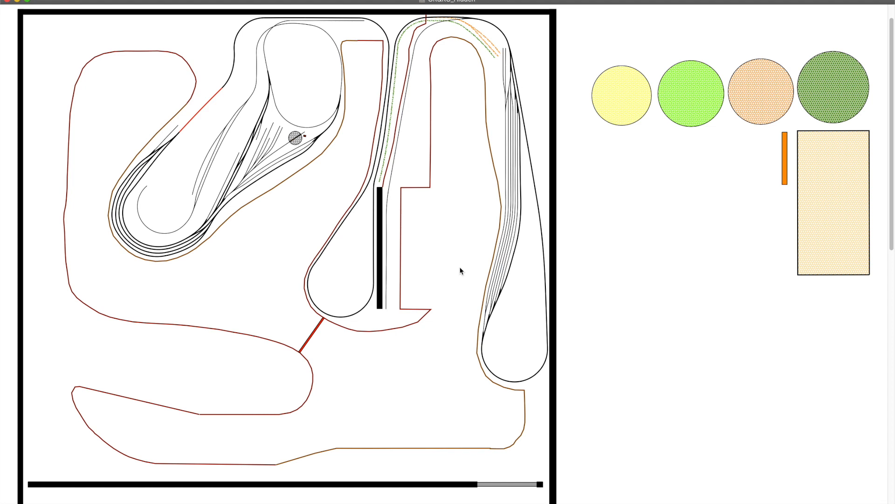
pyautogui.moveTo(465, 269)
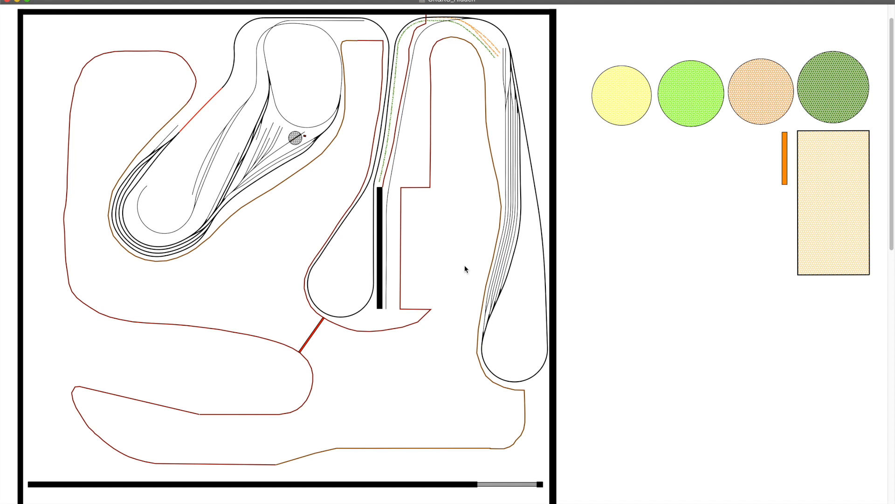
pyautogui.moveTo(482, 191)
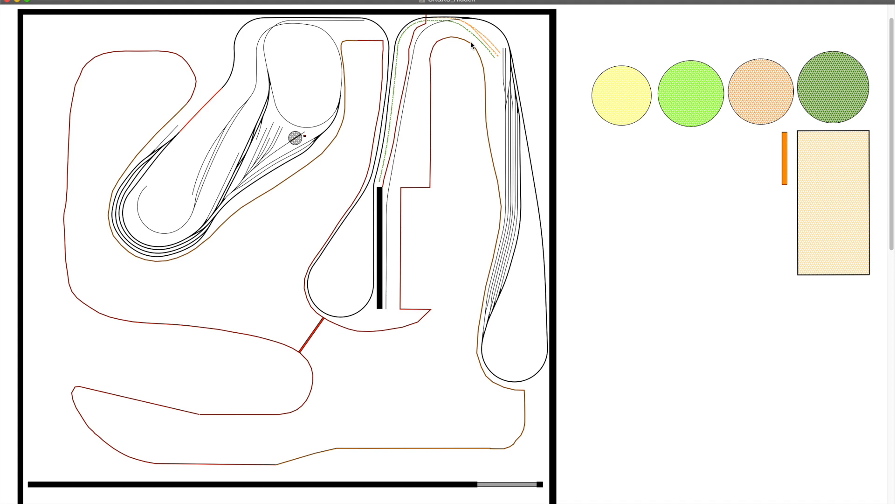
pyautogui.moveTo(498, 57)
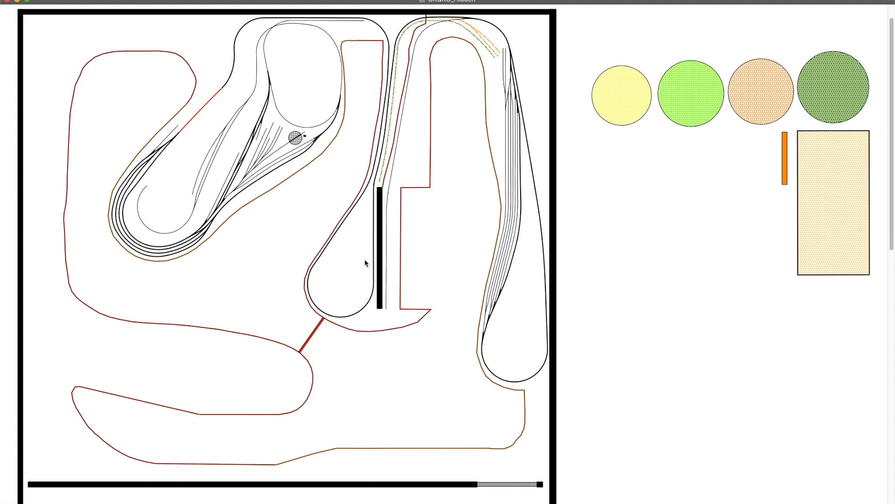
pyautogui.moveTo(371, 194)
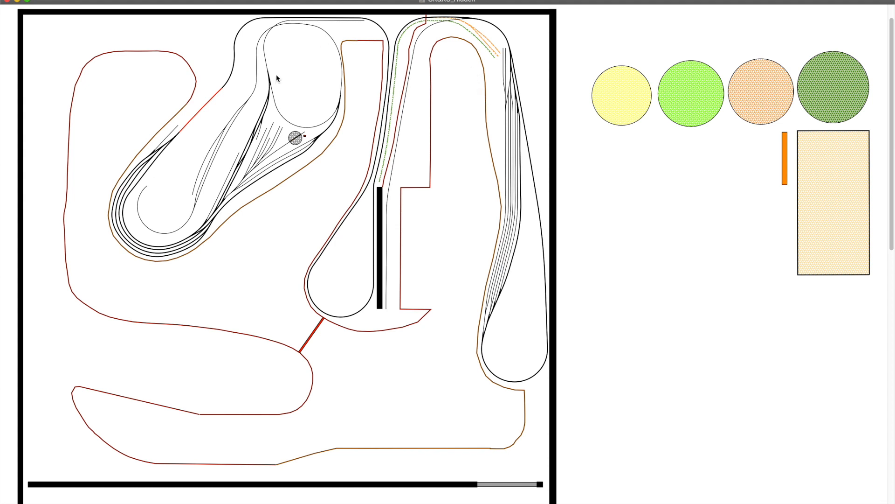
pyautogui.moveTo(526, 108)
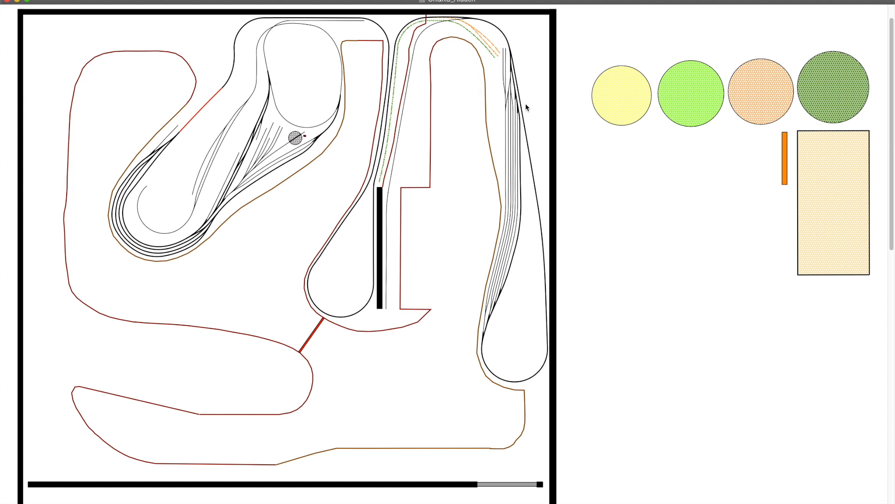
pyautogui.moveTo(518, 136)
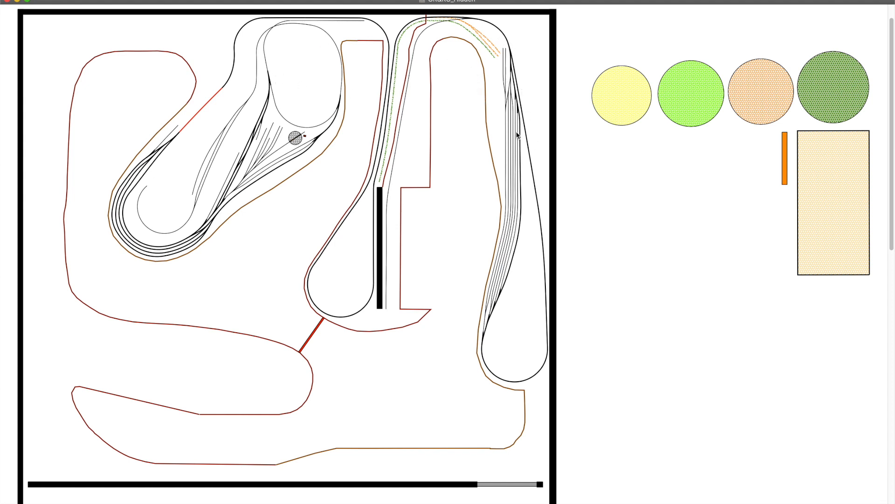
pyautogui.moveTo(240, 148)
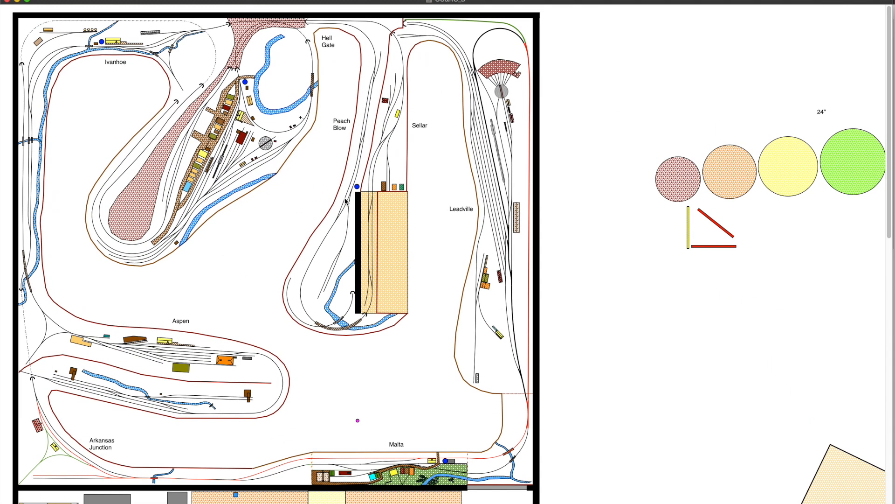
pyautogui.moveTo(252, 238)
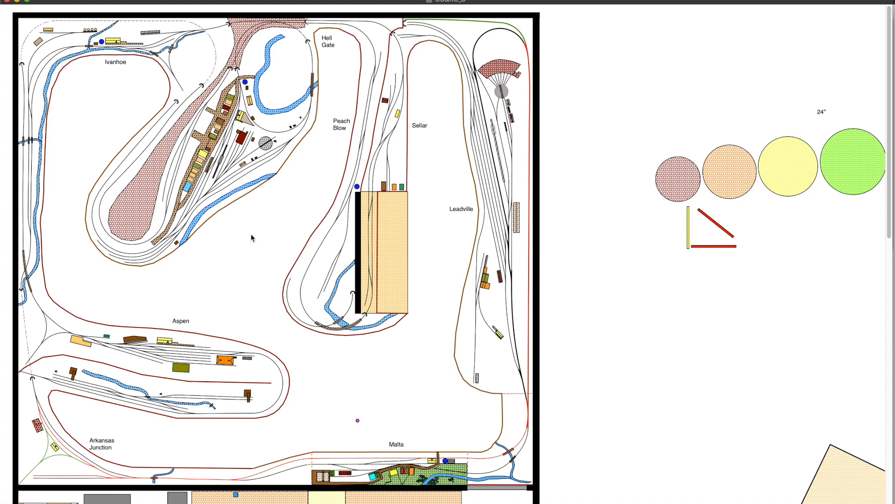
pyautogui.moveTo(274, 268)
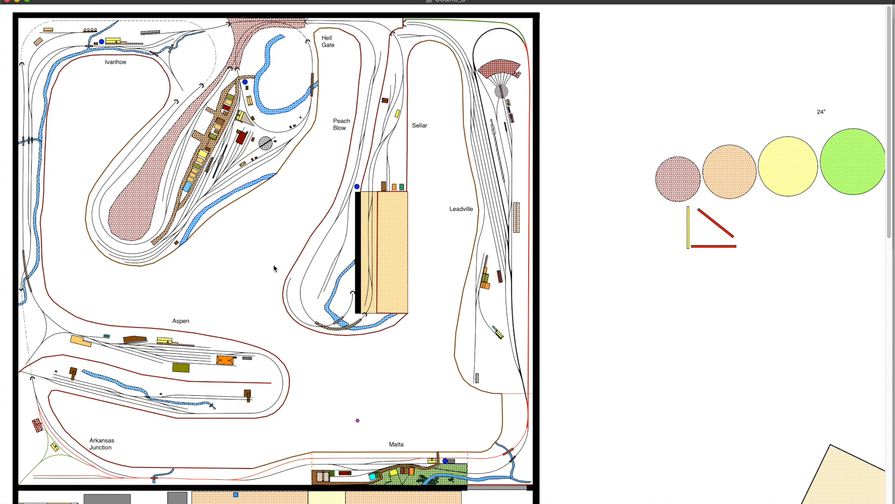
pyautogui.moveTo(272, 267)
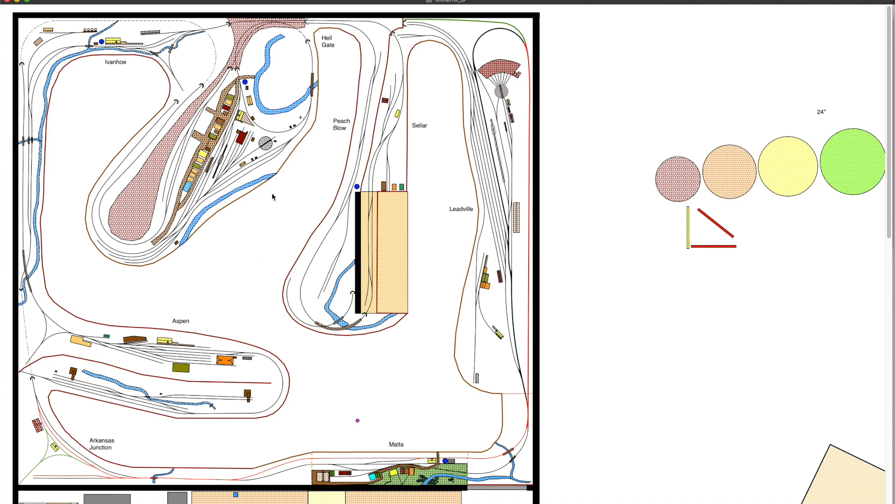
pyautogui.moveTo(179, 163)
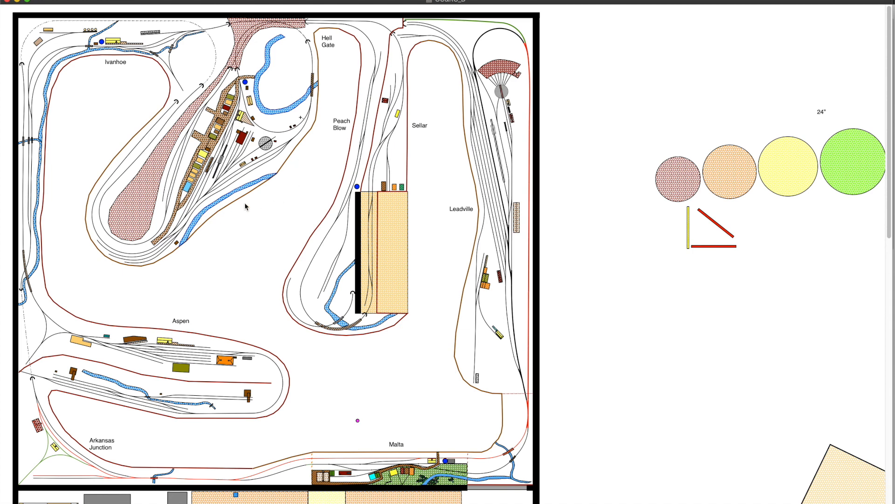
pyautogui.moveTo(277, 224)
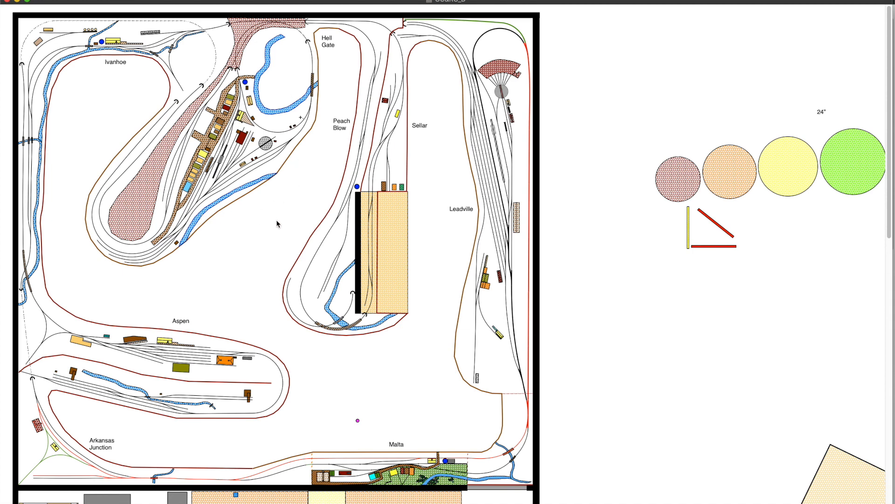
pyautogui.moveTo(180, 251)
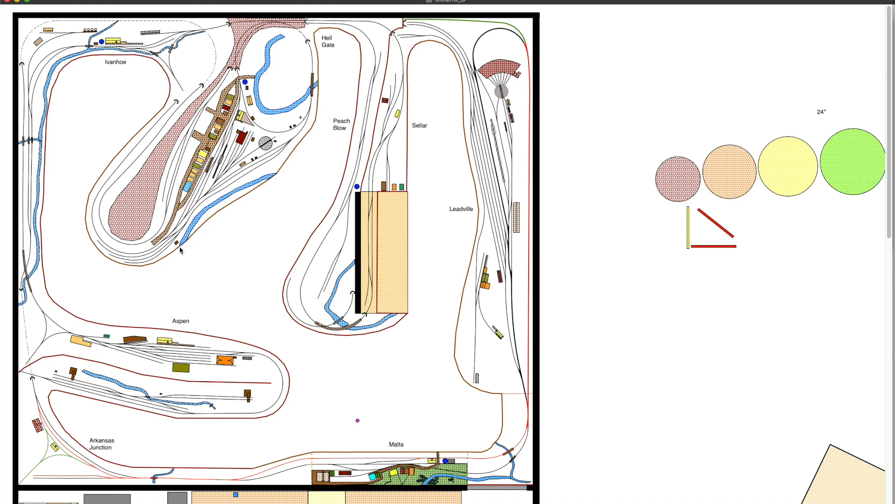
pyautogui.moveTo(97, 243)
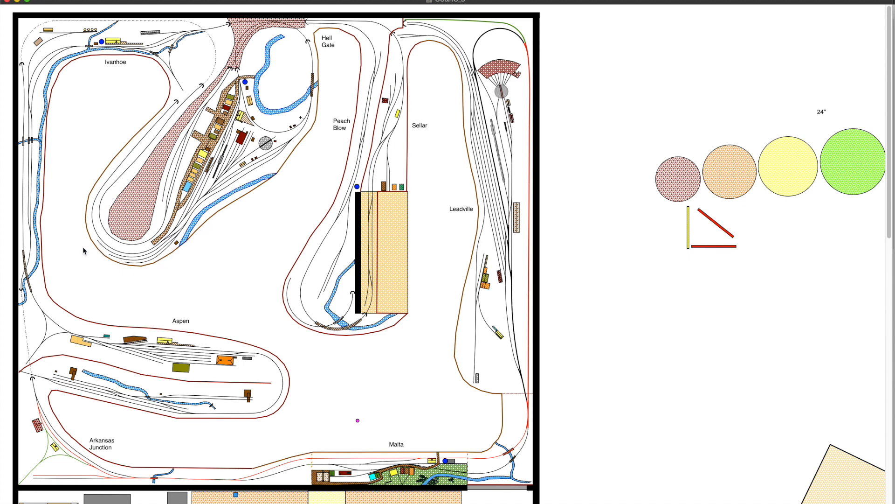
pyautogui.moveTo(144, 139)
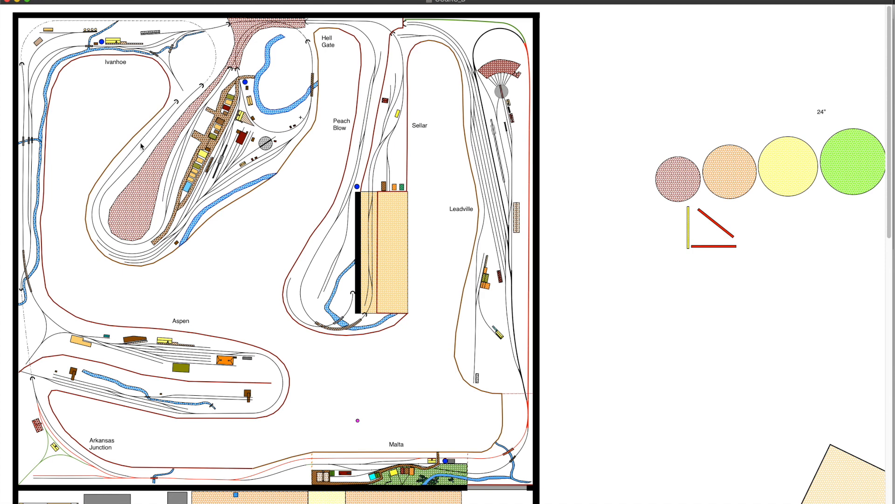
pyautogui.moveTo(160, 261)
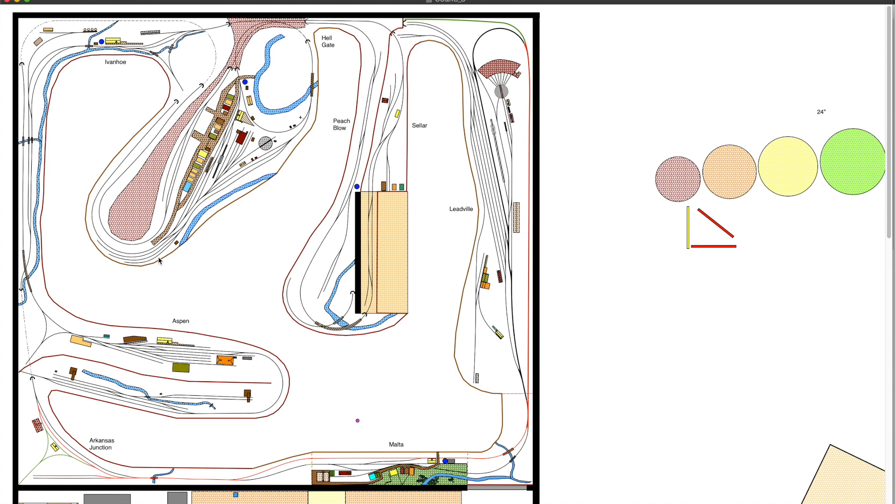
pyautogui.moveTo(105, 242)
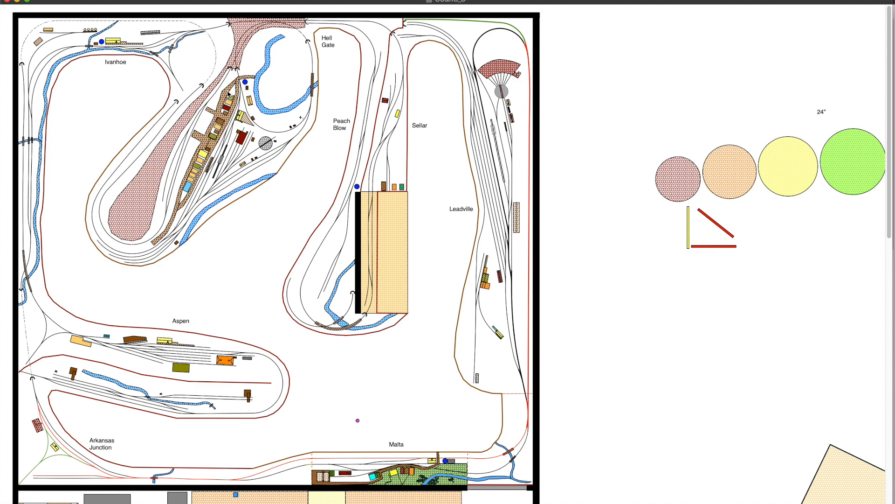
pyautogui.moveTo(227, 100)
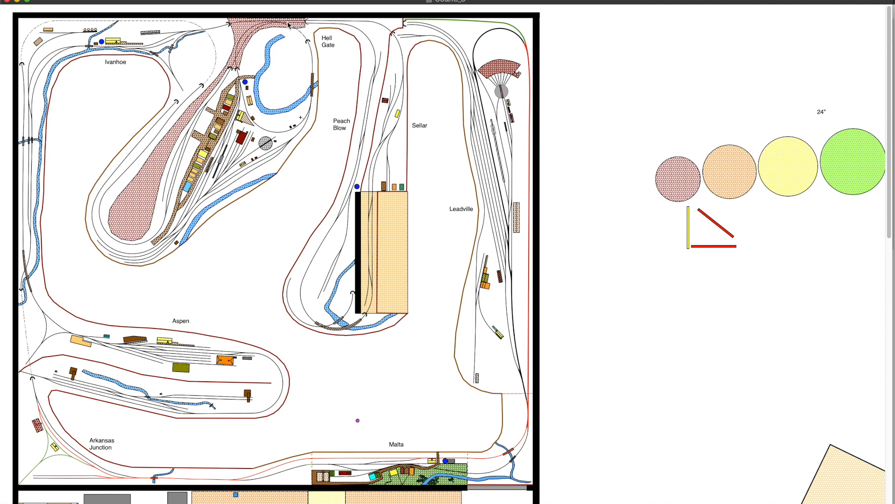
pyautogui.moveTo(344, 51)
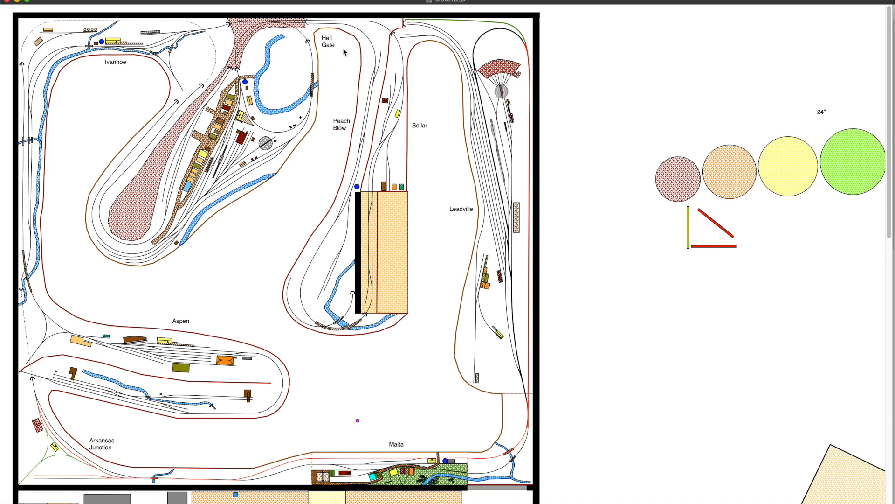
pyautogui.moveTo(318, 36)
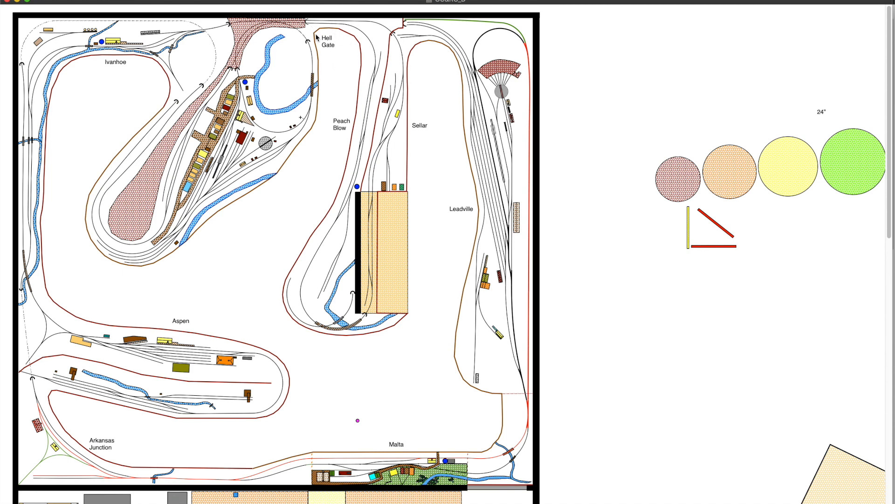
pyautogui.moveTo(330, 44)
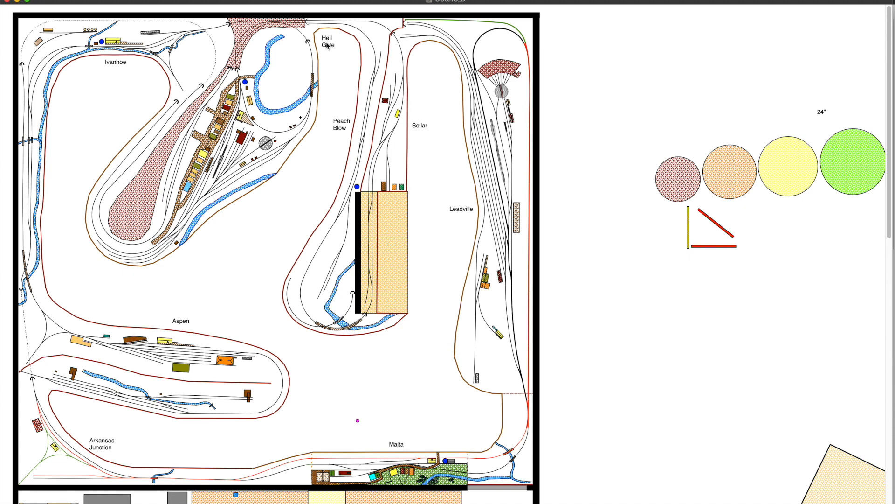
pyautogui.moveTo(321, 49)
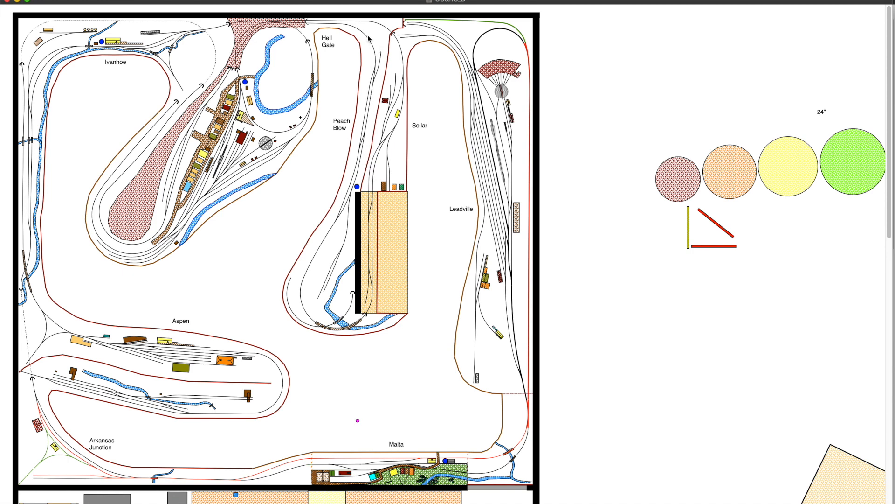
pyautogui.moveTo(380, 14)
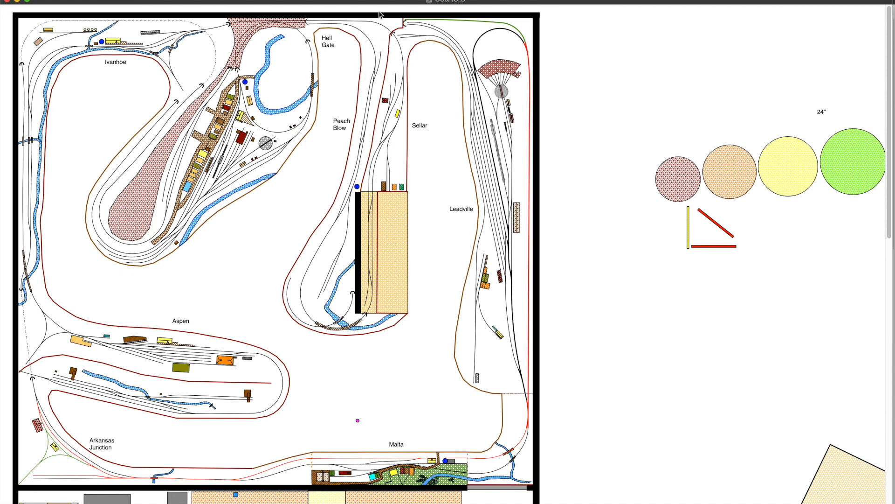
pyautogui.moveTo(337, 244)
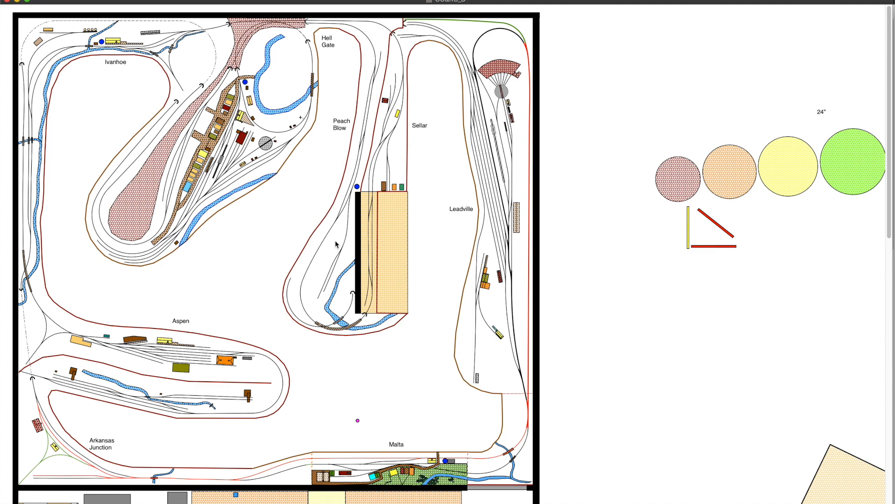
pyautogui.moveTo(279, 256)
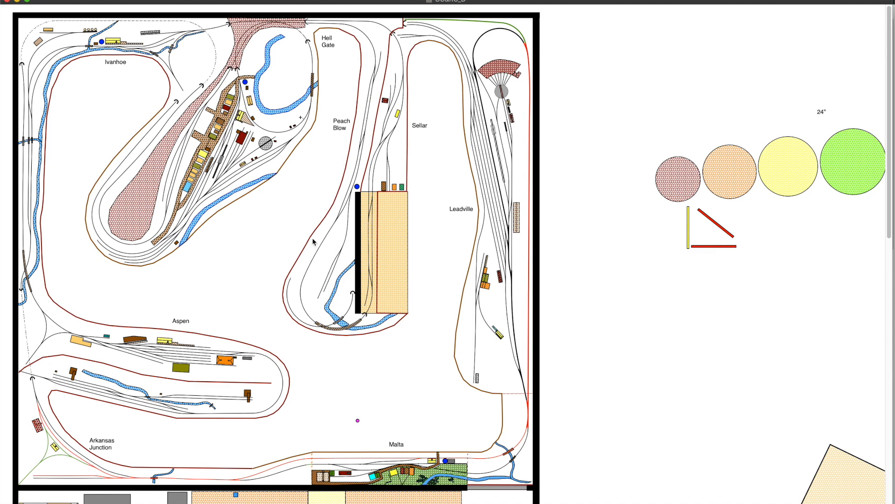
pyautogui.moveTo(343, 243)
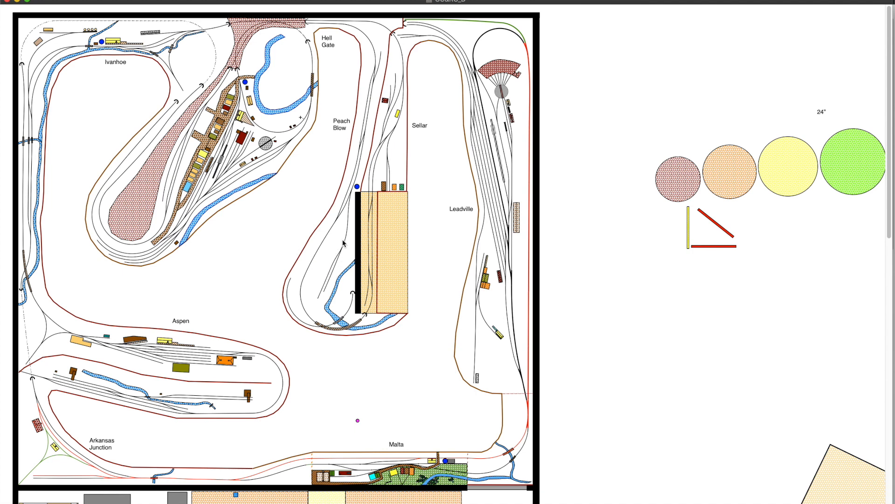
pyautogui.moveTo(348, 237)
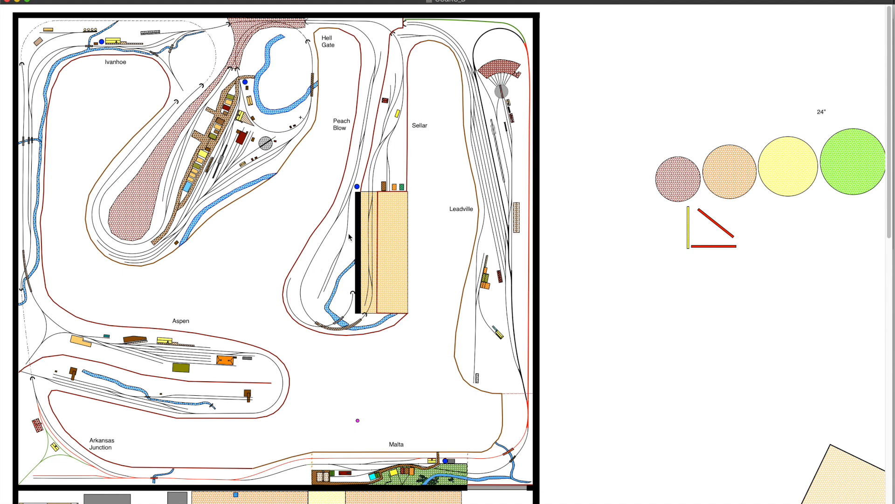
pyautogui.moveTo(336, 264)
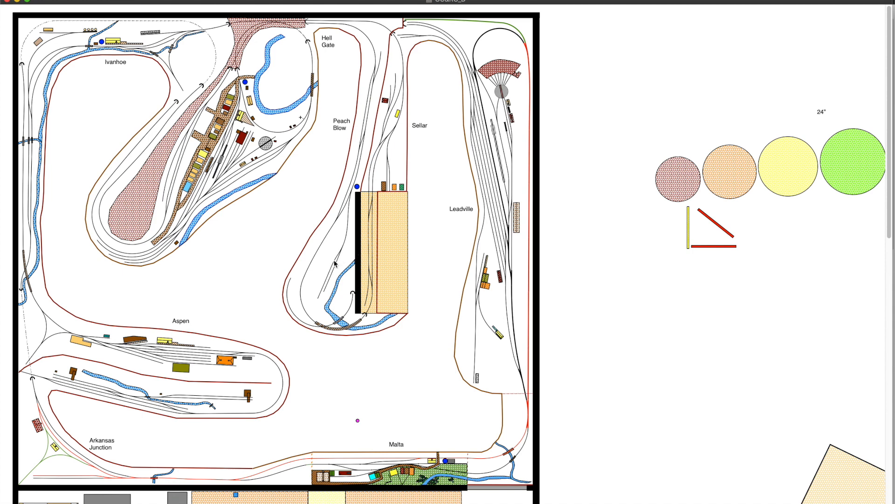
pyautogui.moveTo(317, 300)
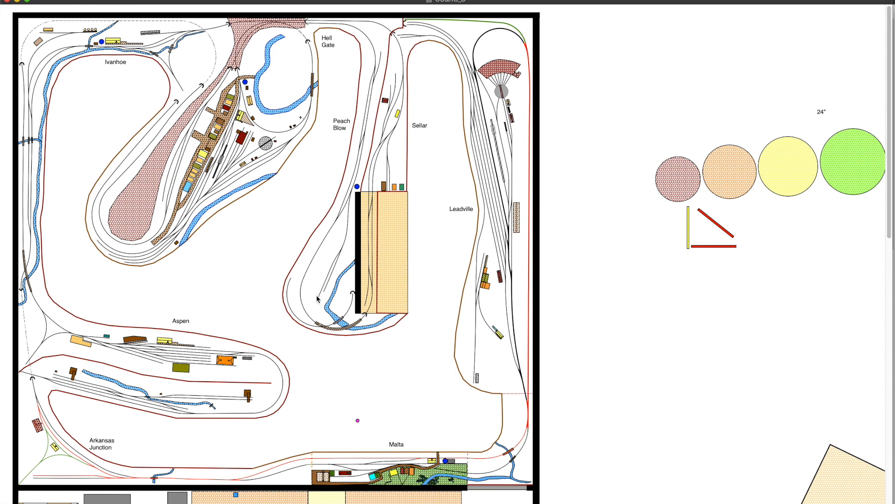
pyautogui.moveTo(325, 295)
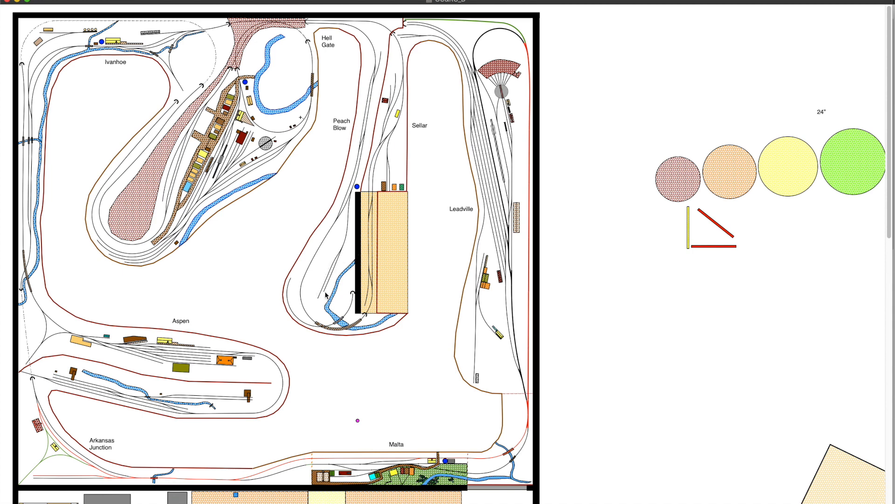
pyautogui.moveTo(312, 288)
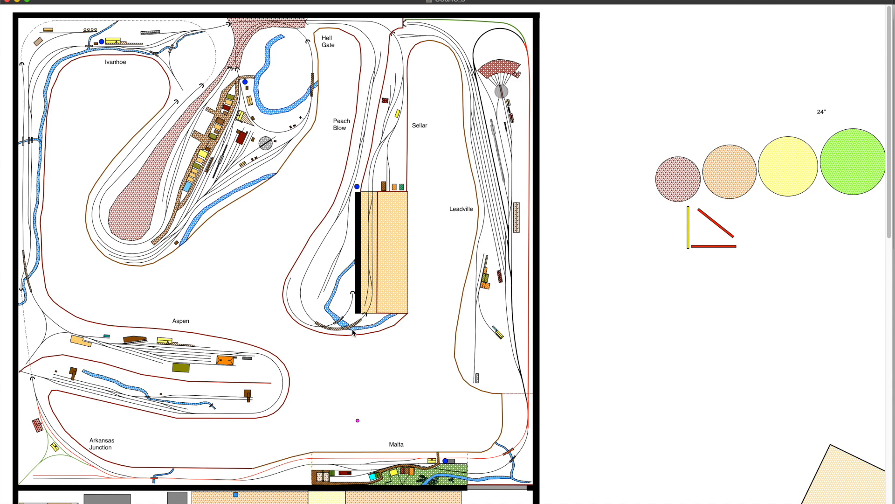
pyautogui.moveTo(305, 314)
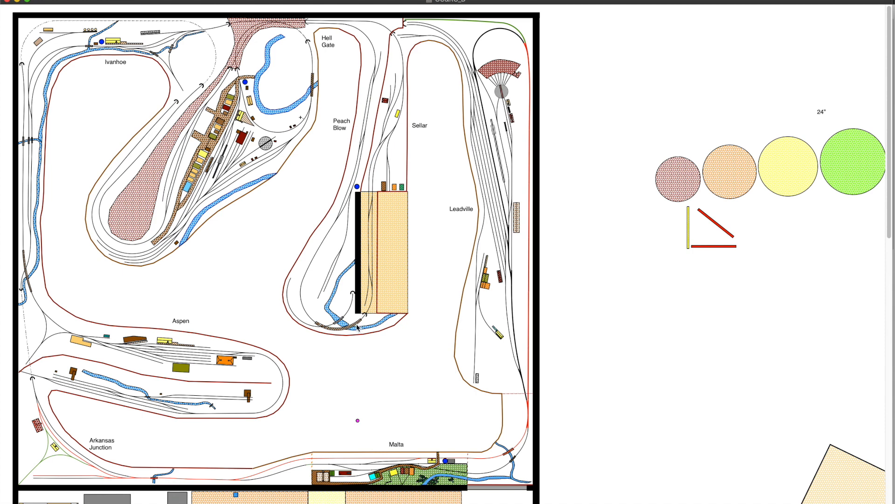
pyautogui.moveTo(364, 320)
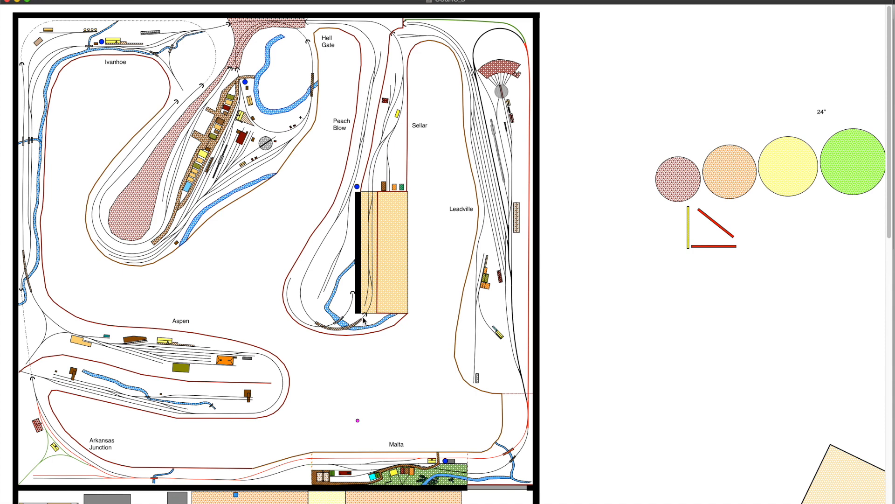
pyautogui.moveTo(417, 112)
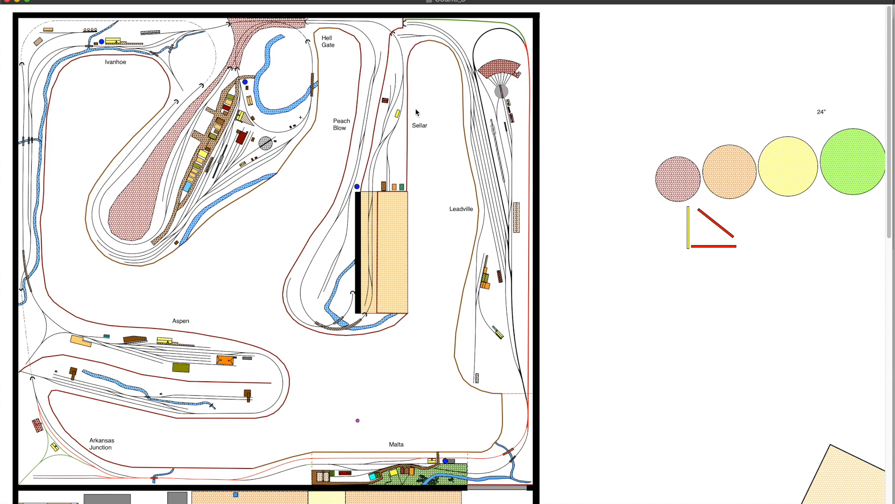
pyautogui.moveTo(404, 200)
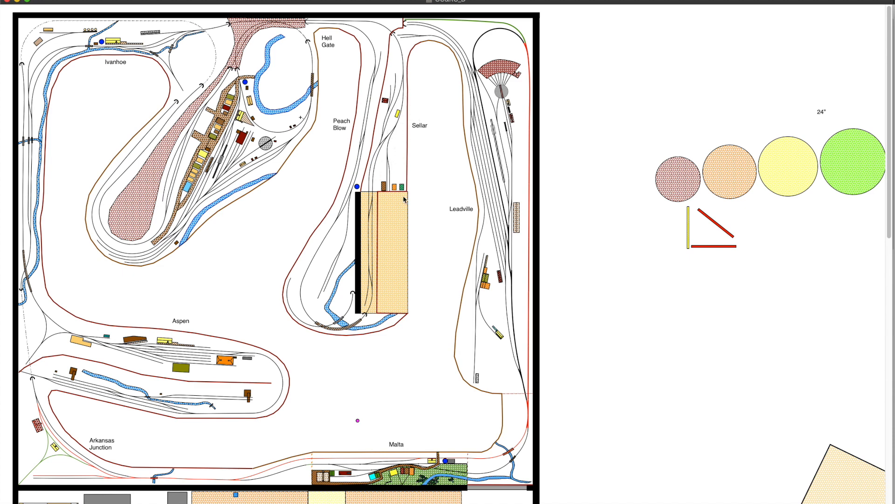
pyautogui.moveTo(391, 84)
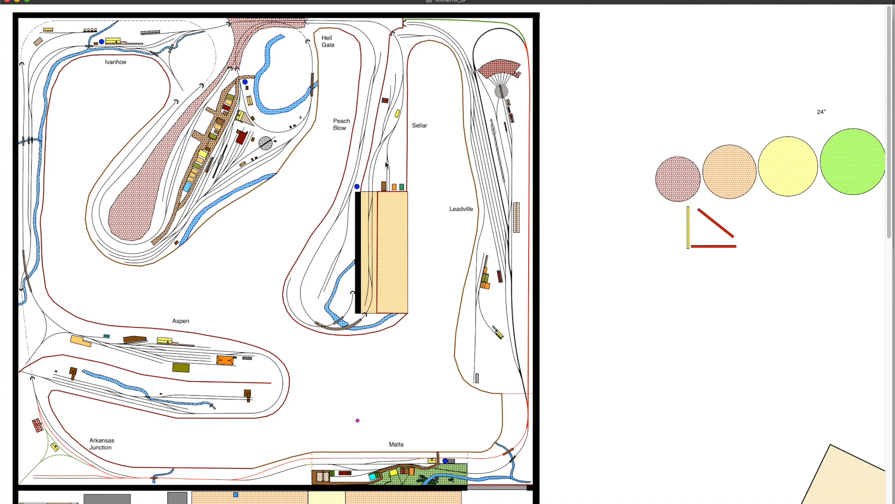
pyautogui.moveTo(389, 176)
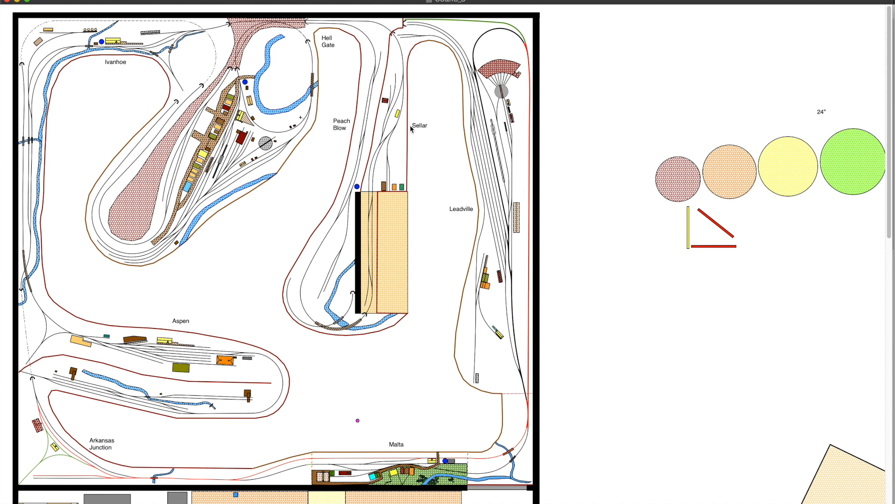
pyautogui.moveTo(400, 153)
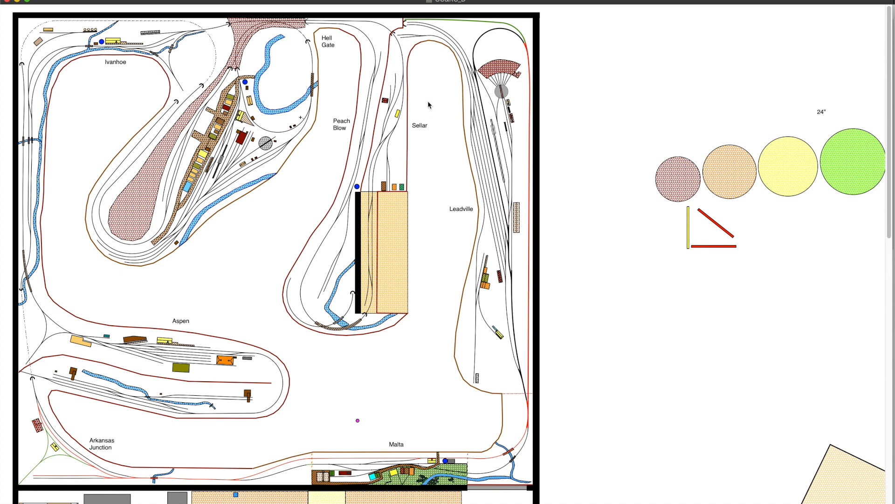
pyautogui.moveTo(415, 98)
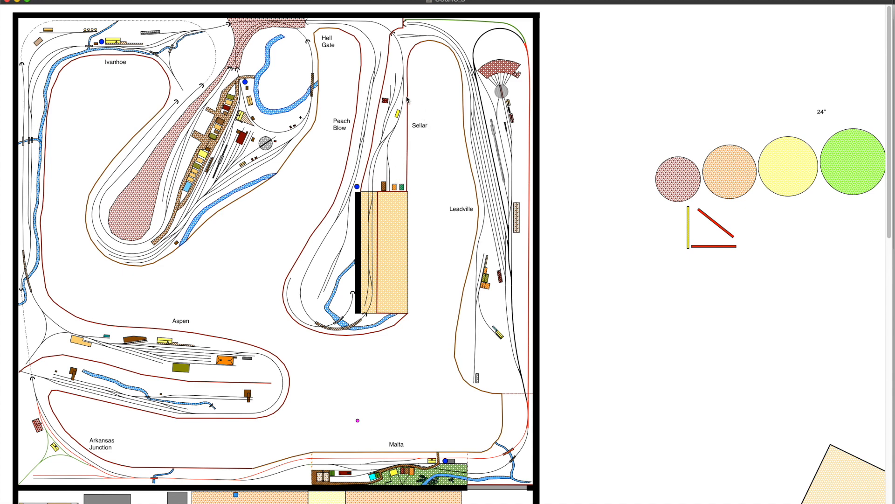
pyautogui.moveTo(402, 59)
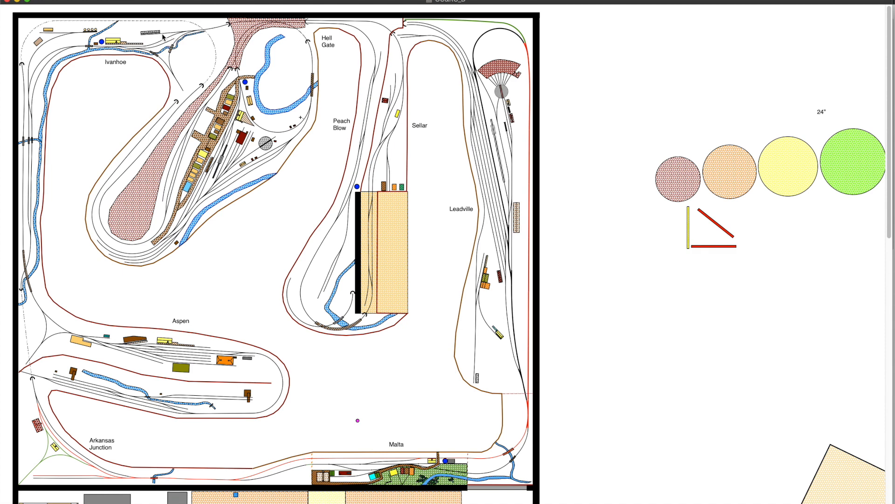
pyautogui.moveTo(128, 60)
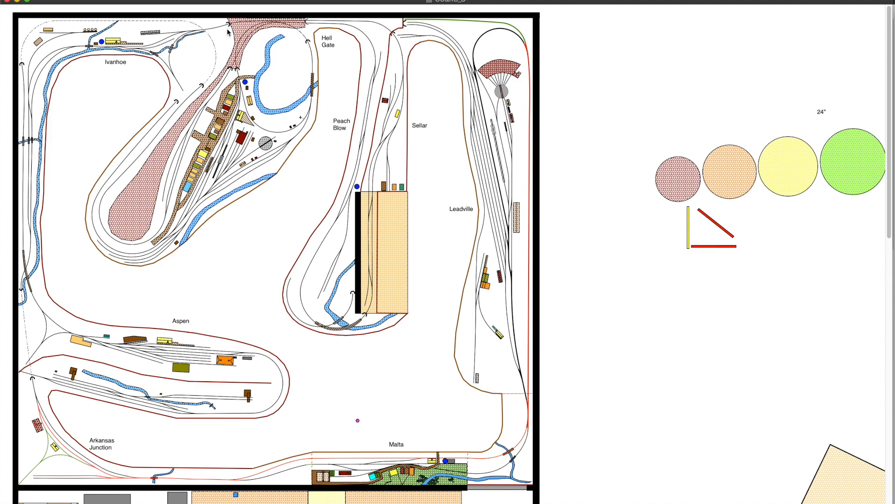
pyautogui.moveTo(228, 32)
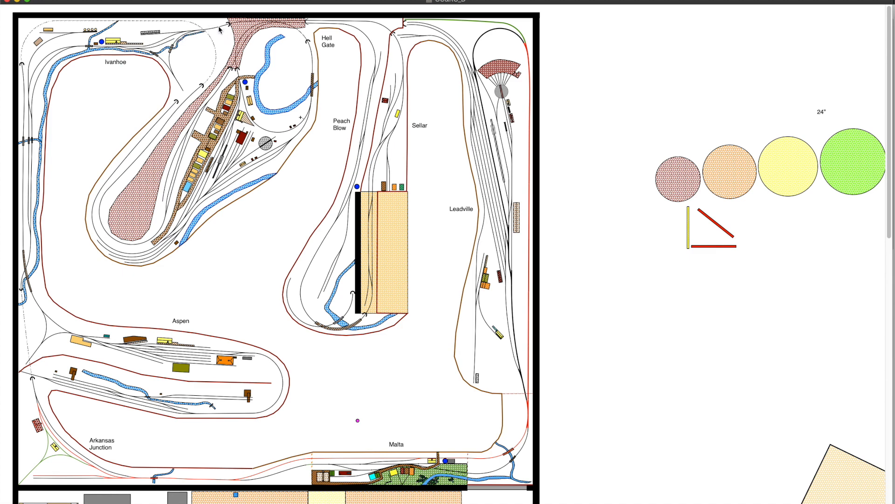
pyautogui.moveTo(214, 27)
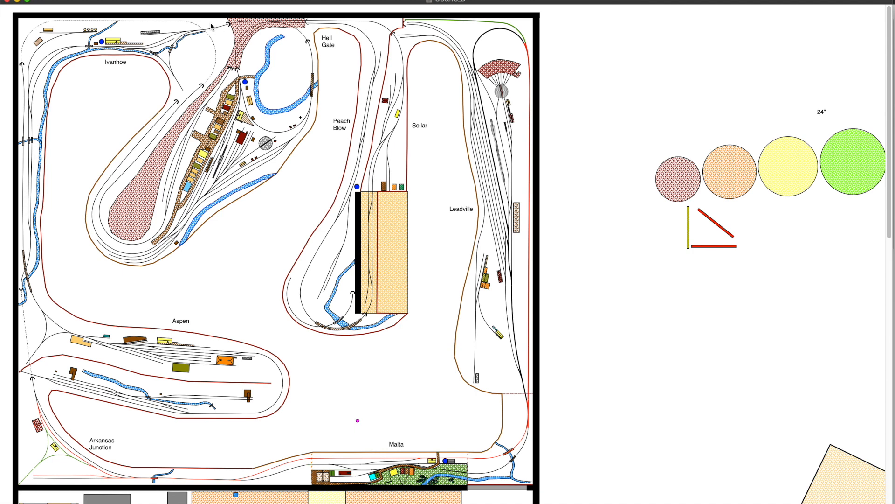
pyautogui.moveTo(97, 57)
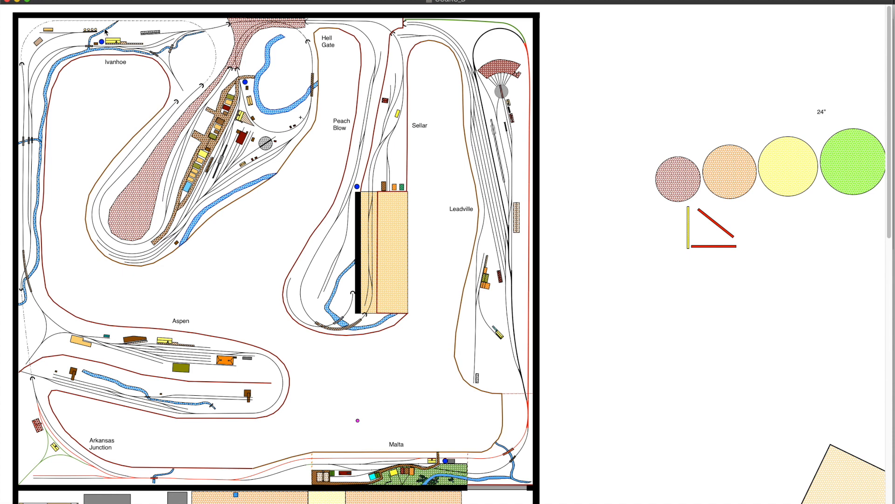
pyautogui.moveTo(113, 51)
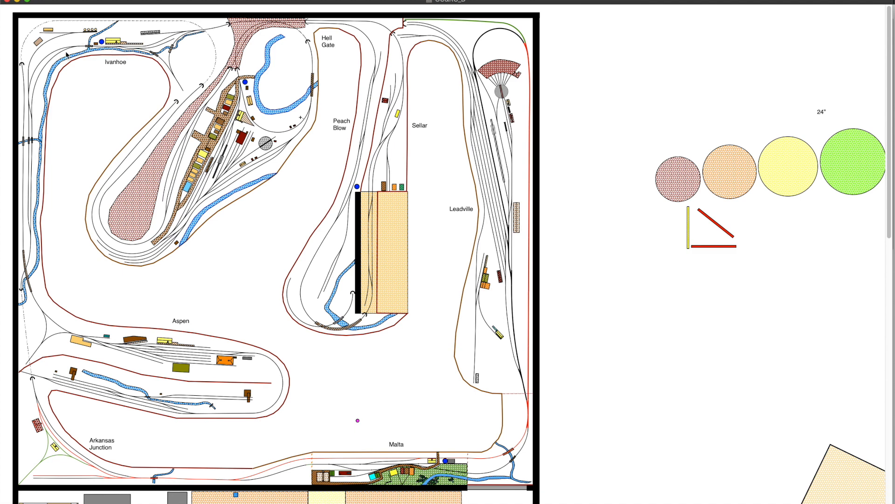
pyautogui.moveTo(31, 114)
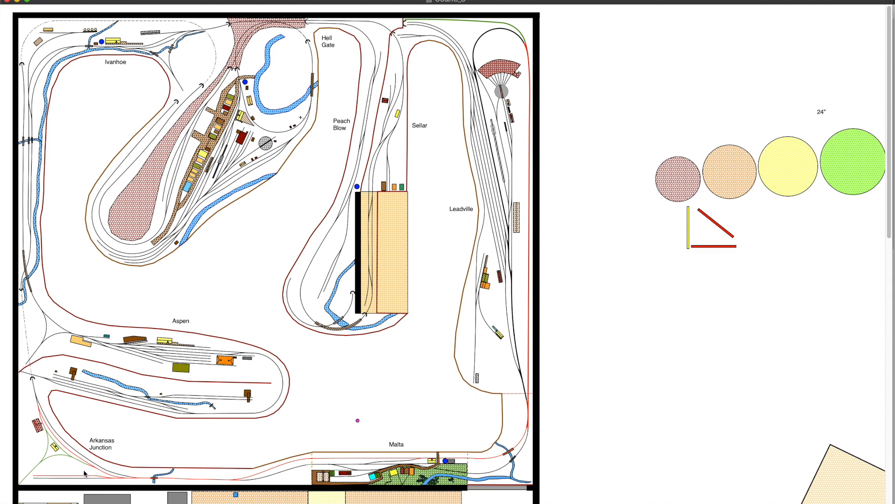
pyautogui.moveTo(35, 410)
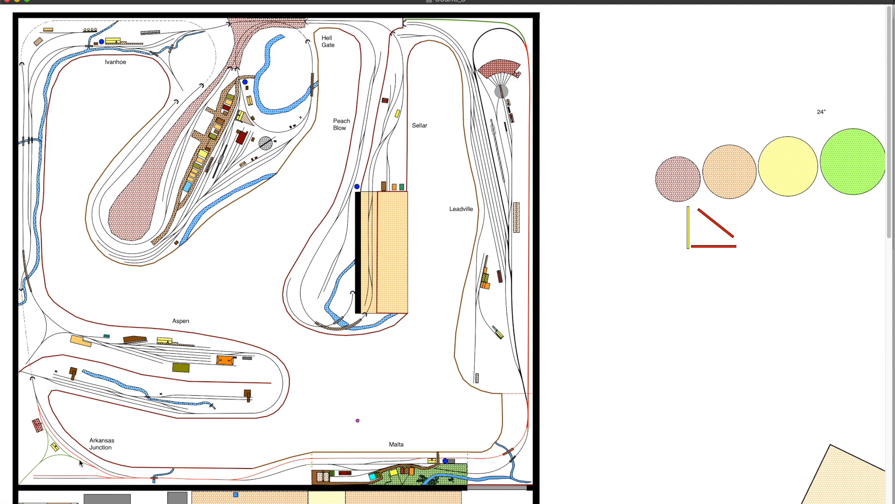
pyautogui.moveTo(51, 464)
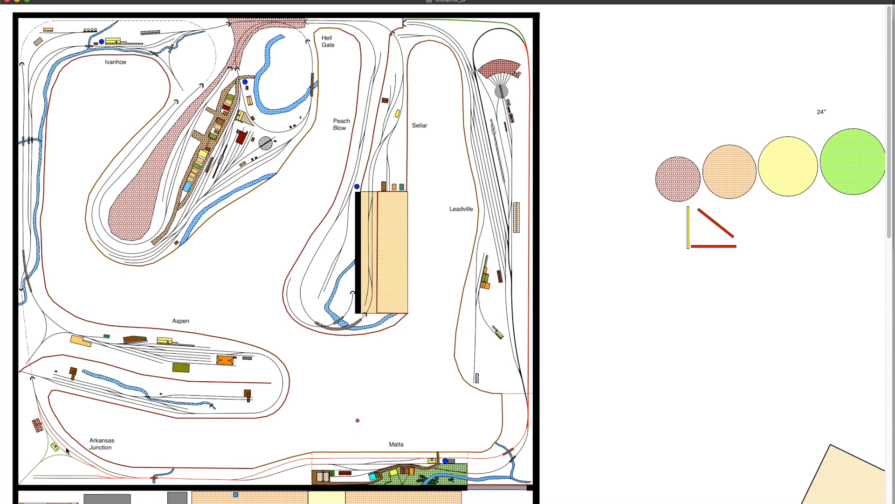
pyautogui.moveTo(67, 449)
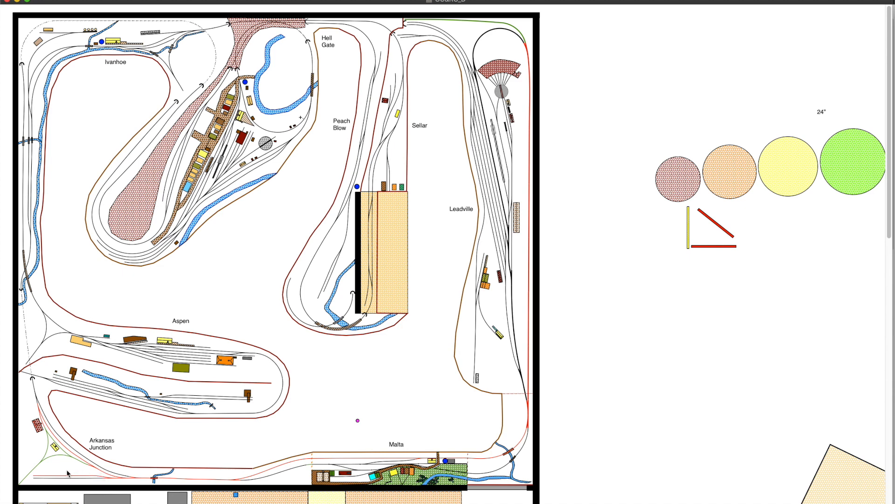
pyautogui.moveTo(56, 468)
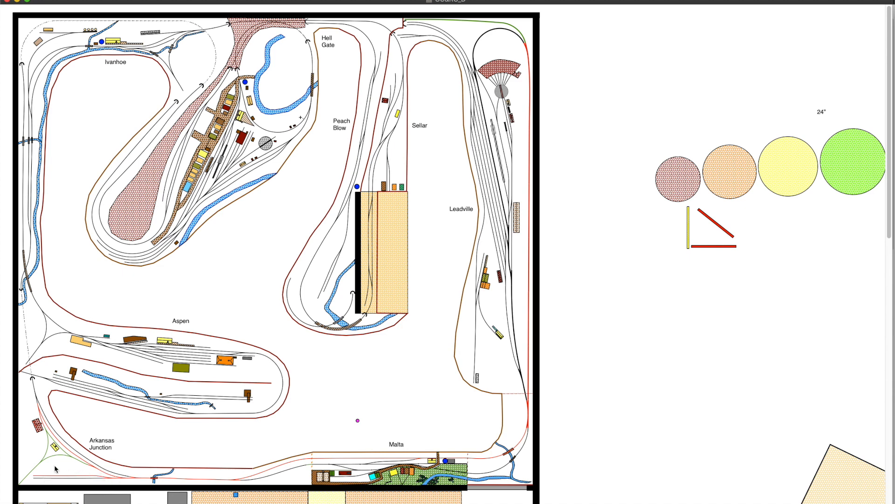
pyautogui.moveTo(87, 472)
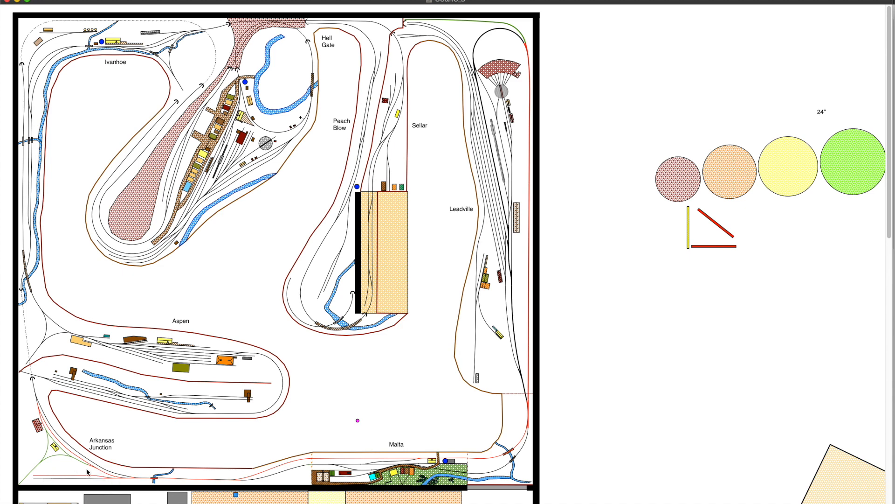
pyautogui.moveTo(79, 468)
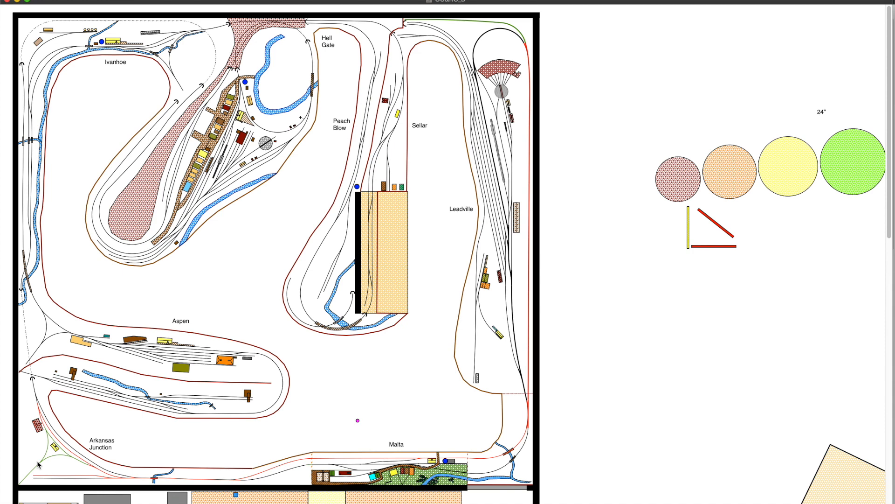
pyautogui.moveTo(333, 432)
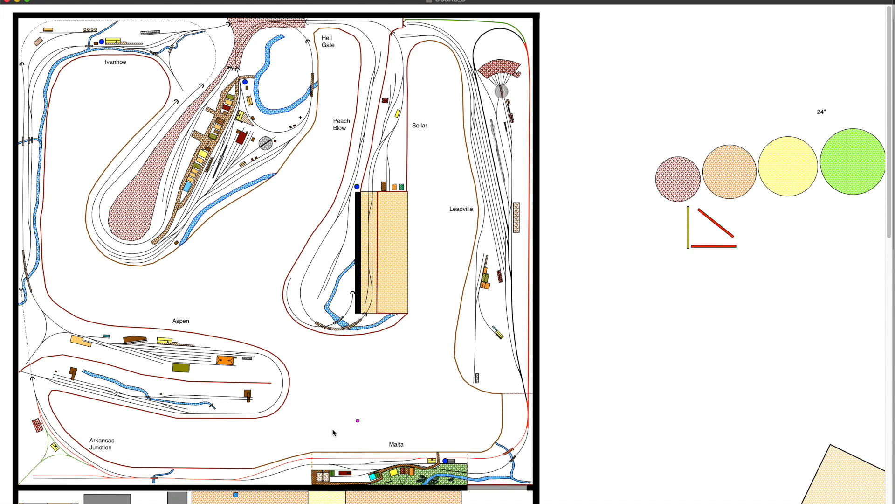
pyautogui.moveTo(399, 456)
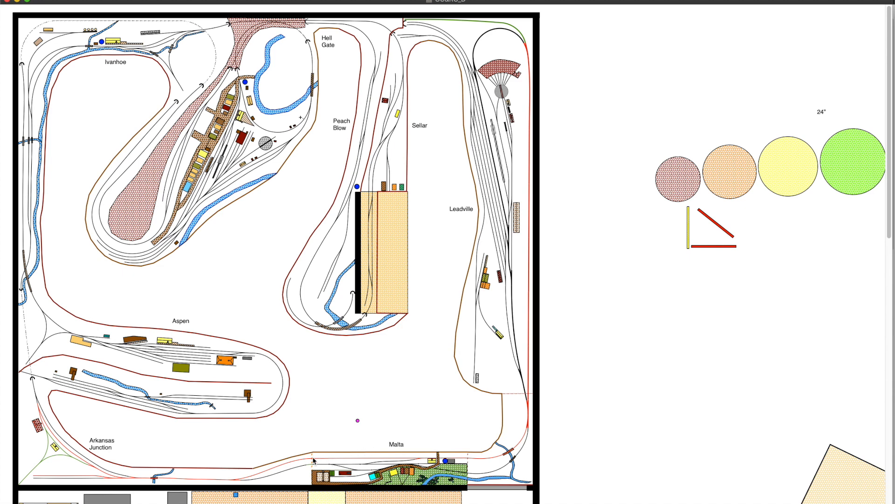
pyautogui.moveTo(473, 452)
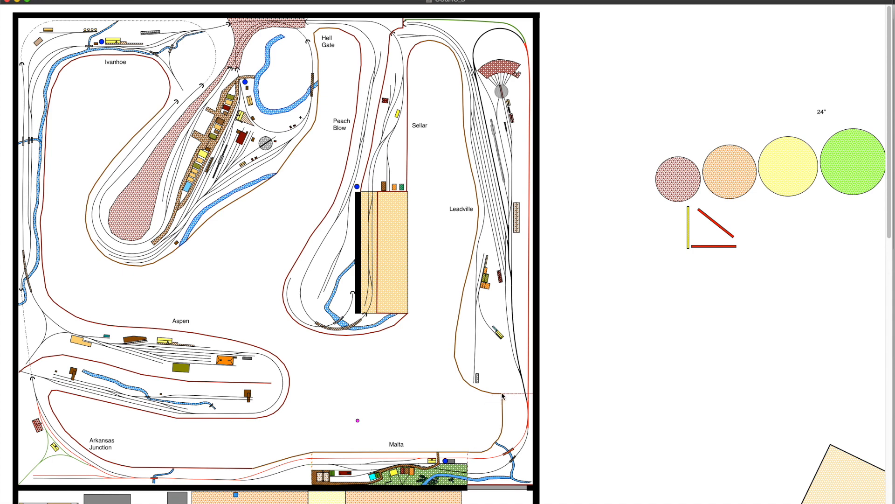
pyautogui.moveTo(503, 396)
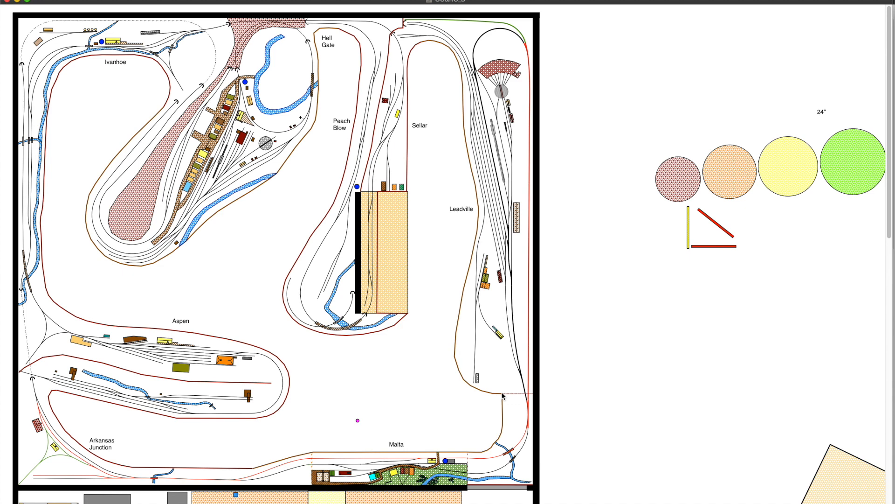
pyautogui.moveTo(534, 400)
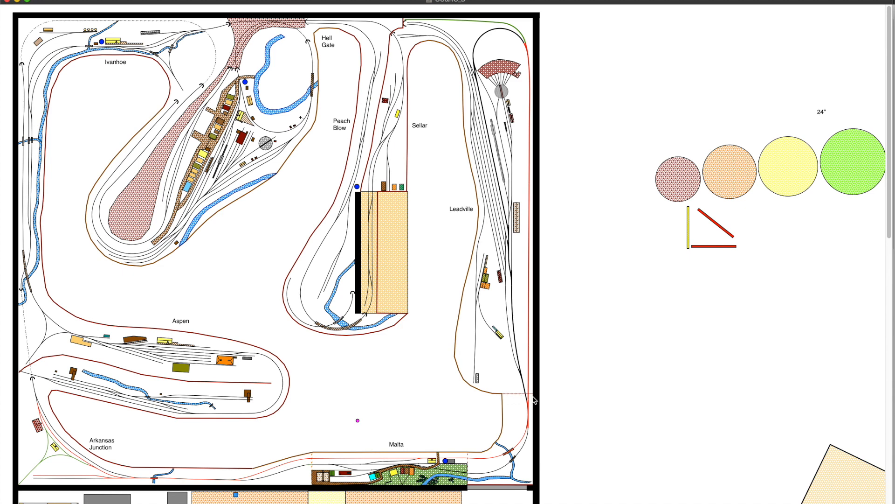
pyautogui.moveTo(535, 400)
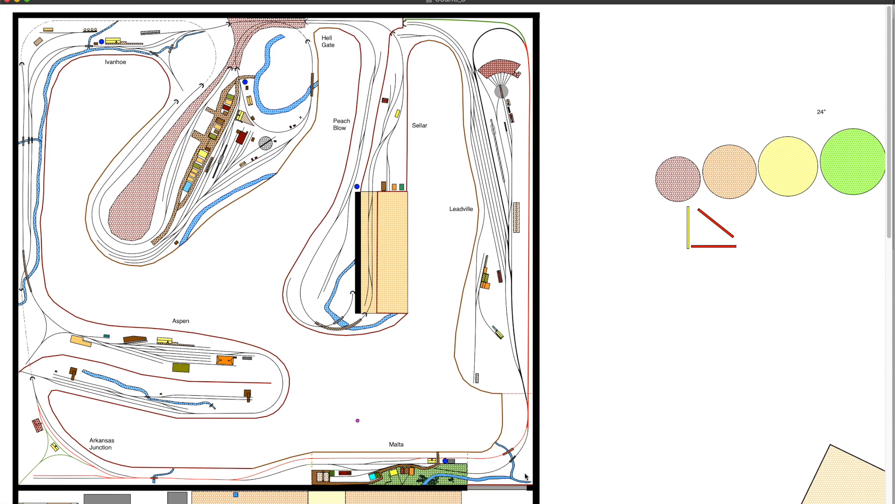
pyautogui.moveTo(491, 467)
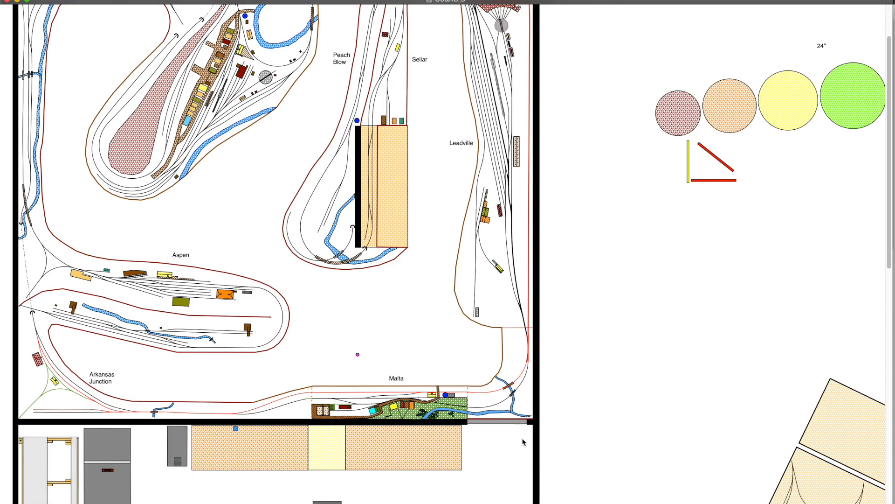
pyautogui.moveTo(481, 406)
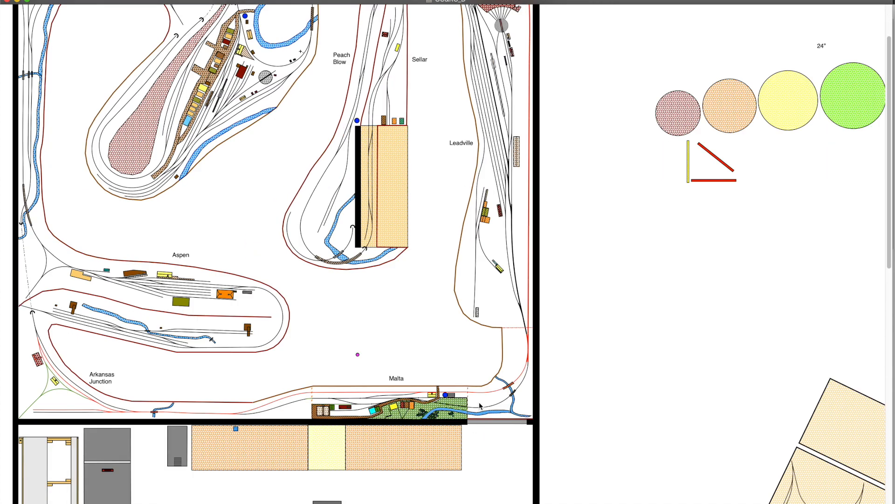
pyautogui.moveTo(488, 370)
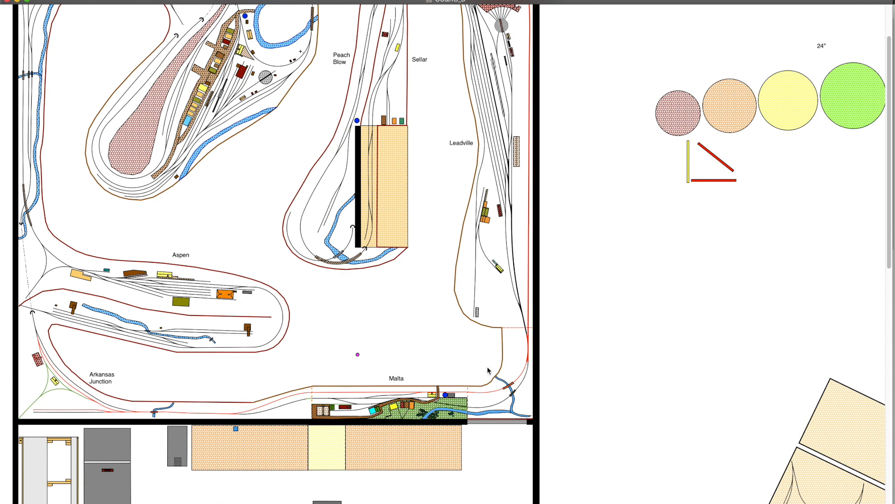
pyautogui.moveTo(522, 387)
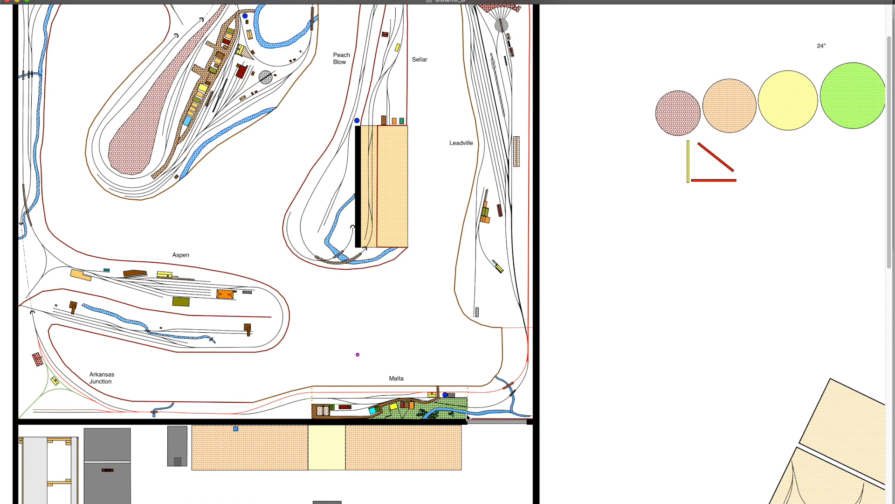
pyautogui.moveTo(510, 402)
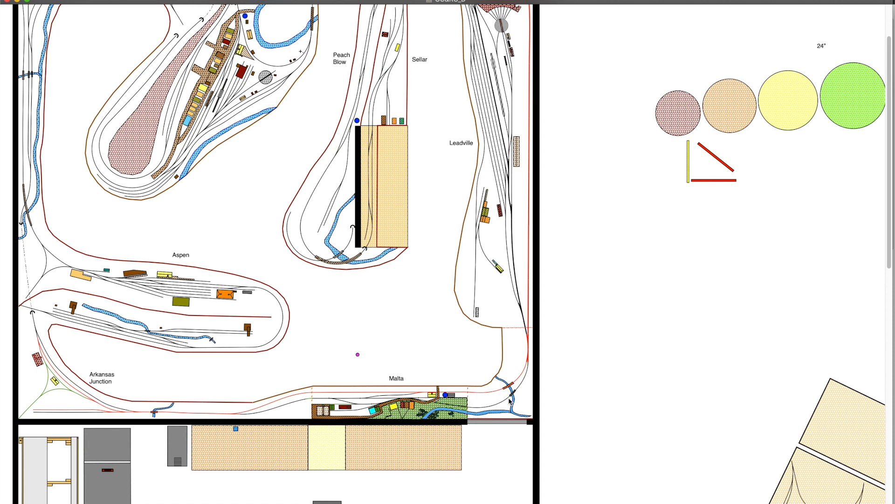
pyautogui.moveTo(508, 337)
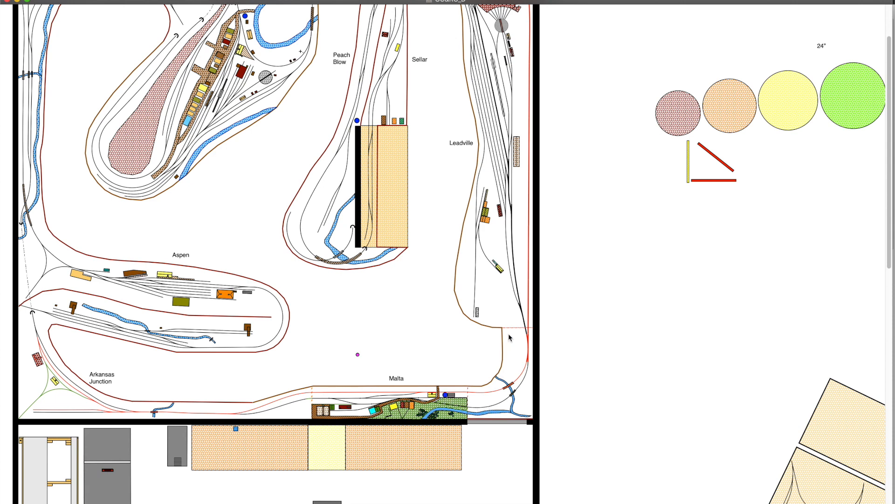
pyautogui.moveTo(511, 351)
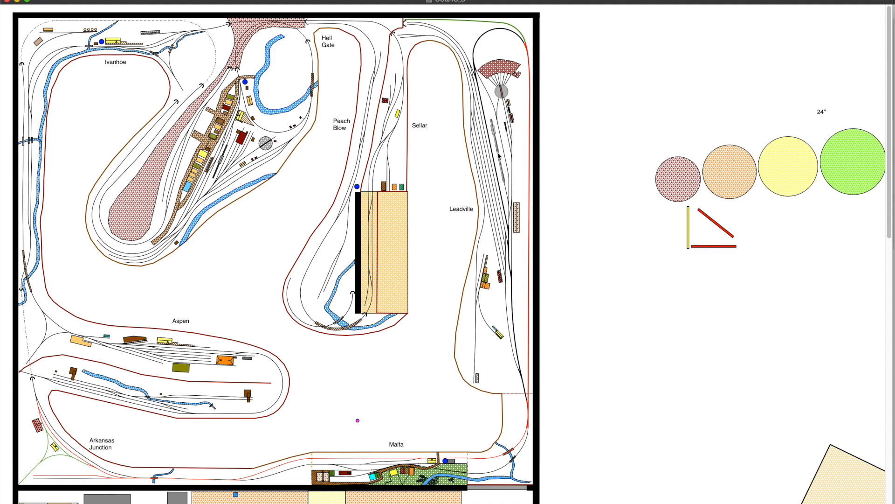
pyautogui.moveTo(535, 347)
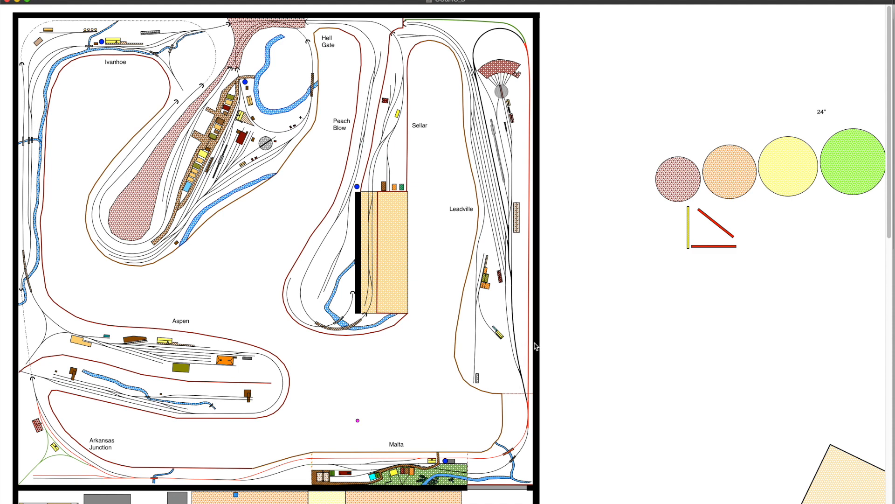
pyautogui.moveTo(526, 115)
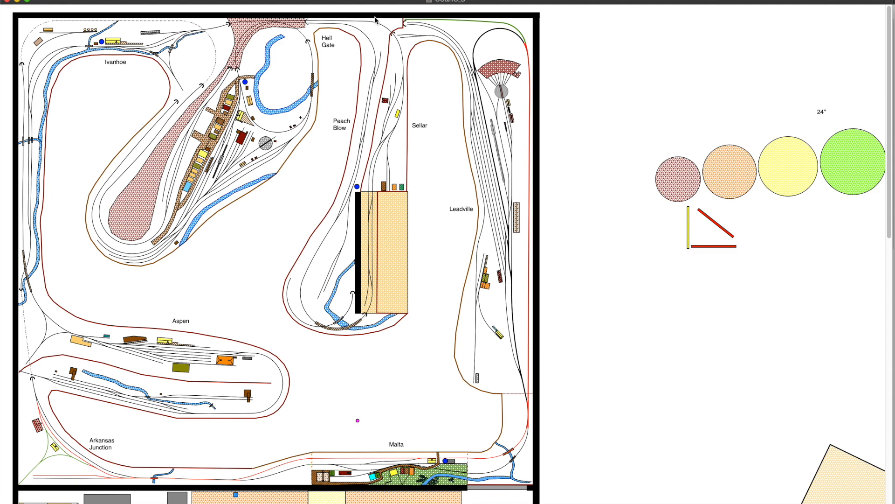
pyautogui.moveTo(369, 235)
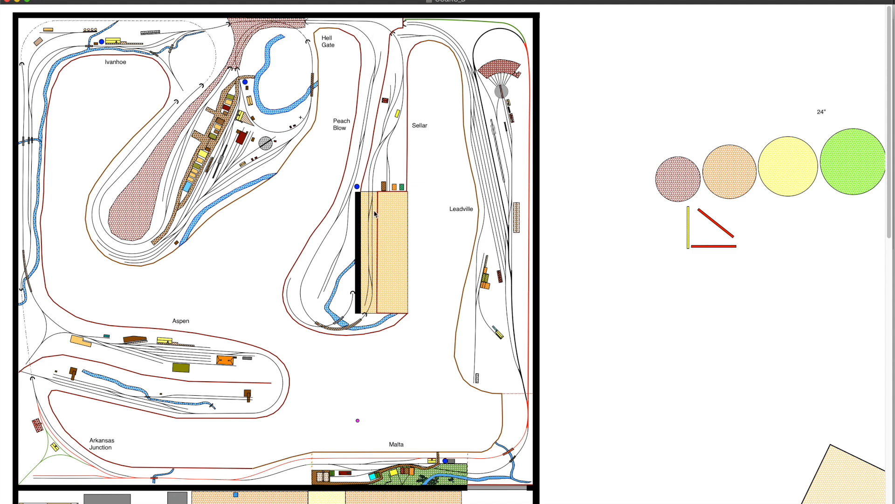
pyautogui.moveTo(369, 256)
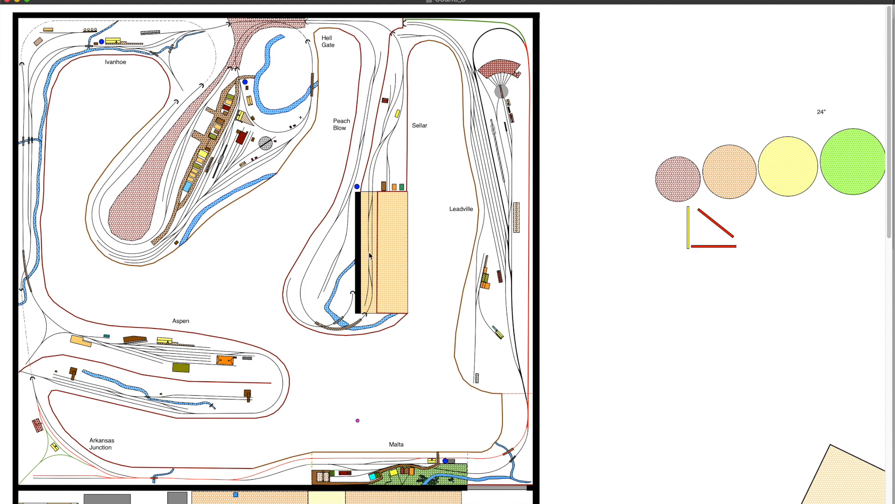
pyautogui.moveTo(389, 234)
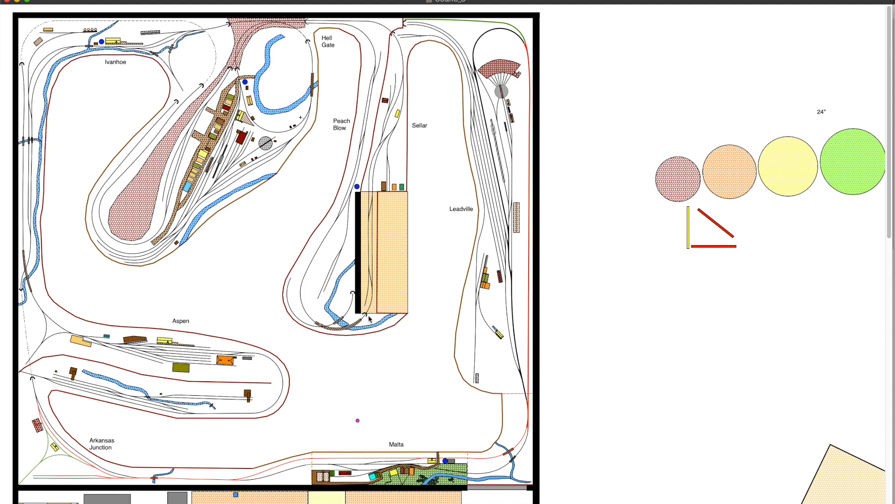
pyautogui.moveTo(370, 95)
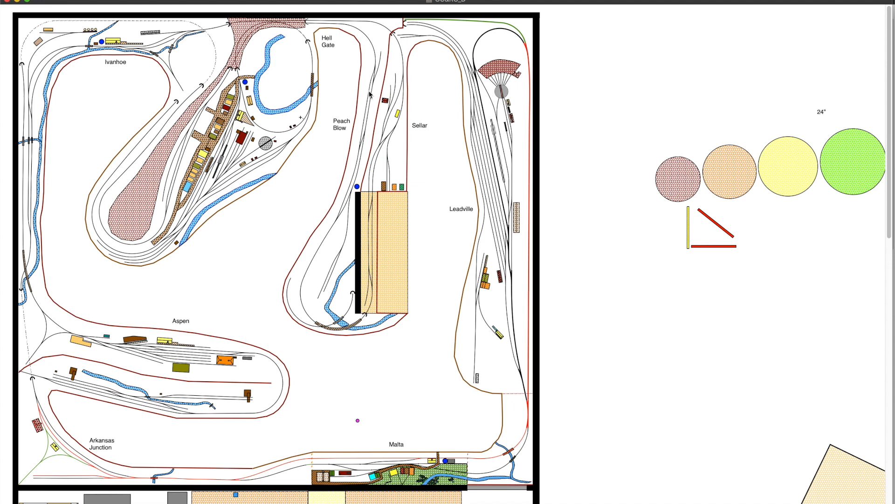
pyautogui.moveTo(524, 478)
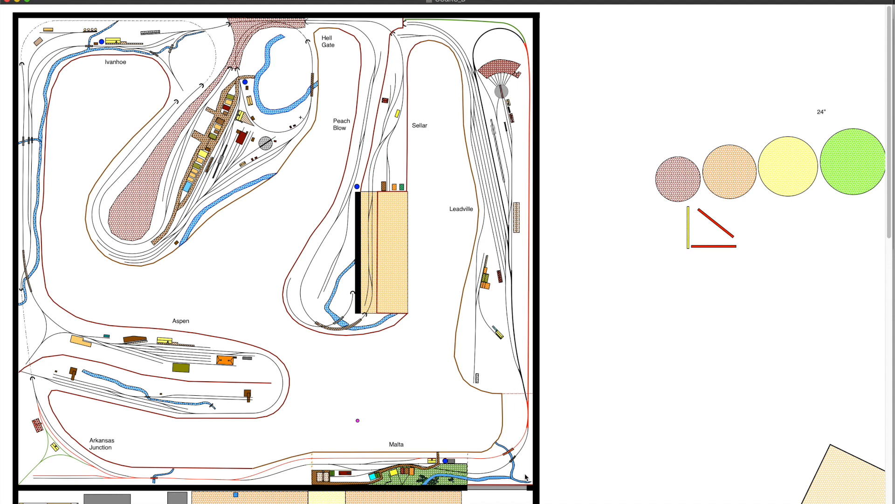
pyautogui.moveTo(519, 236)
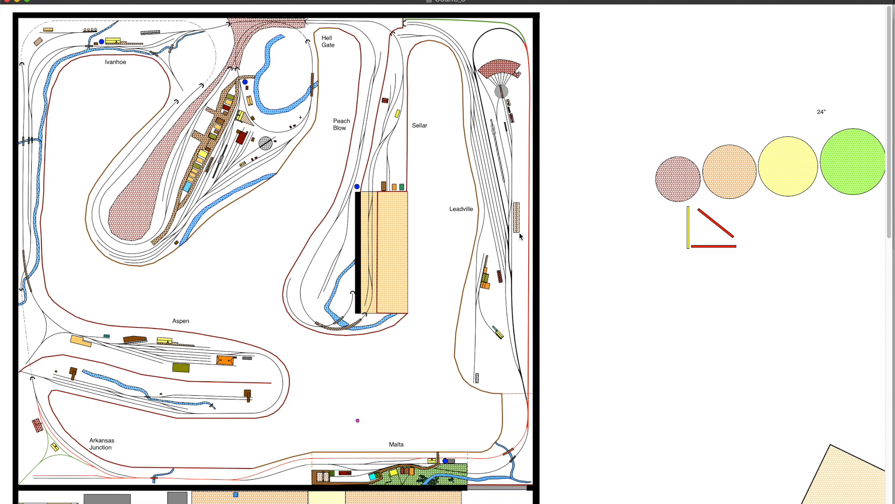
pyautogui.moveTo(531, 68)
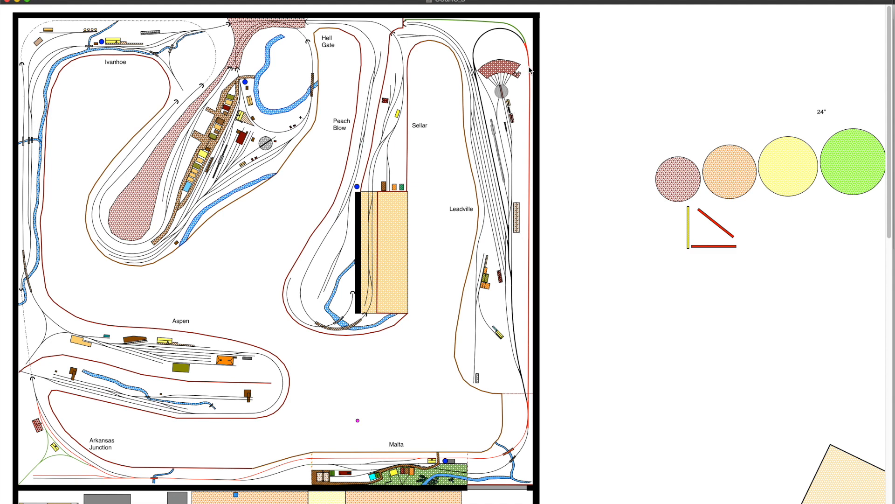
pyautogui.moveTo(530, 69)
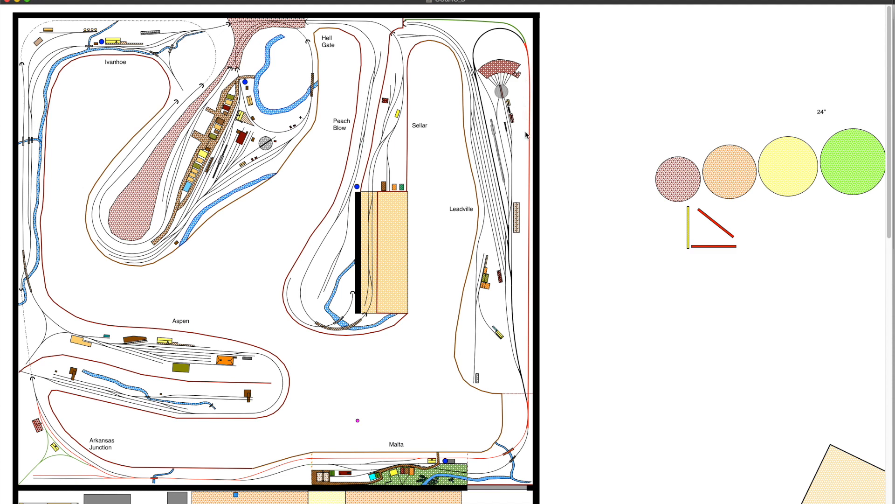
pyautogui.moveTo(530, 298)
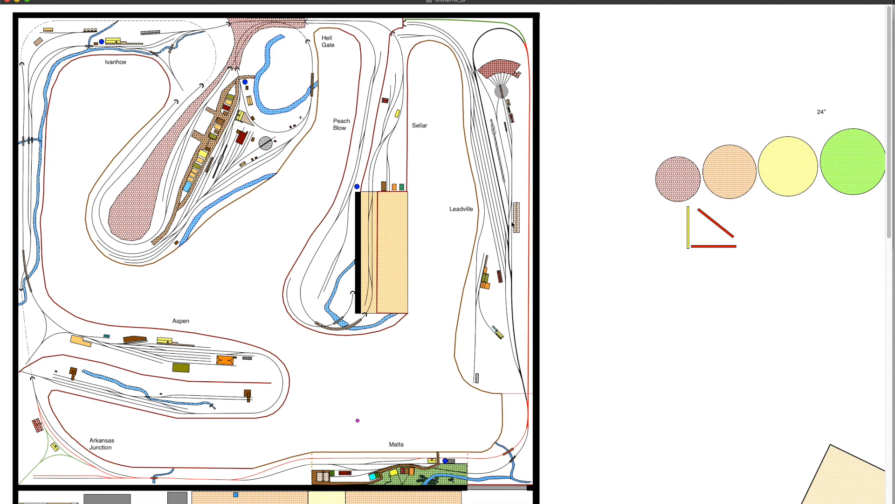
pyautogui.moveTo(530, 97)
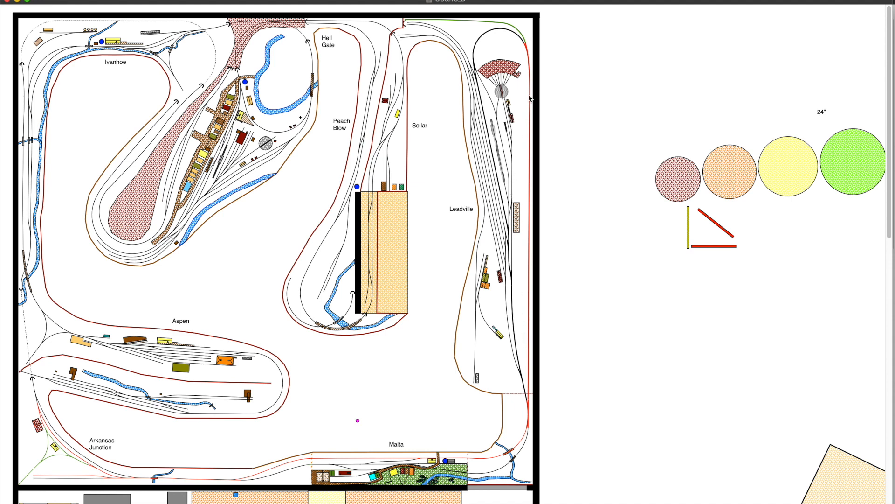
pyautogui.moveTo(523, 128)
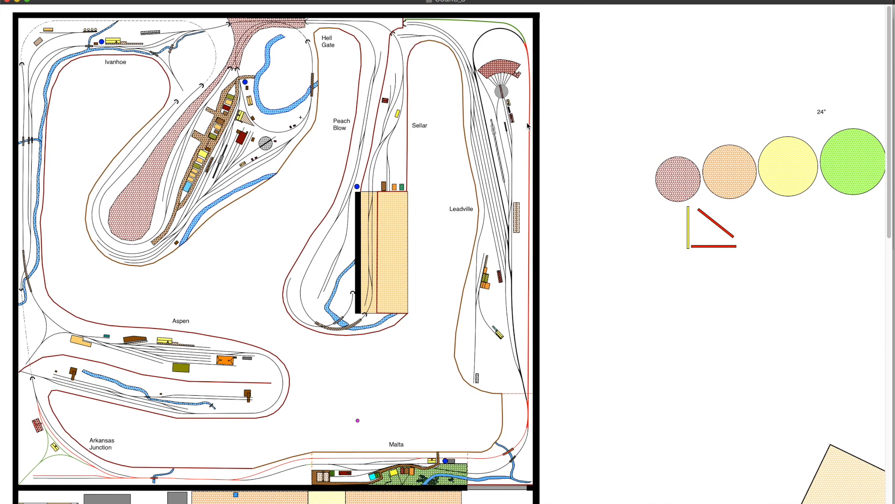
pyautogui.moveTo(192, 295)
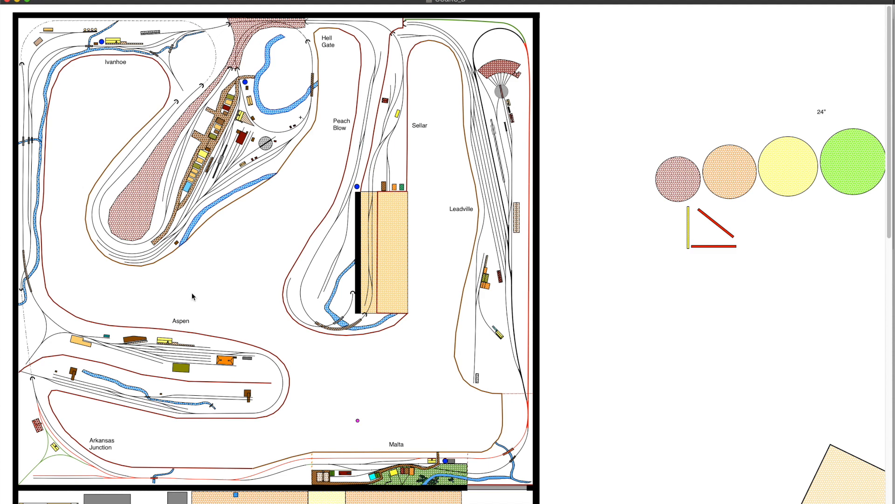
pyautogui.moveTo(269, 271)
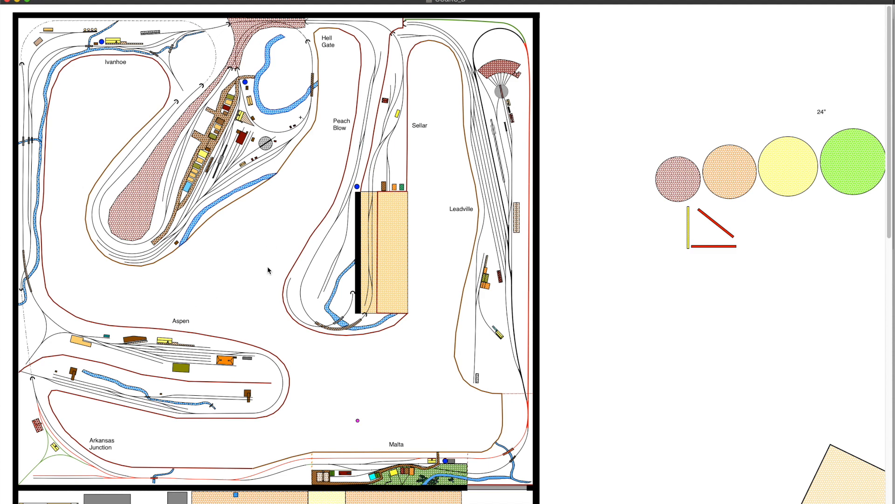
pyautogui.moveTo(223, 248)
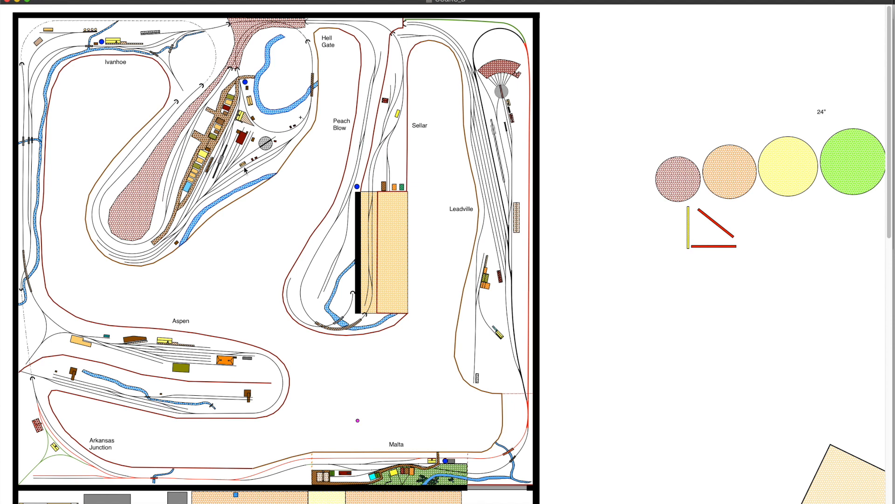
pyautogui.moveTo(244, 120)
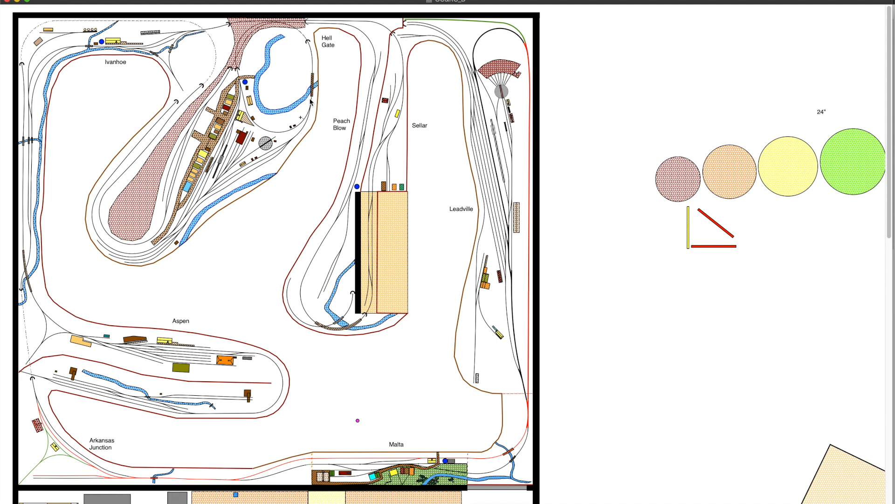
pyautogui.moveTo(306, 59)
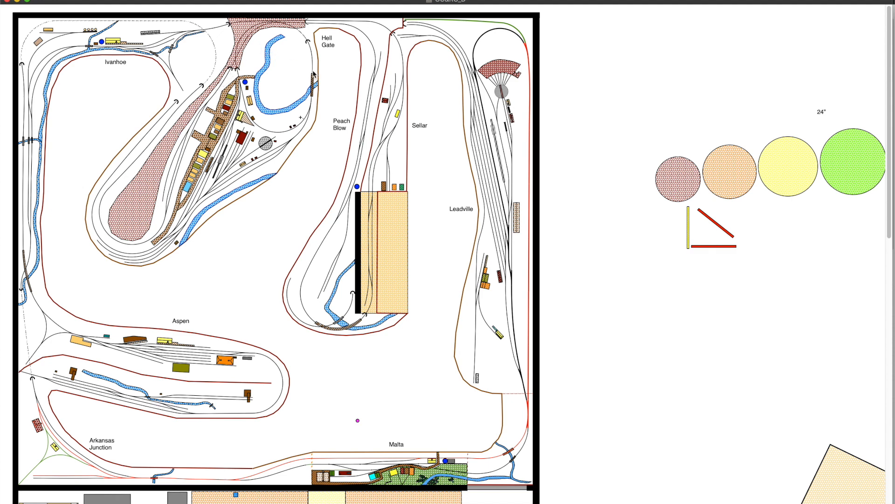
pyautogui.moveTo(225, 74)
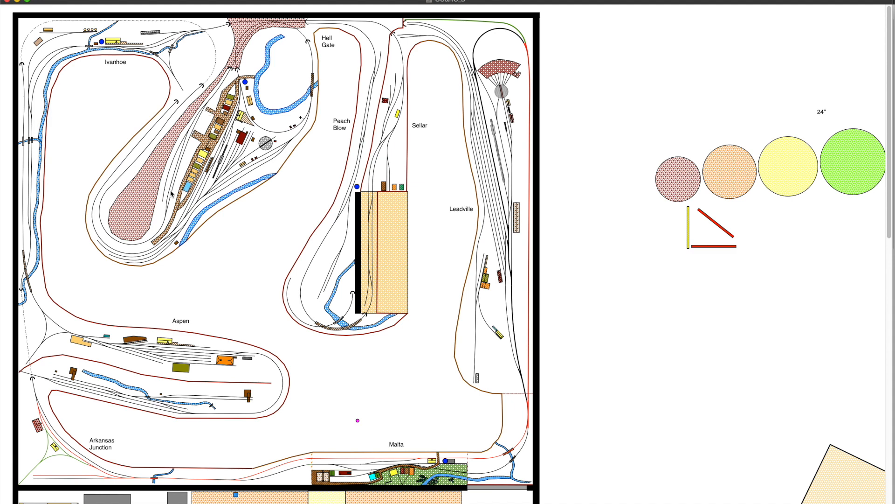
pyautogui.moveTo(163, 128)
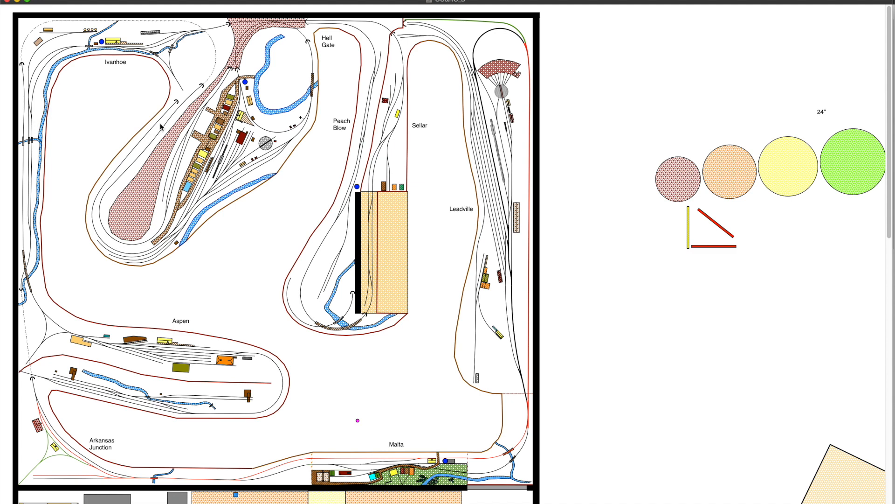
pyautogui.moveTo(193, 39)
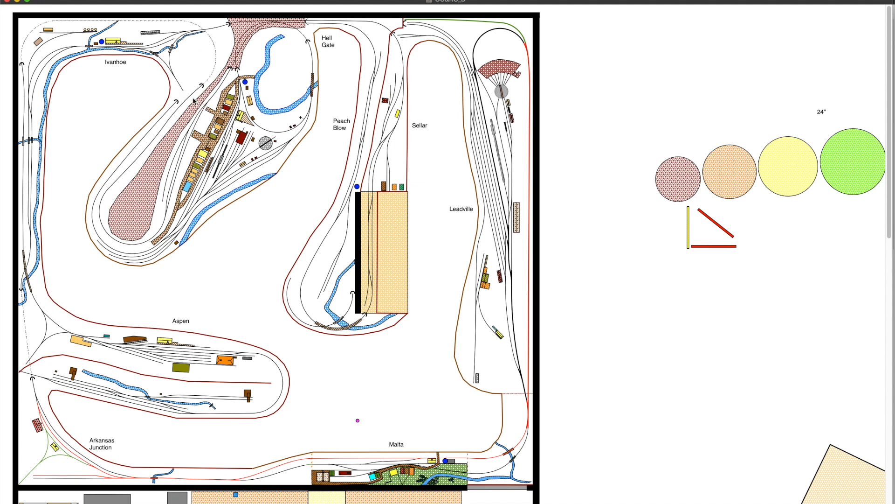
pyautogui.moveTo(203, 42)
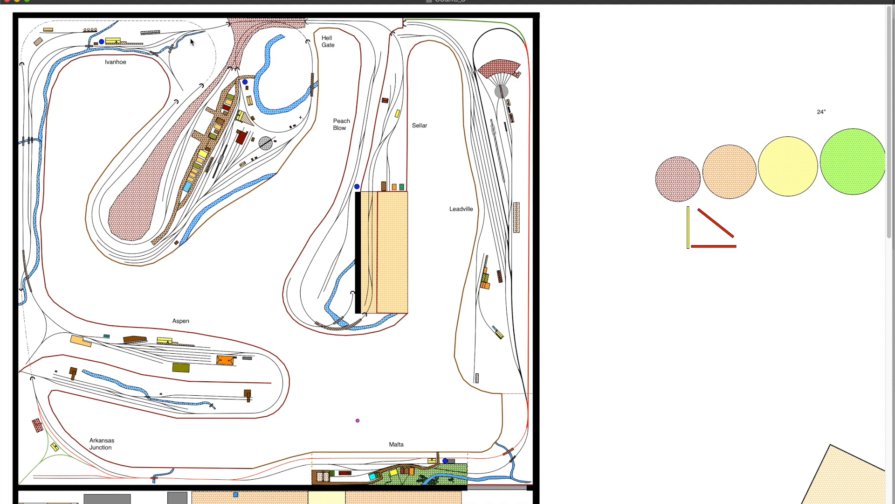
pyautogui.moveTo(210, 67)
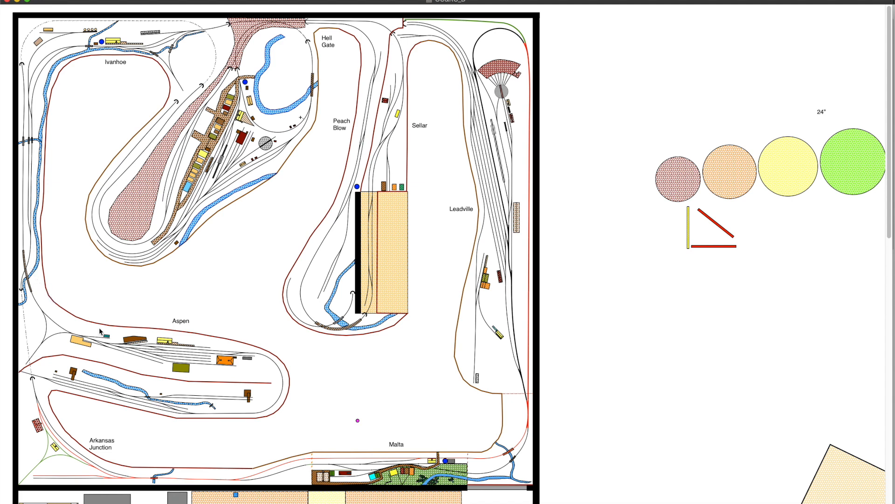
pyautogui.moveTo(97, 332)
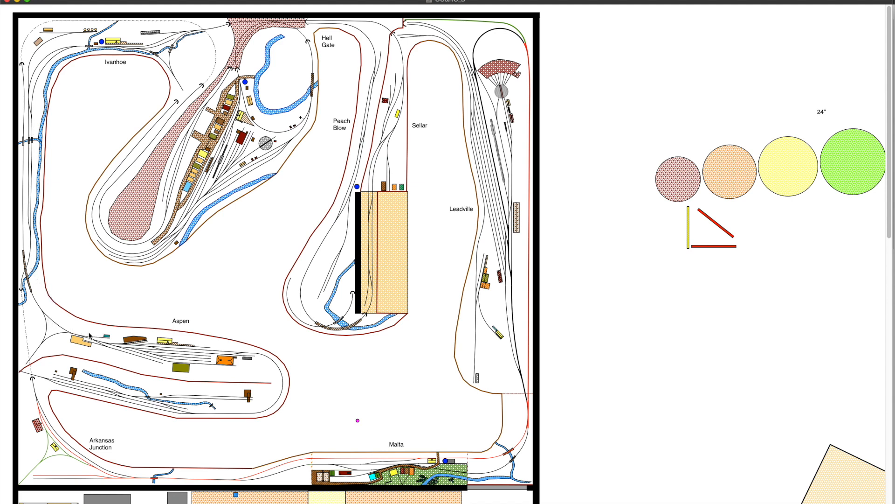
pyautogui.moveTo(144, 363)
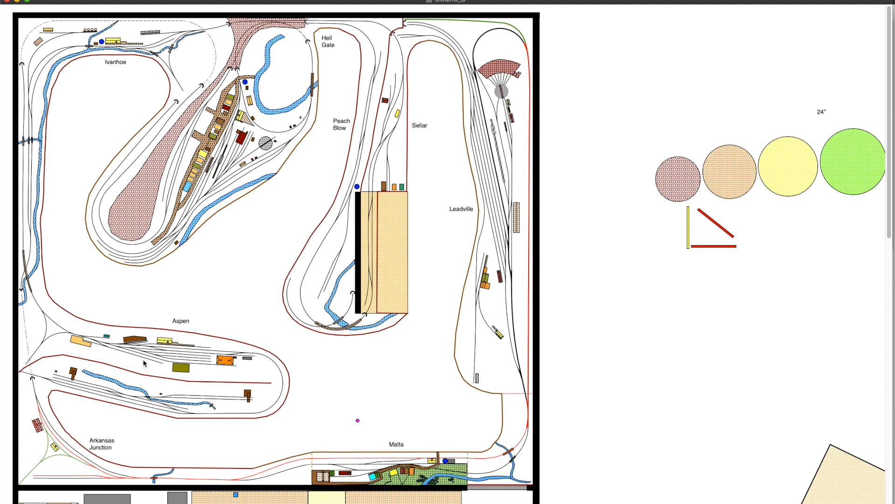
pyautogui.moveTo(178, 410)
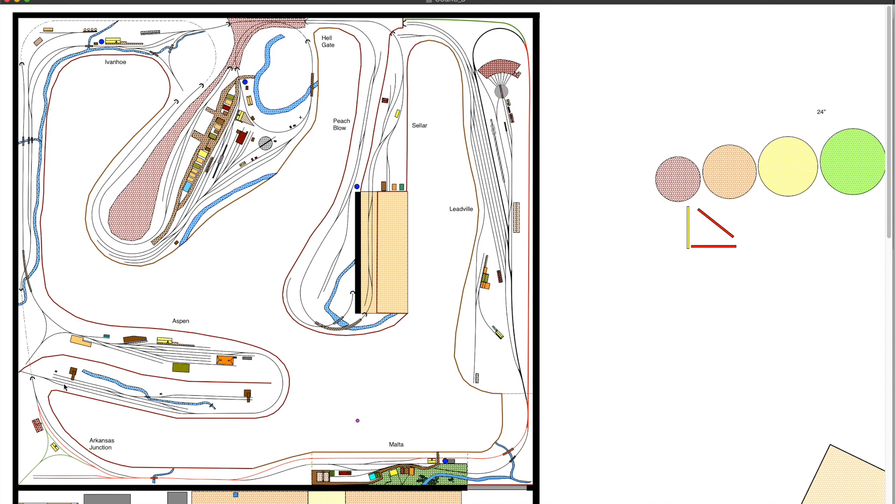
pyautogui.moveTo(219, 394)
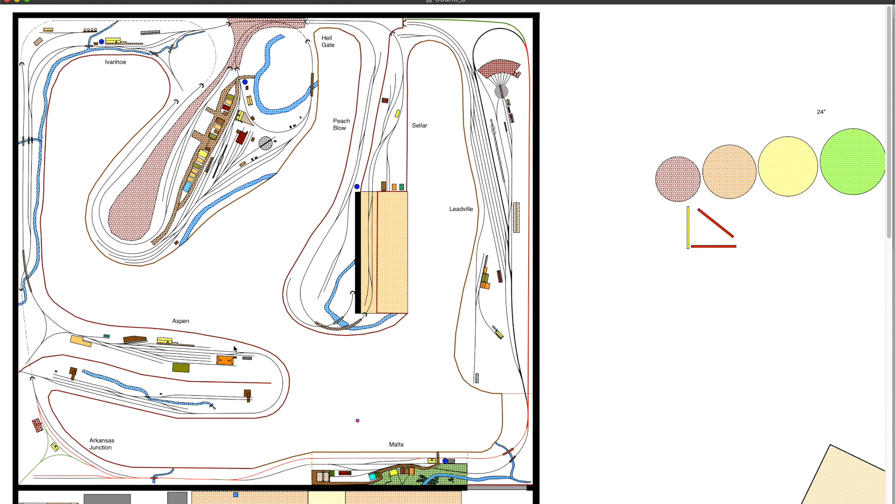
pyautogui.moveTo(107, 401)
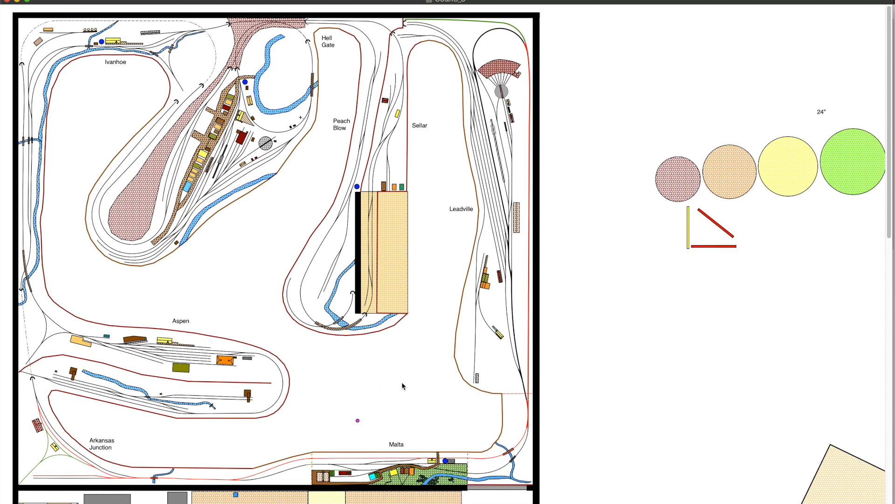
pyautogui.moveTo(403, 385)
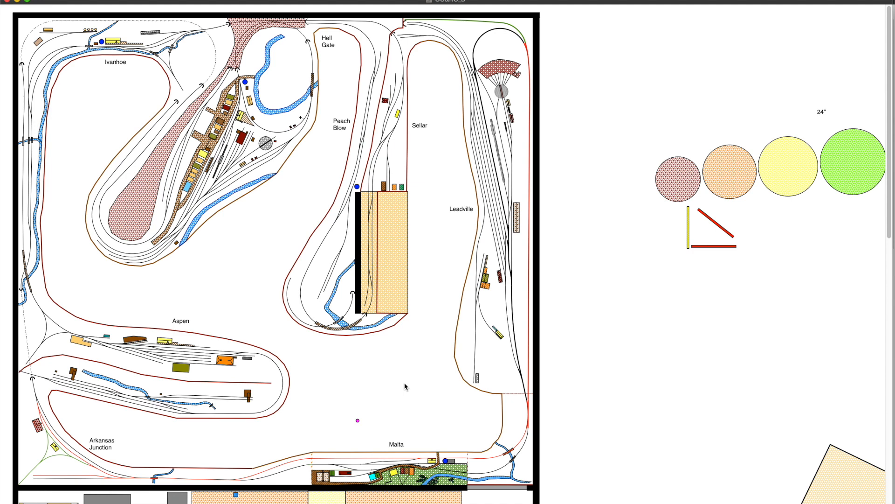
pyautogui.moveTo(413, 409)
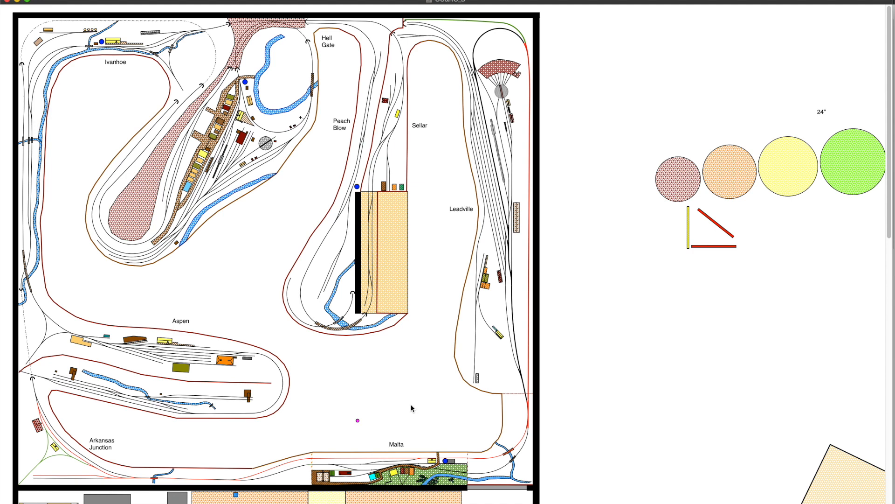
pyautogui.moveTo(417, 418)
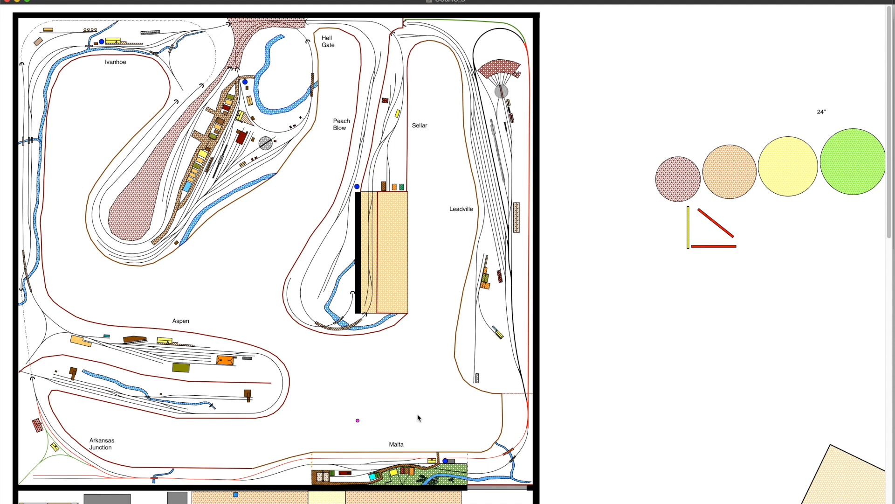
pyautogui.moveTo(420, 295)
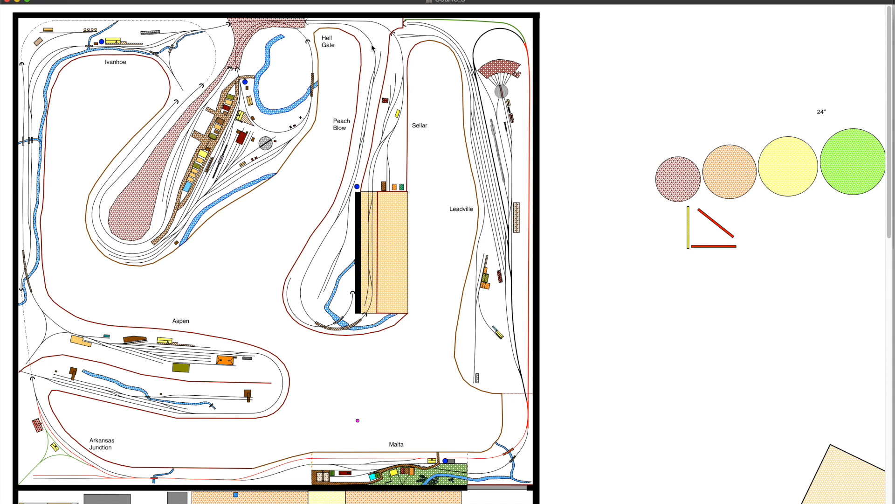
pyautogui.moveTo(415, 18)
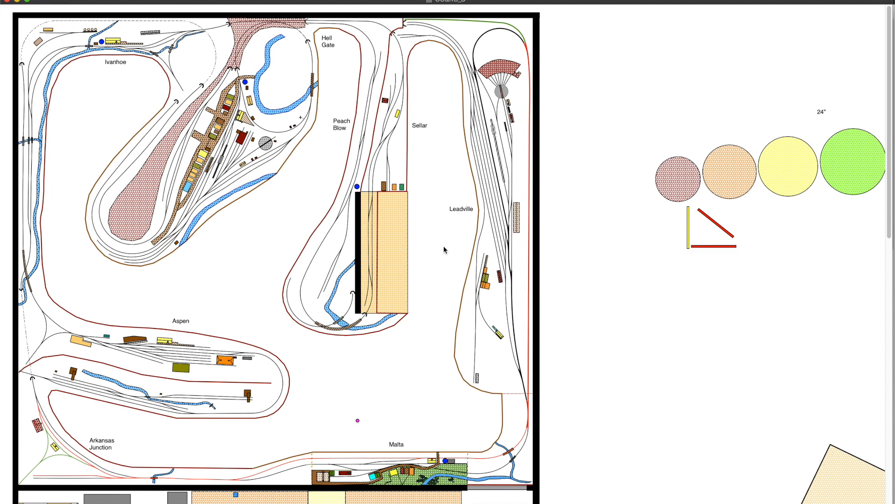
pyautogui.moveTo(445, 249)
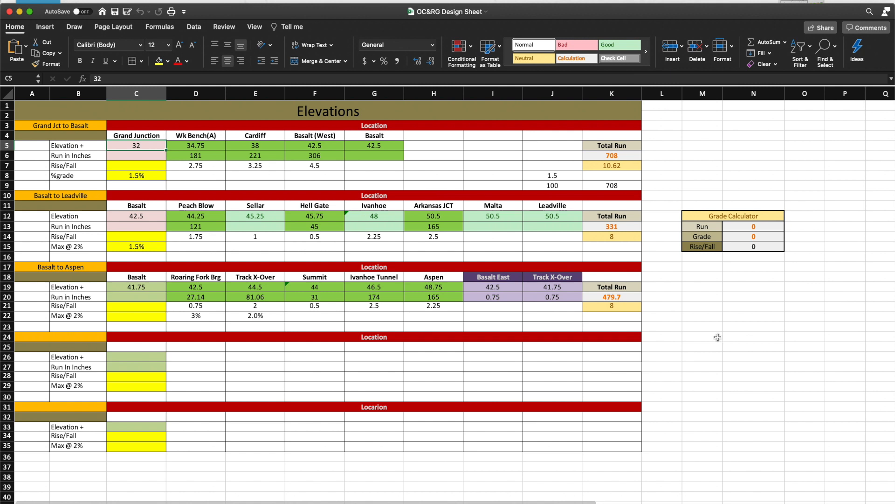
pyautogui.moveTo(717, 340)
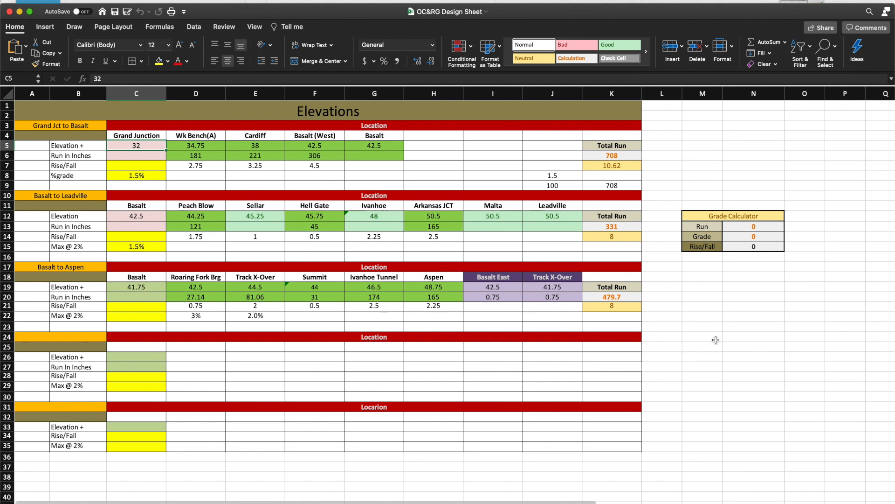
pyautogui.moveTo(721, 361)
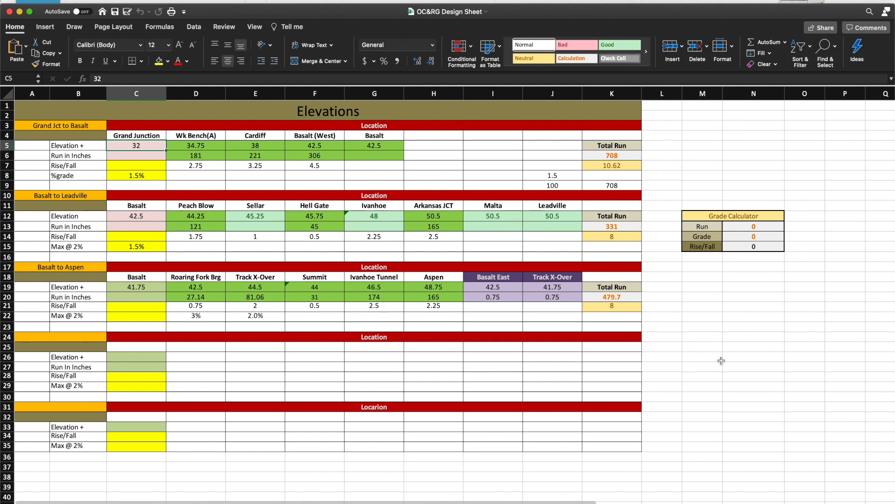
pyautogui.moveTo(708, 306)
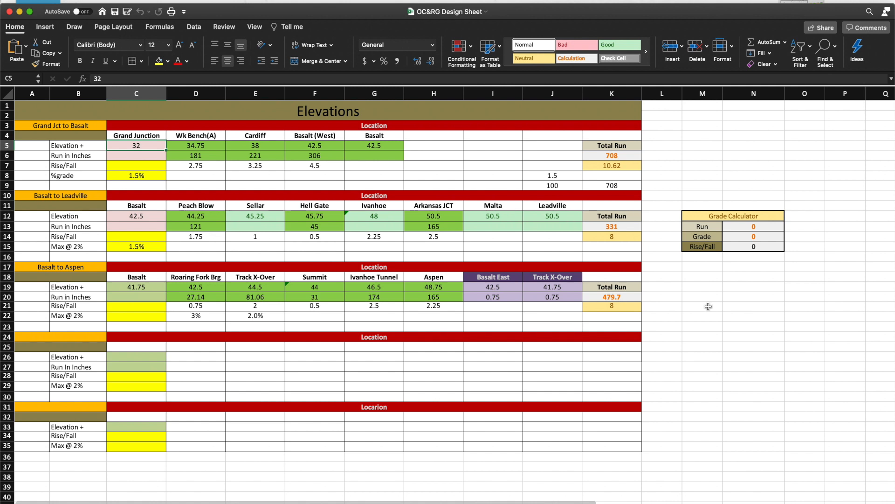
pyautogui.moveTo(716, 358)
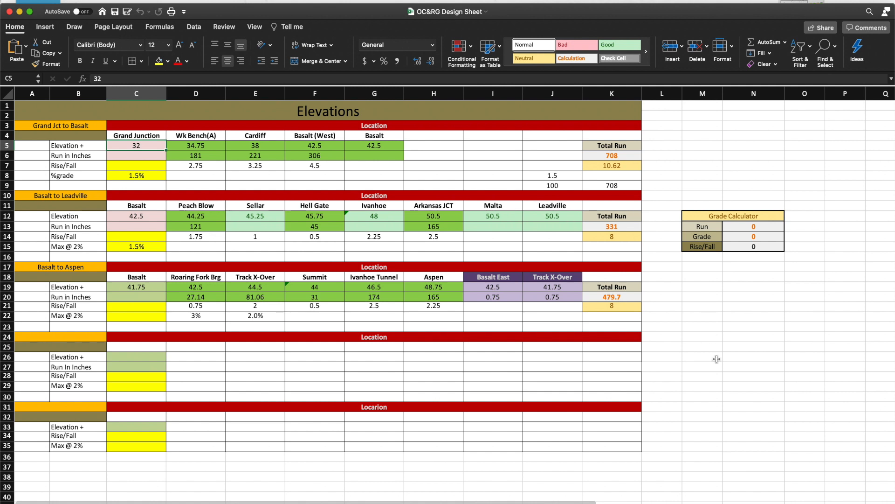
pyautogui.moveTo(712, 351)
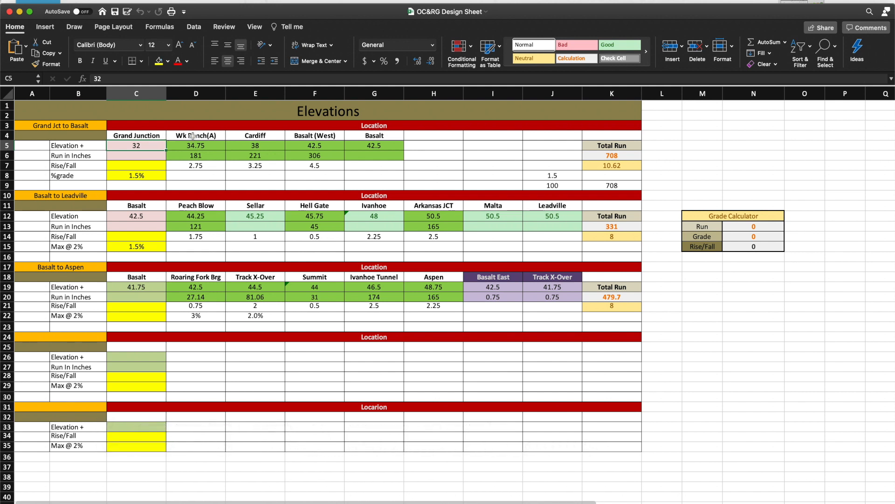
pyautogui.moveTo(242, 136)
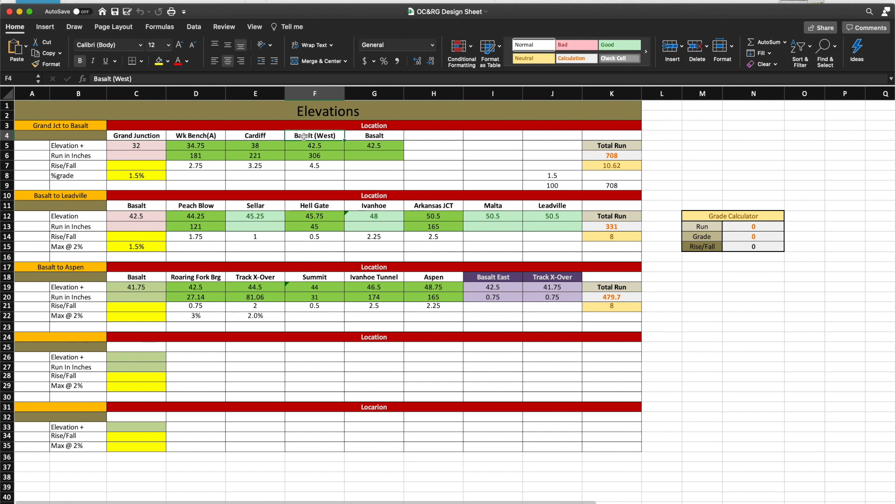
# - Inspect the Basalt route tables, the 708 Total Run and 10.62 rise formulas, and the 1.5% grade
pyautogui.click(374, 135)
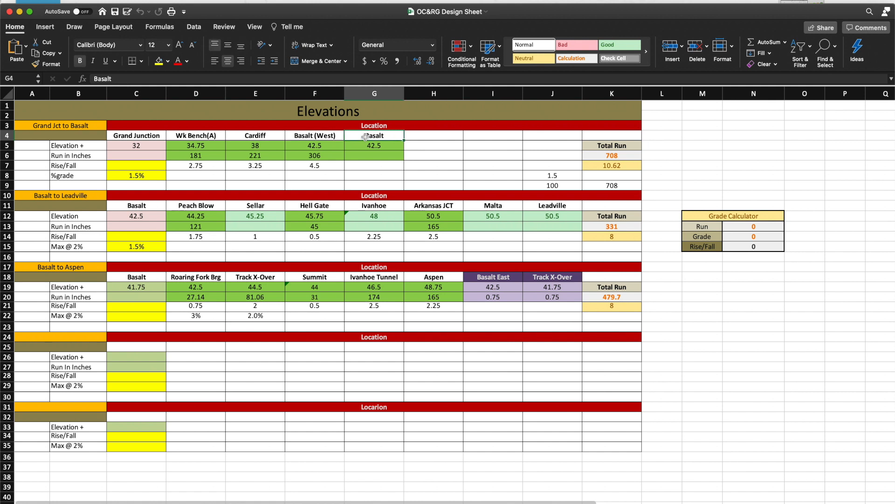
pyautogui.moveTo(343, 137)
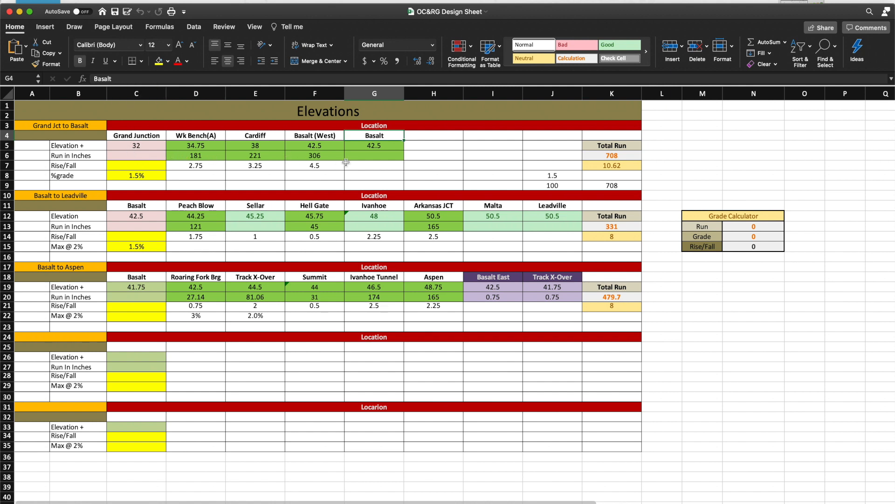
pyautogui.moveTo(582, 162)
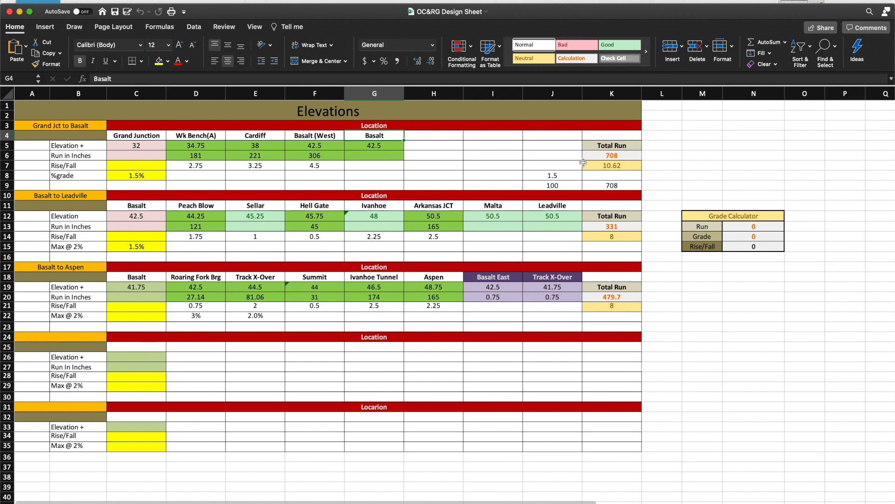
pyautogui.click(612, 156)
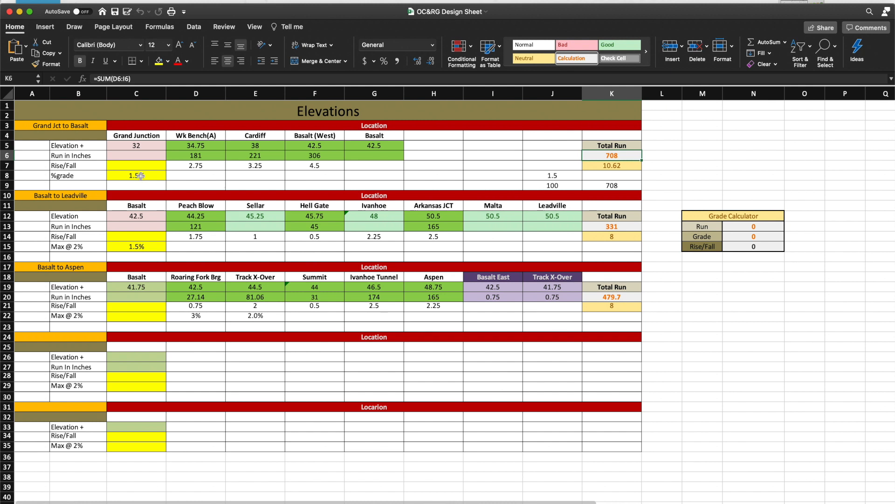
pyautogui.click(136, 176)
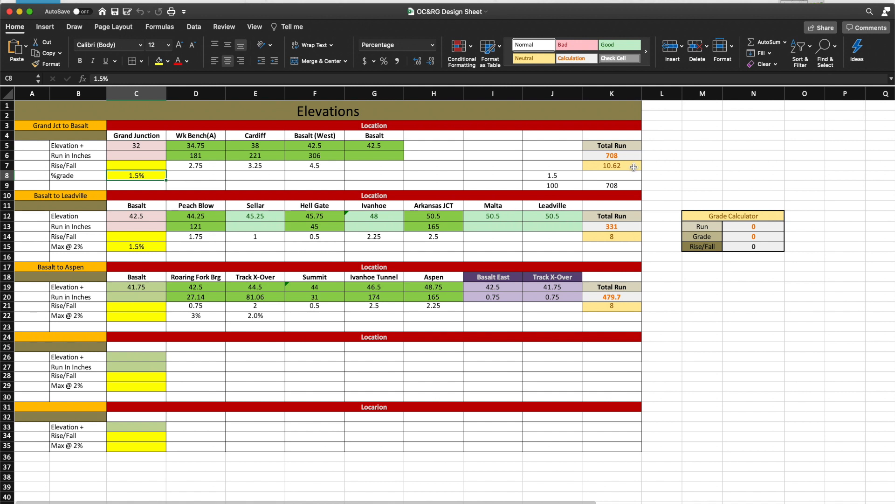
pyautogui.click(612, 165)
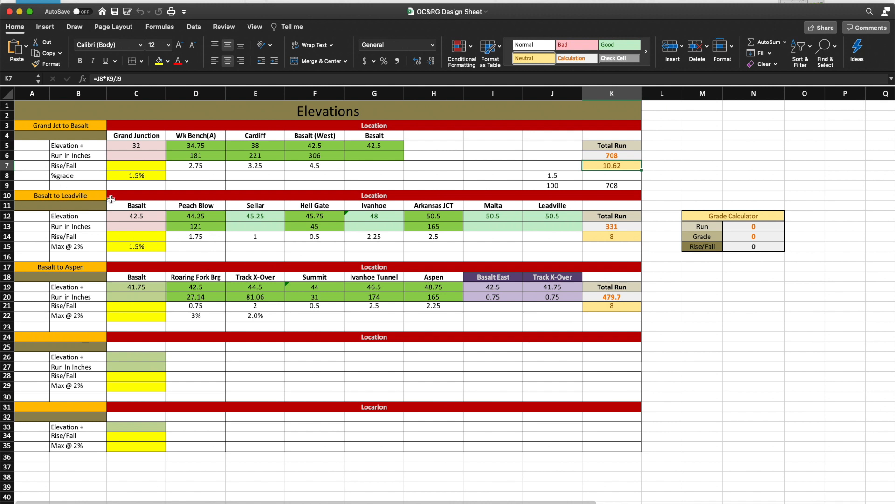
pyautogui.click(136, 206)
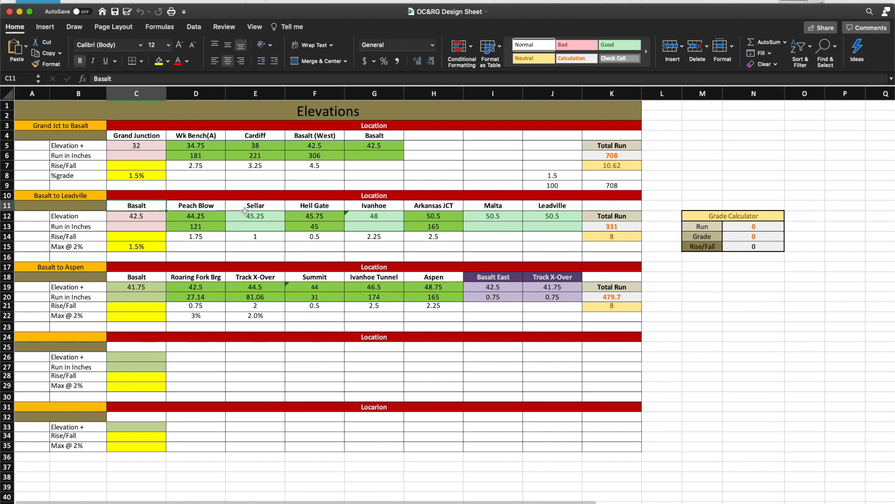
pyautogui.moveTo(361, 207)
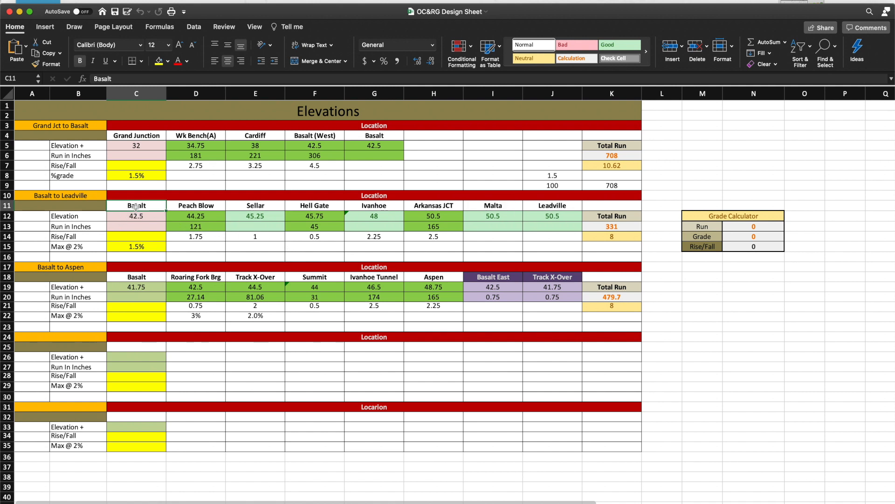
pyautogui.moveTo(132, 226)
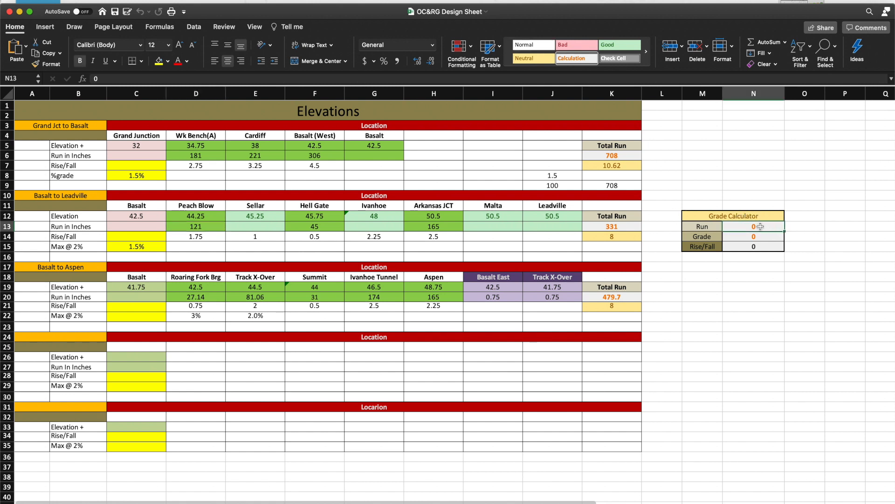
# - Enter a run of 121 and a grade of 1.5 in the Grade Calculator
pyautogui.write('121')
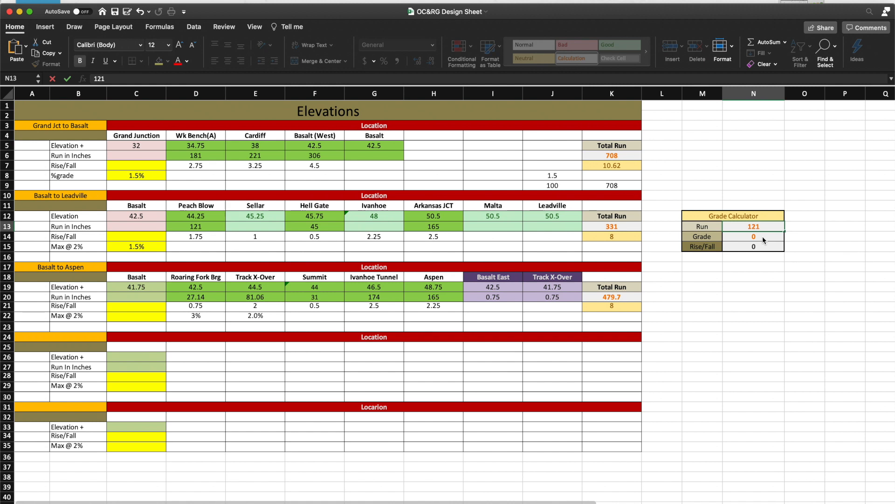
pyautogui.click(753, 246)
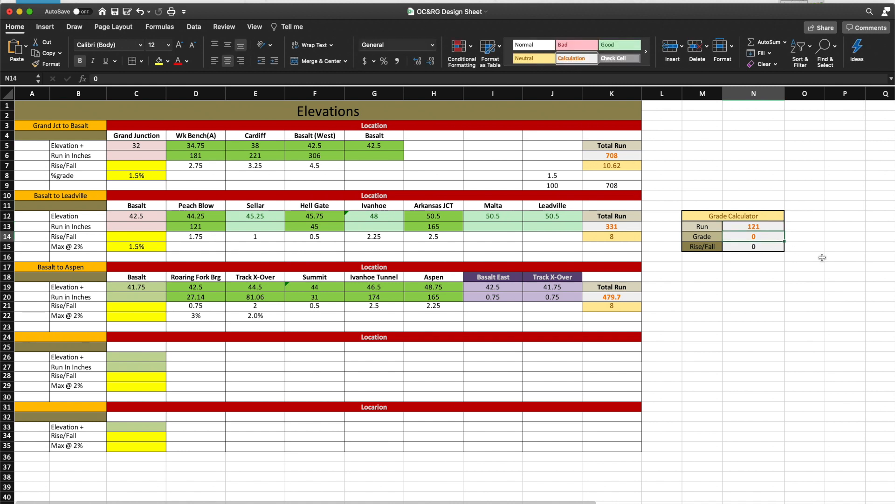
pyautogui.write('1.5')
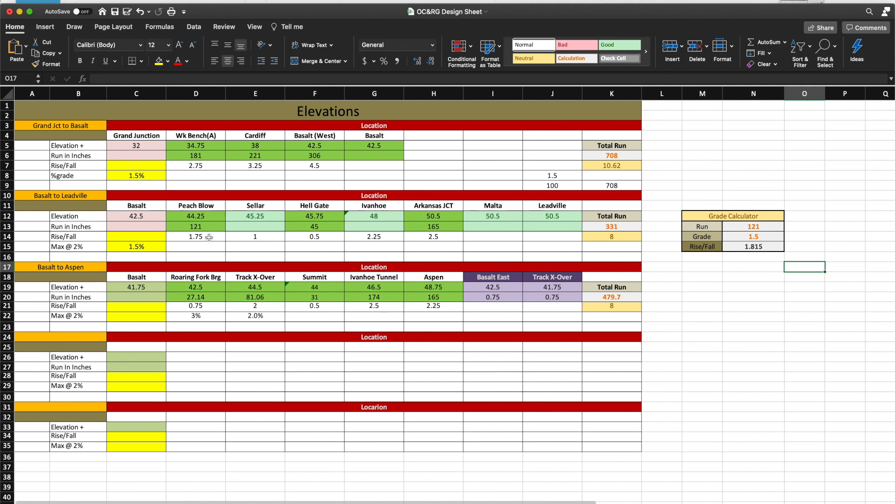
pyautogui.moveTo(155, 239)
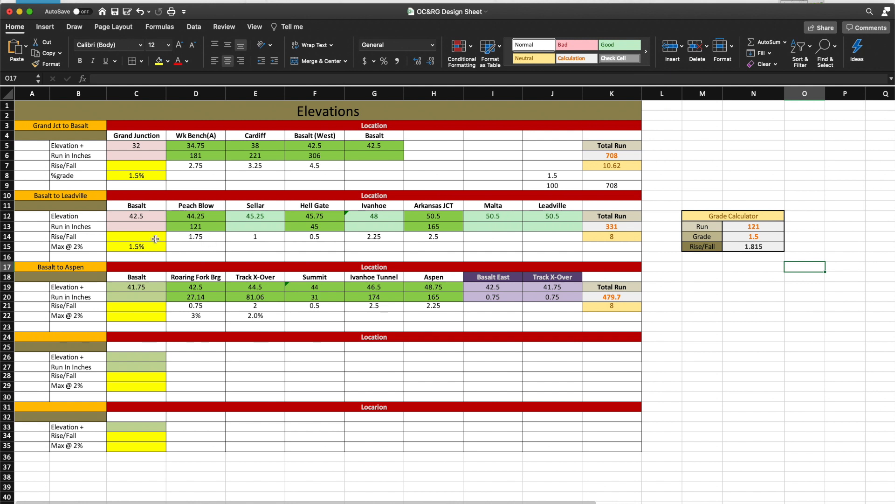
pyautogui.moveTo(196, 236)
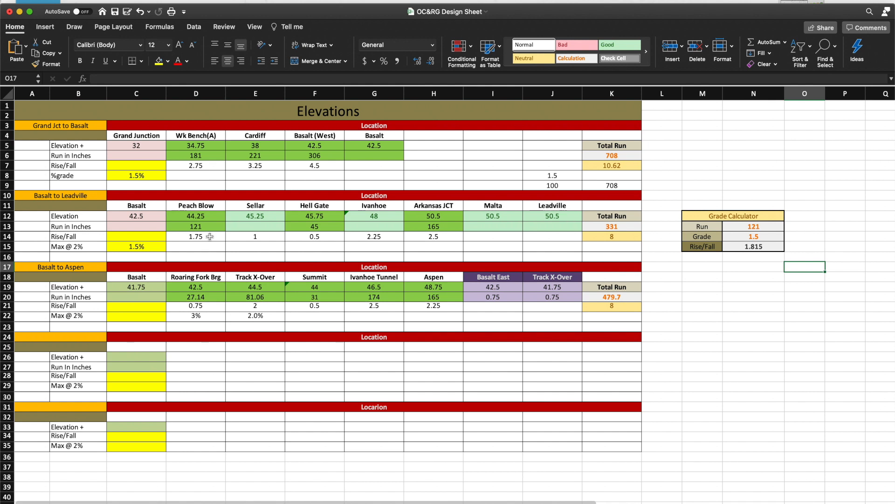
pyautogui.moveTo(255, 251)
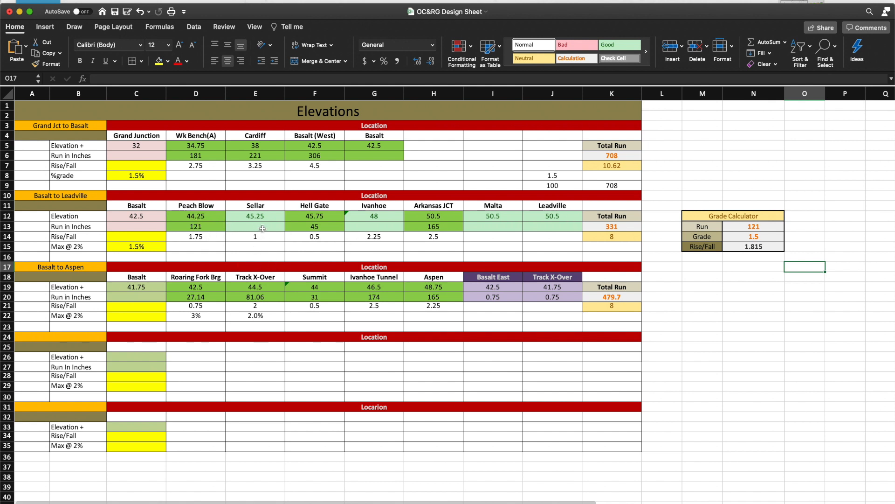
# - Change the calculator to use the 331 total run and a 2.5 grade
pyautogui.click(611, 226)
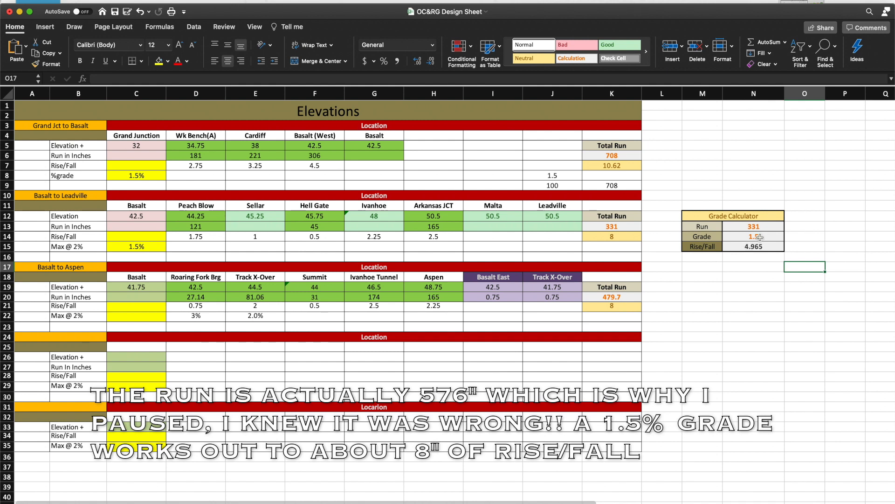
pyautogui.click(753, 237)
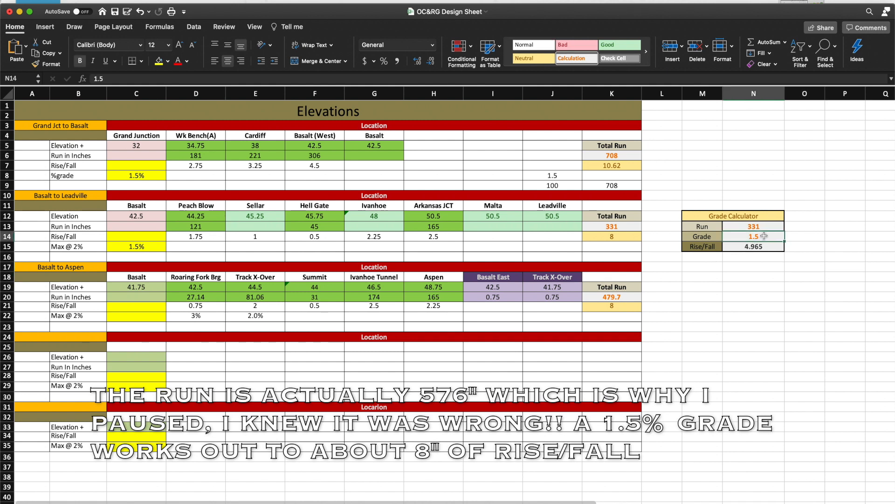
pyautogui.write('2.5')
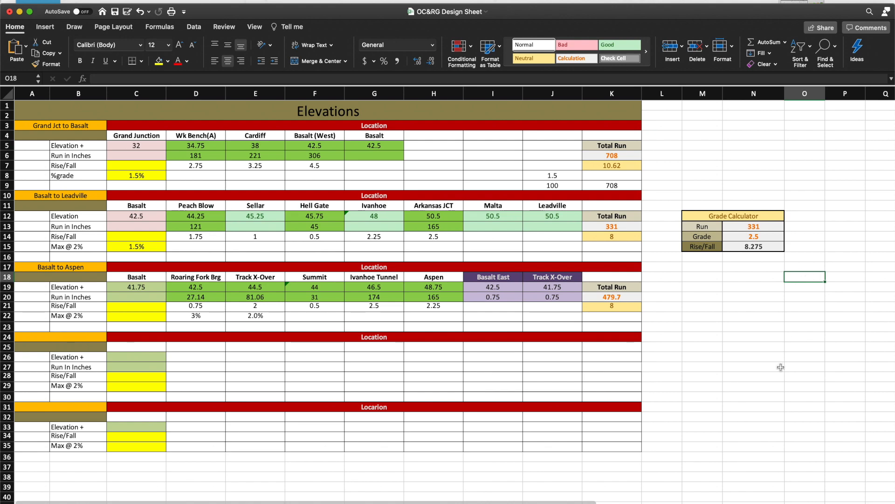
pyautogui.moveTo(725, 353)
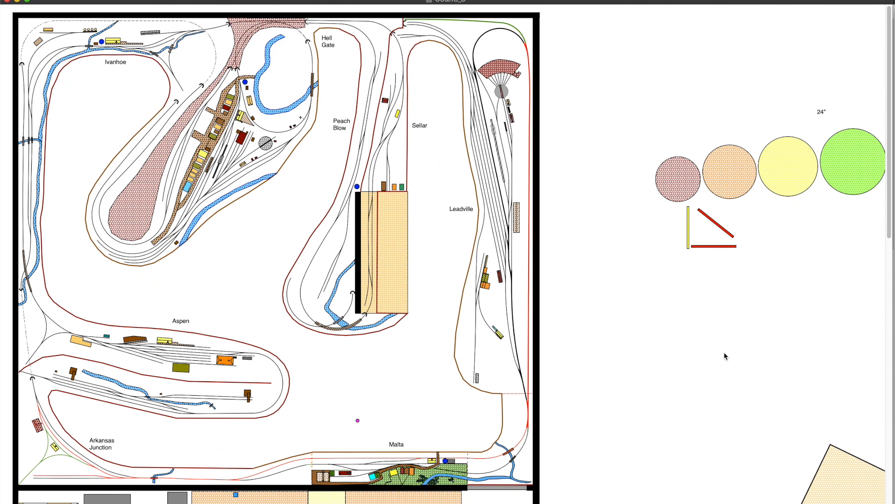
pyautogui.moveTo(461, 103)
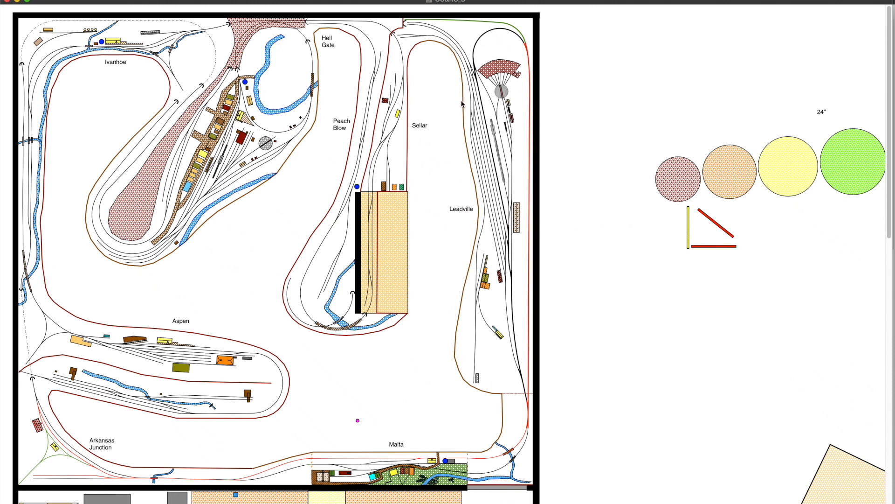
pyautogui.moveTo(540, 142)
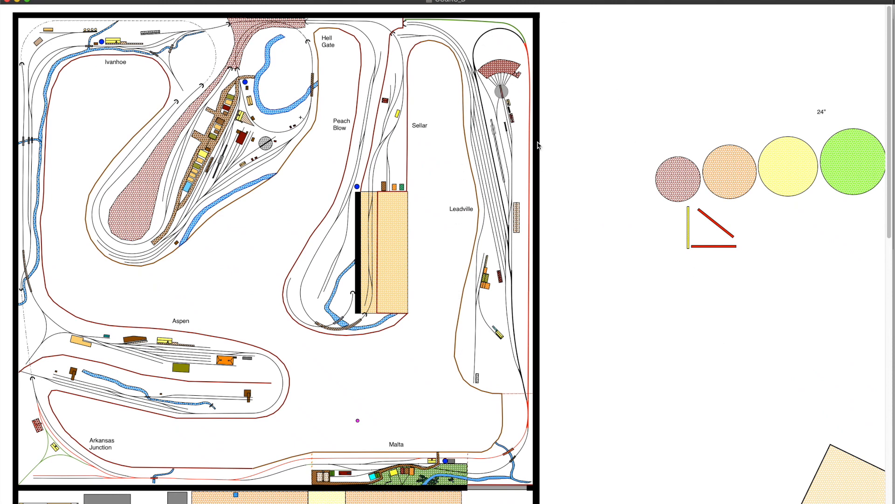
pyautogui.moveTo(519, 179)
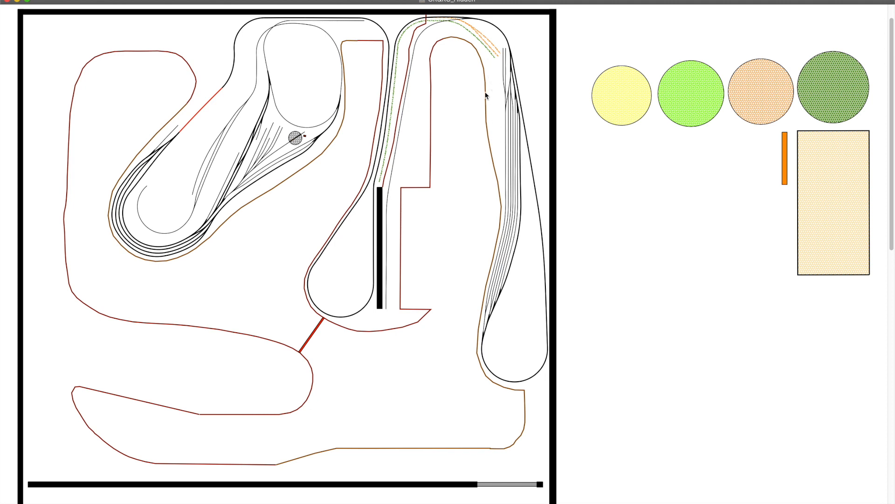
pyautogui.moveTo(557, 102)
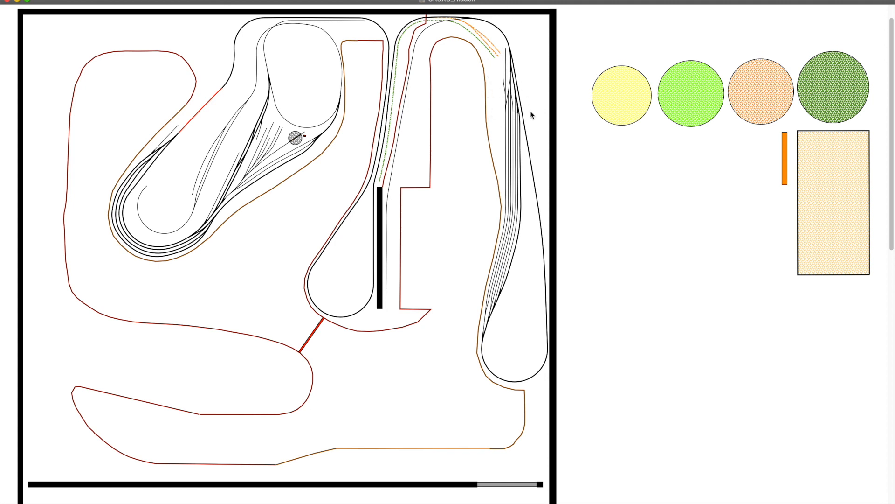
pyautogui.moveTo(511, 148)
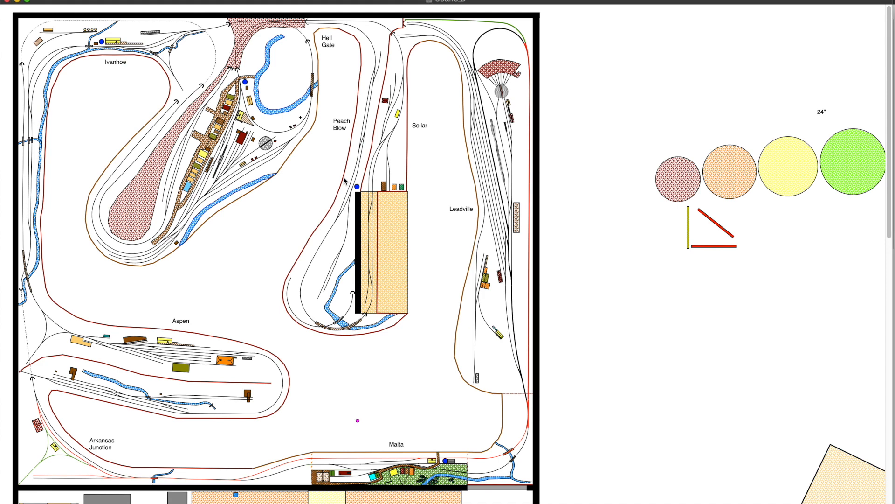
pyautogui.moveTo(516, 166)
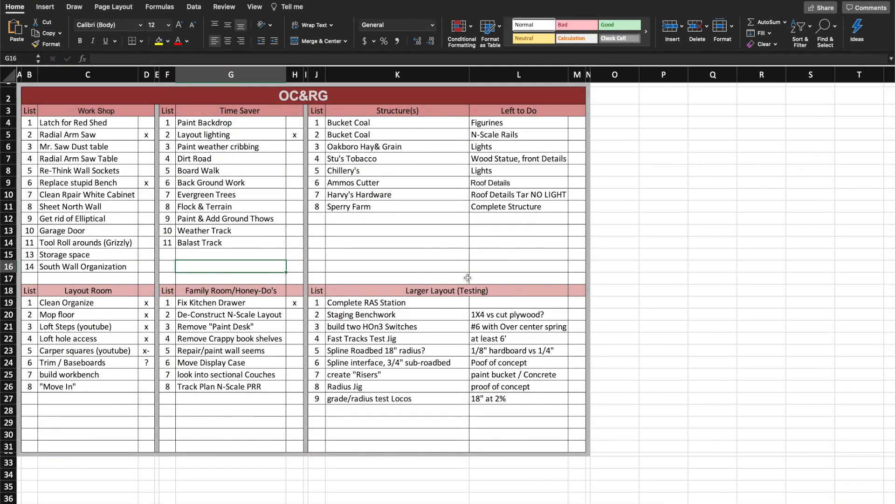
pyautogui.moveTo(463, 404)
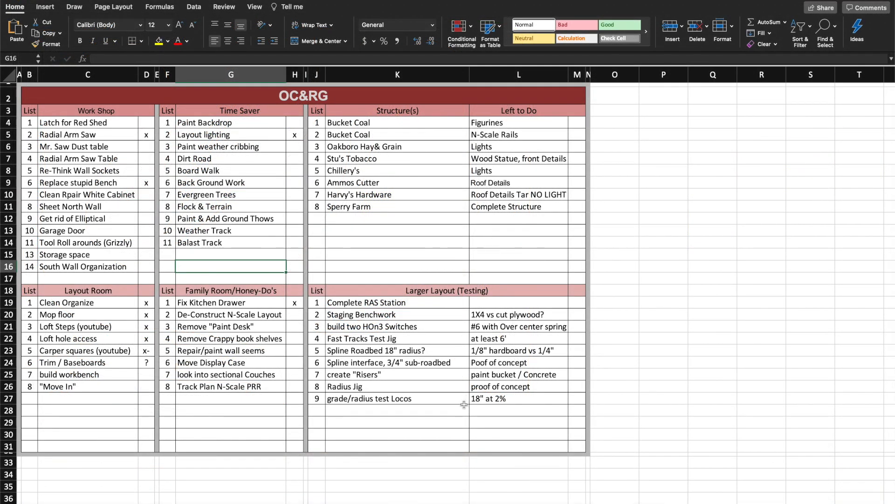
pyautogui.moveTo(255, 285)
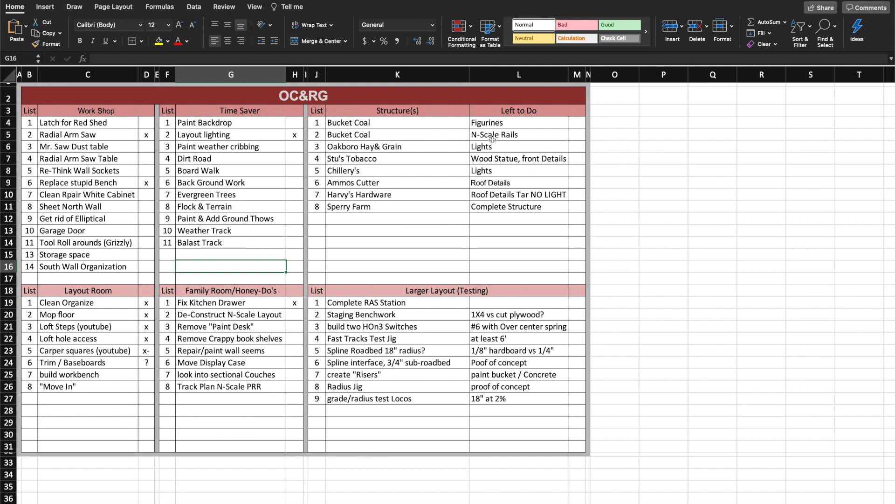
pyautogui.moveTo(495, 287)
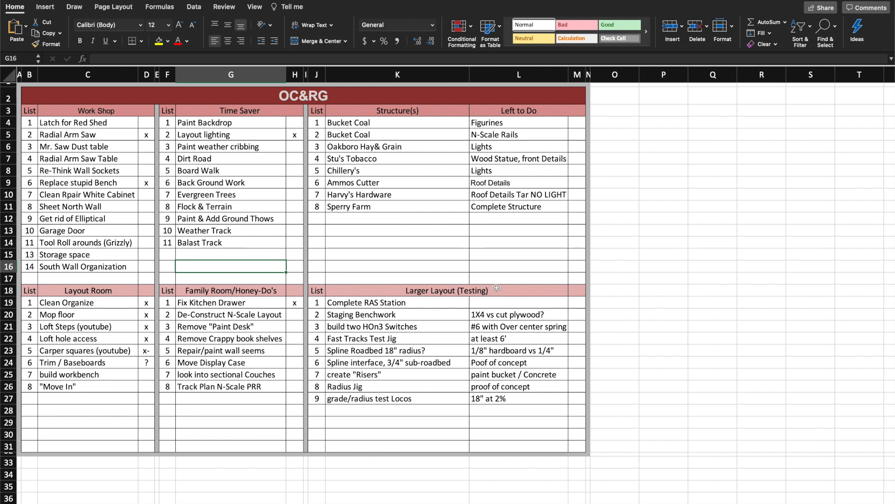
# - Select the Larger Layout (Testing) heading cell K18 on the OC&RG to-do sheet
pyautogui.click(447, 290)
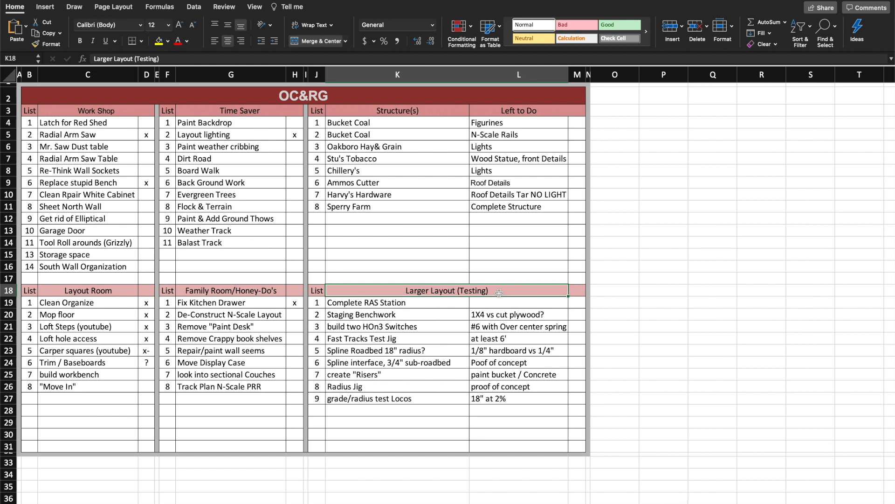
pyautogui.moveTo(495, 335)
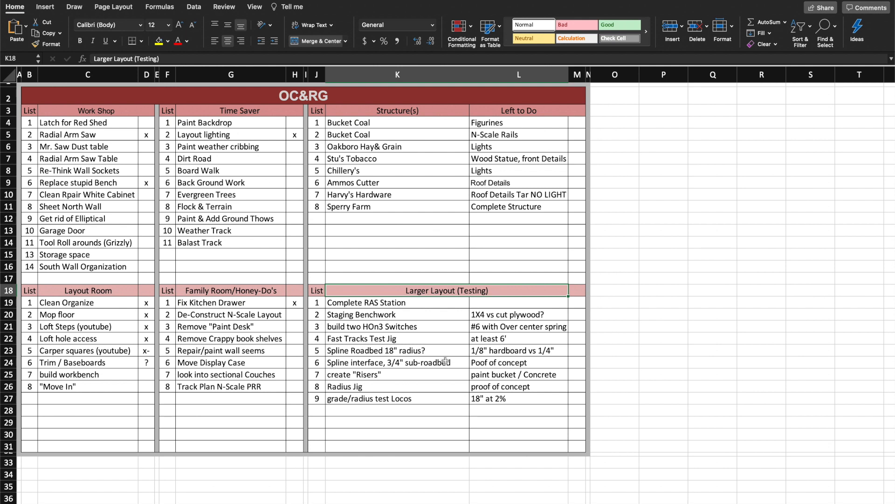
pyautogui.moveTo(441, 348)
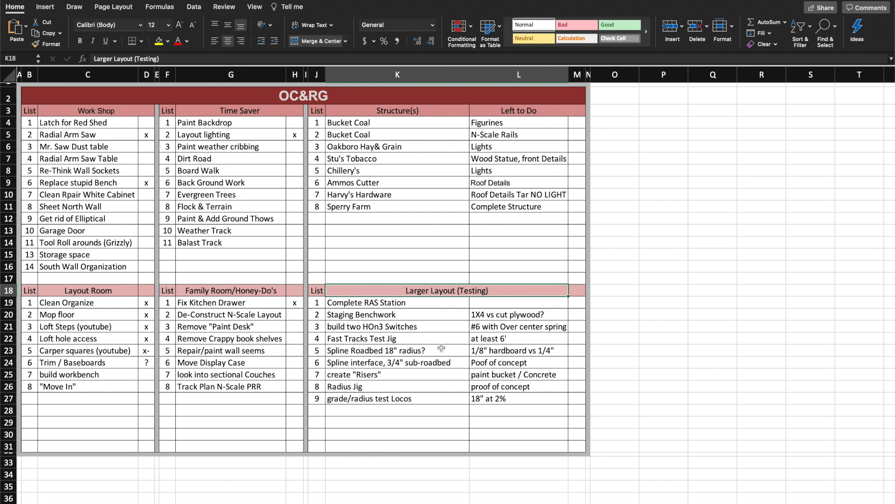
pyautogui.moveTo(433, 341)
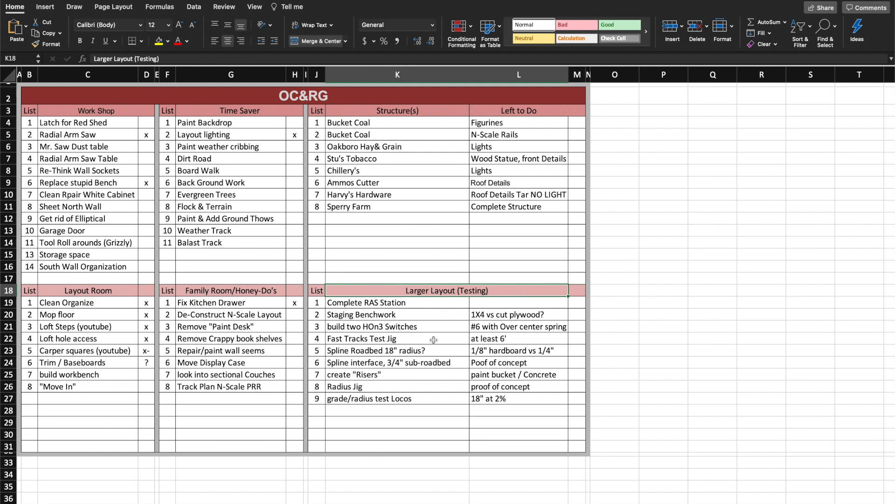
pyautogui.moveTo(443, 339)
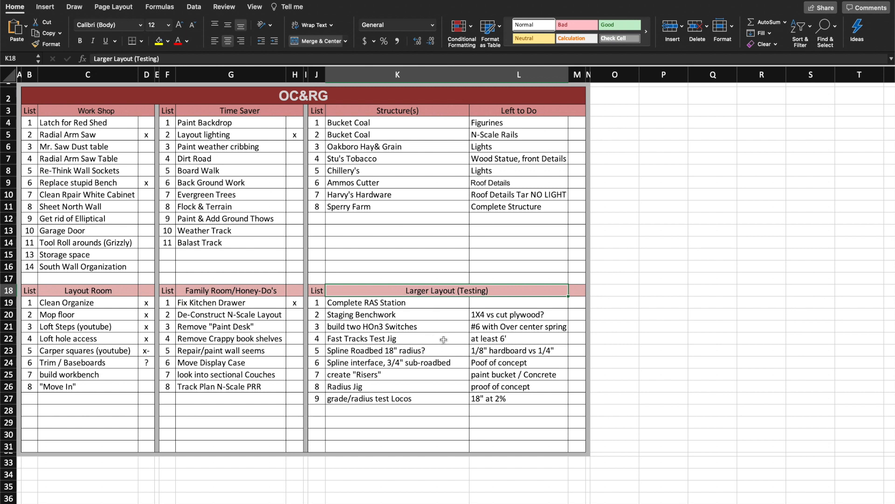
pyautogui.moveTo(450, 338)
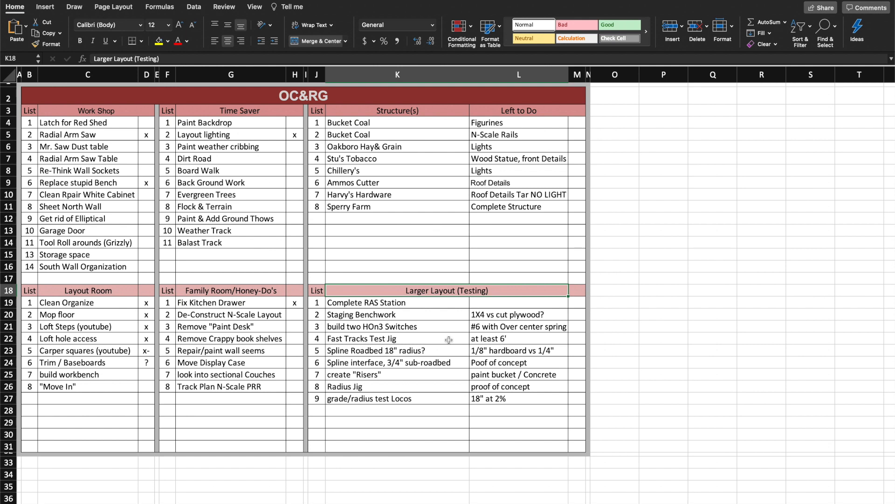
pyautogui.moveTo(368, 359)
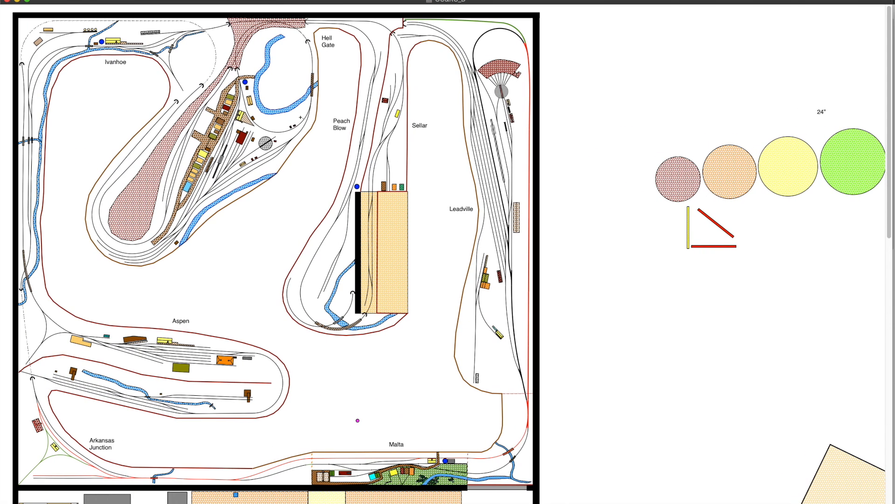
pyautogui.moveTo(202, 257)
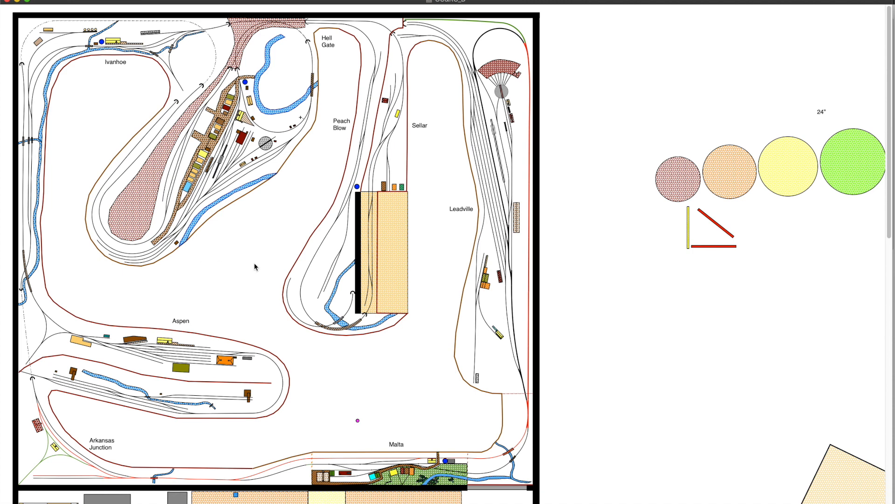
pyautogui.moveTo(255, 261)
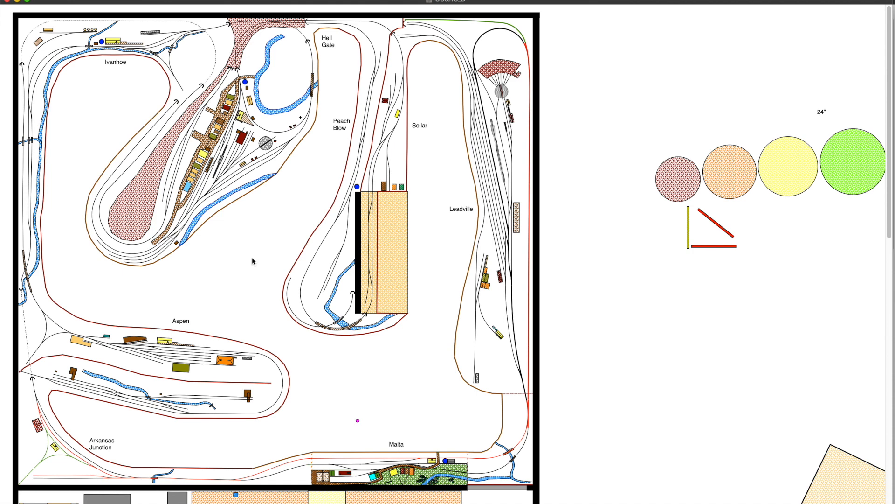
pyautogui.moveTo(355, 311)
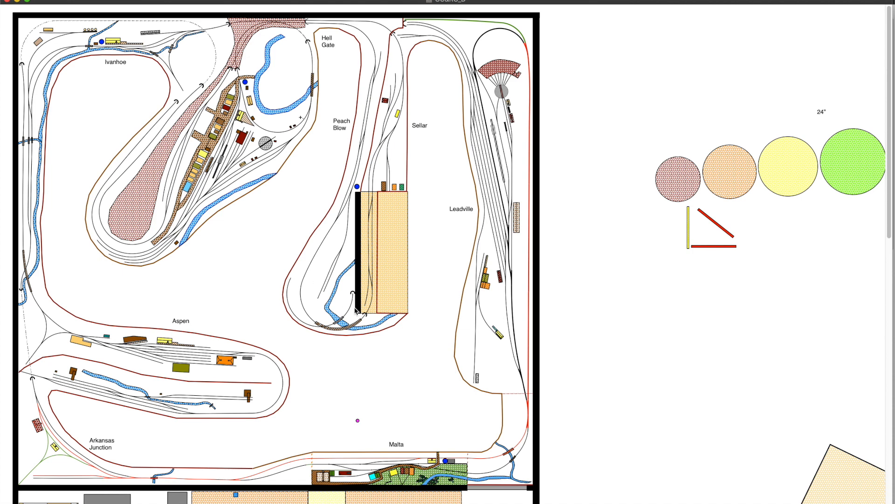